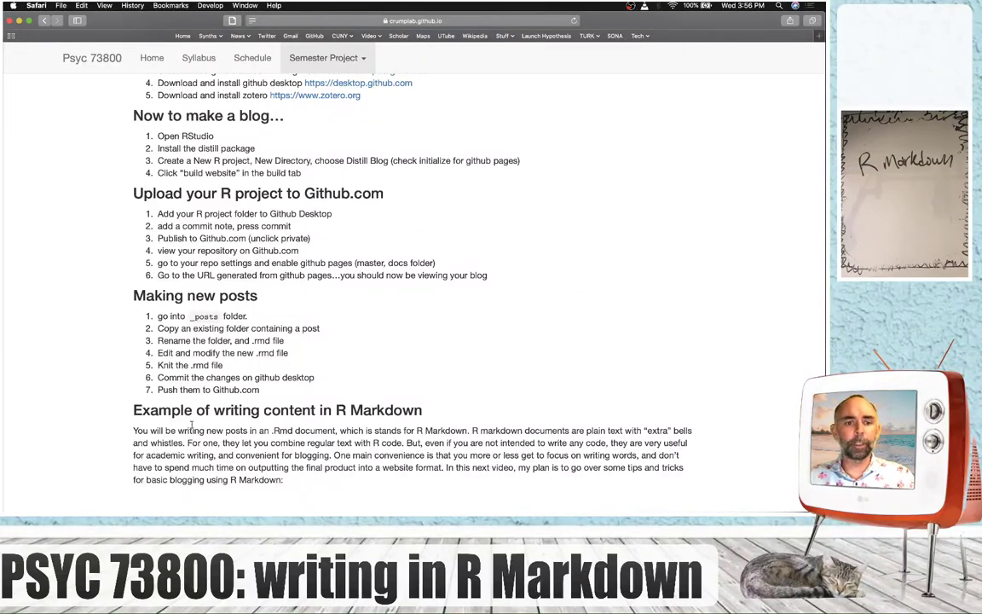
# Bring up RStudio, open _posts/welcome and knit welcome.Rmd to preview 'My first post'.
pyautogui.tripleClick(276, 409)
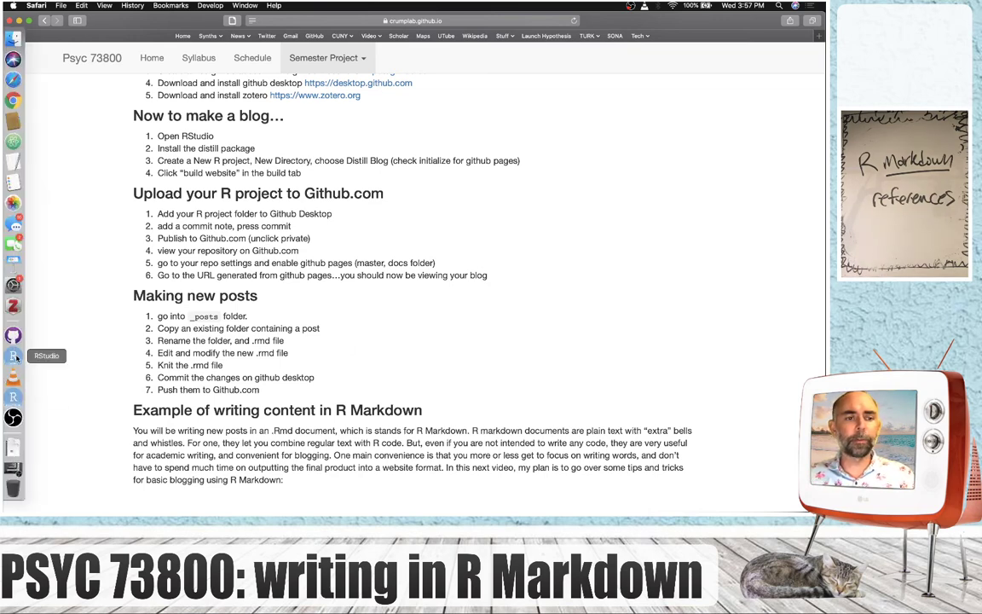
pyautogui.click(13, 357)
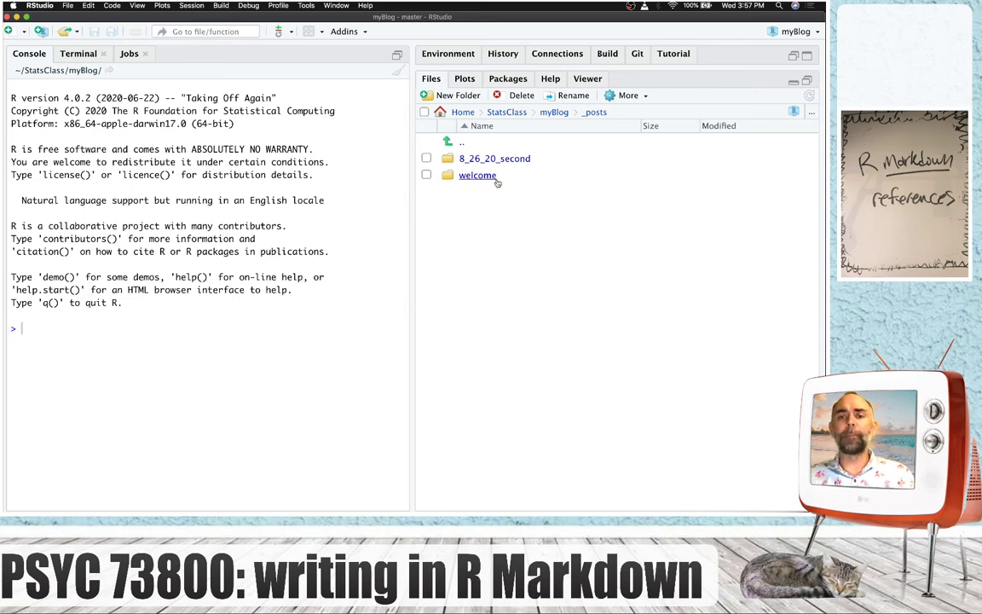
pyautogui.doubleClick(478, 174)
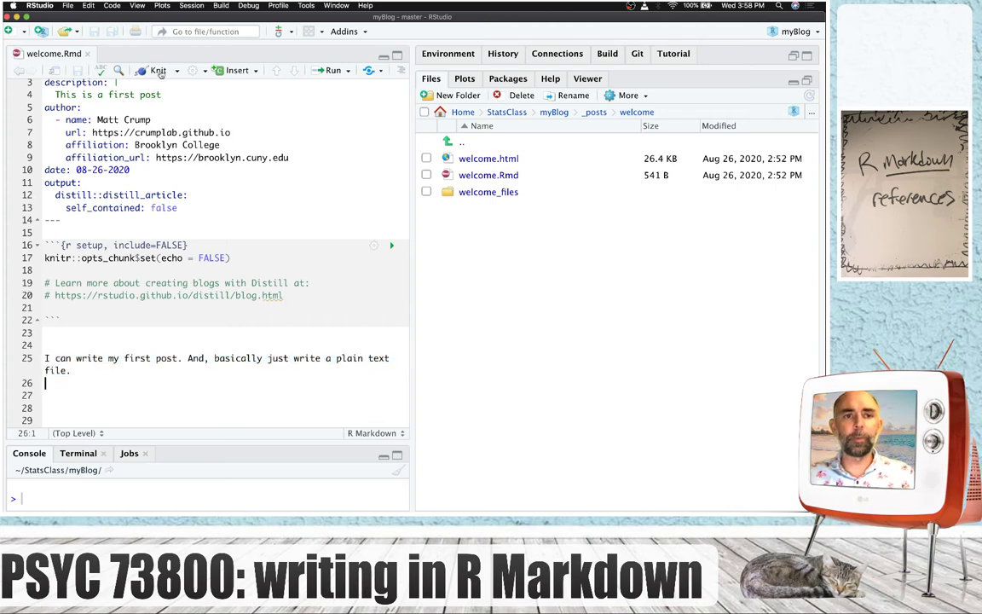
pyautogui.click(157, 69)
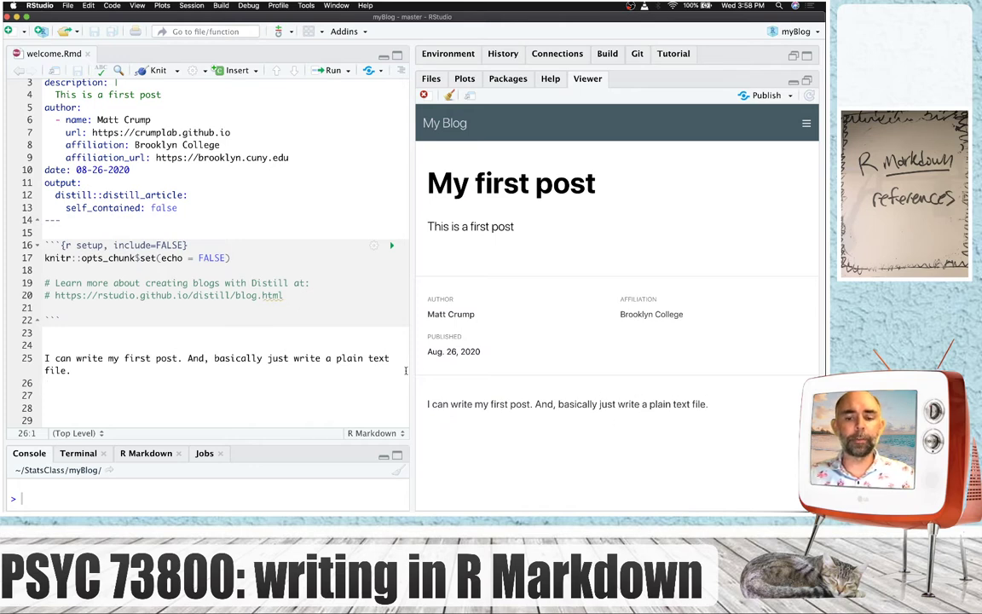
# Add a first-level '# my first post' header on a new line below the intro text.
pyautogui.press('enter')
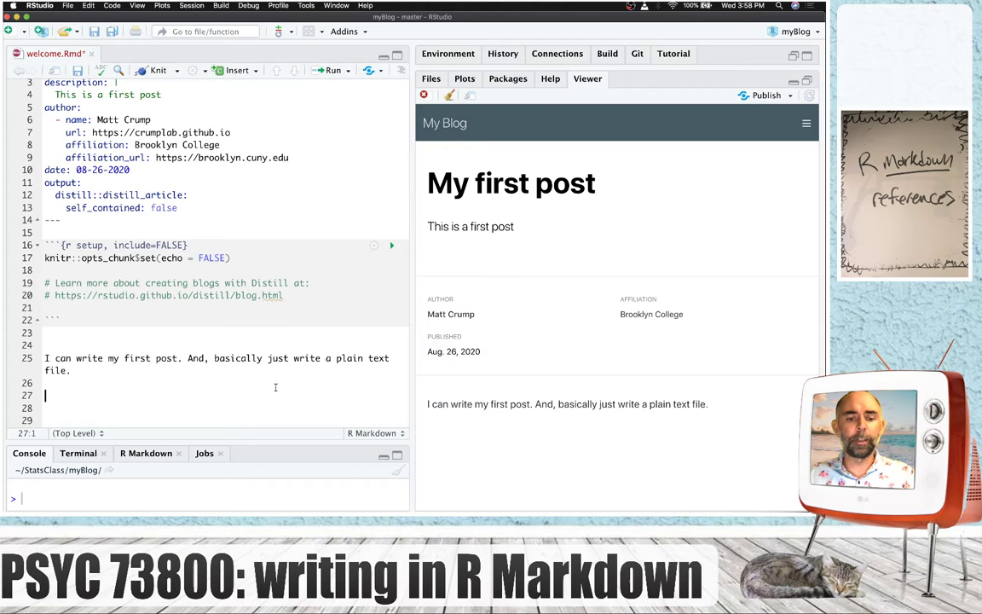
pyautogui.write('# my first level head')
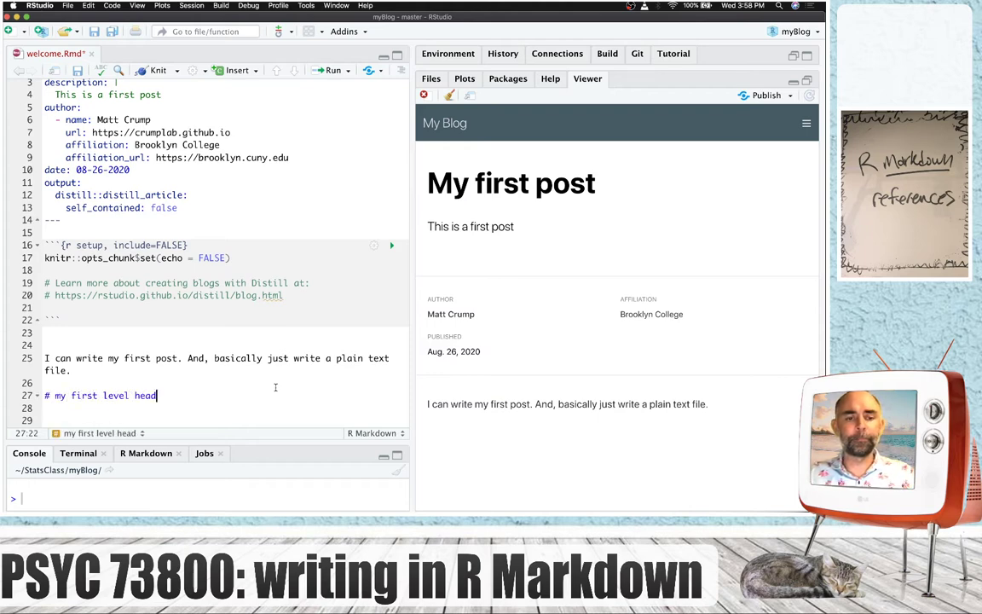
pyautogui.write('er')
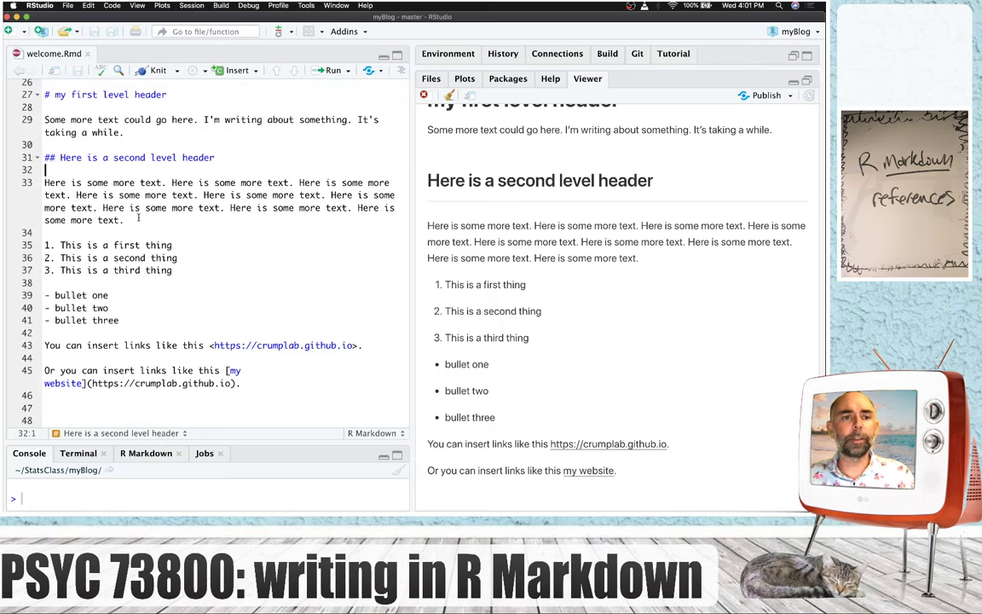
pyautogui.click(246, 266)
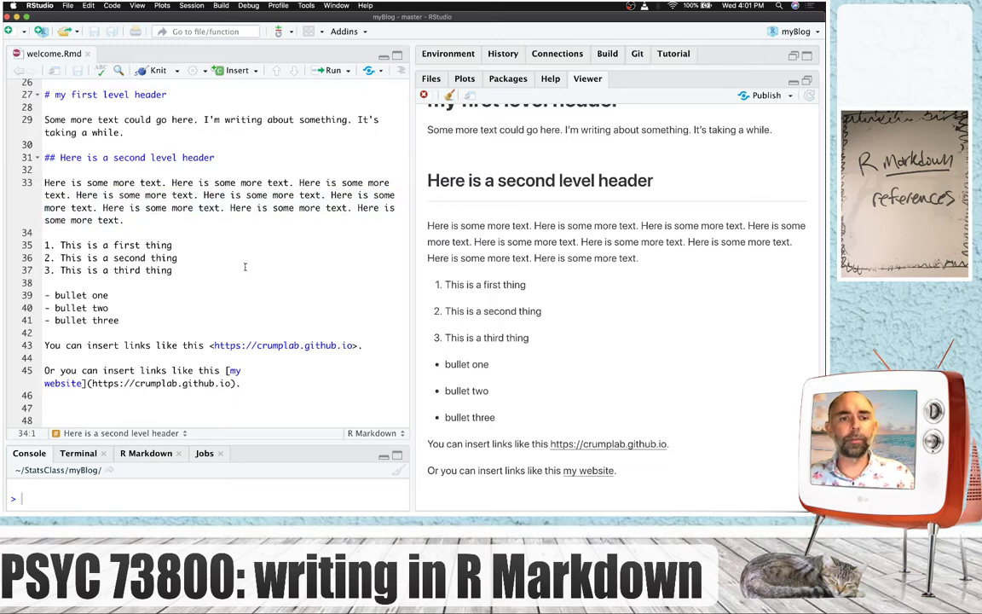
pyautogui.click(157, 246)
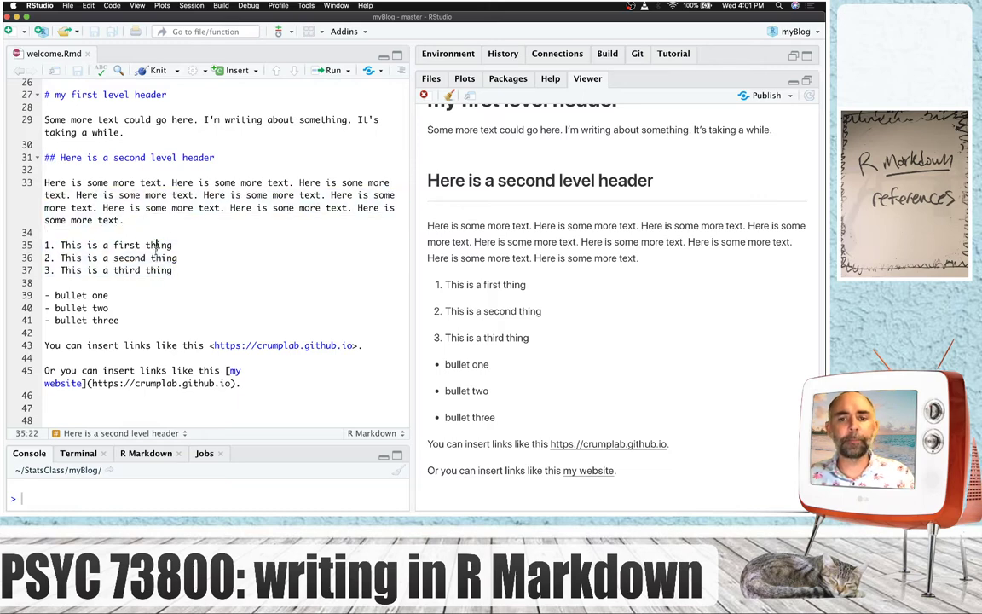
pyautogui.moveTo(46, 295); pyautogui.dragTo(119, 321)
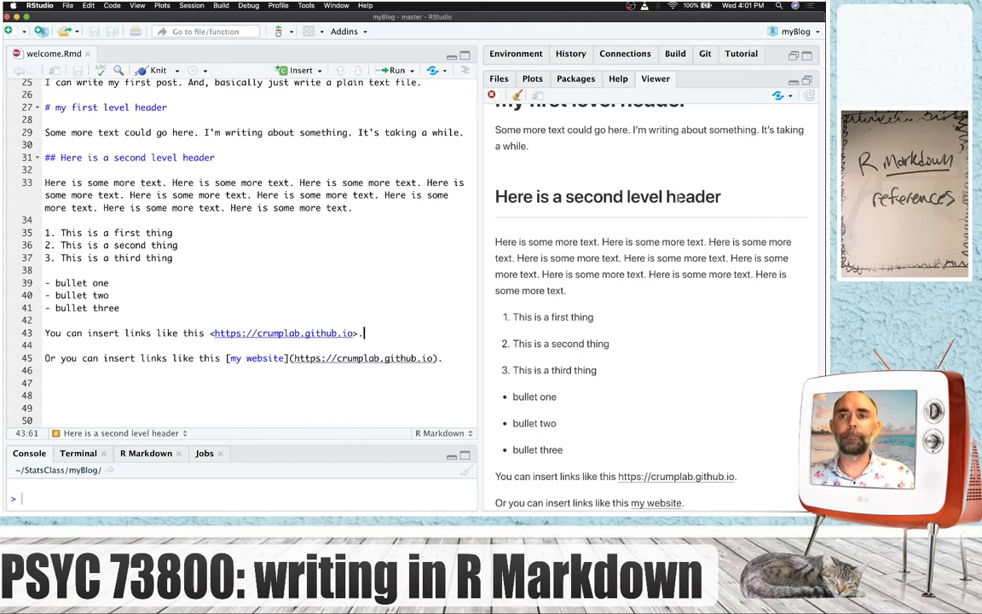
pyautogui.write('<https://www.markdownguide.org/basic-syntax/>')
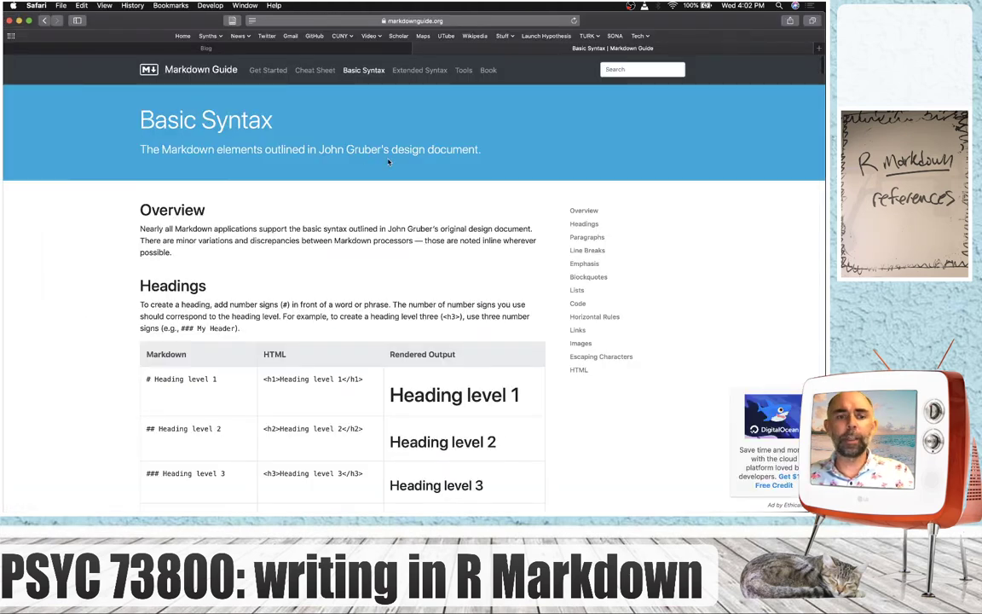
# Scroll through the Markdown Guide basic syntax page from headings down to nested blockquotes.
pyautogui.scroll(-3)
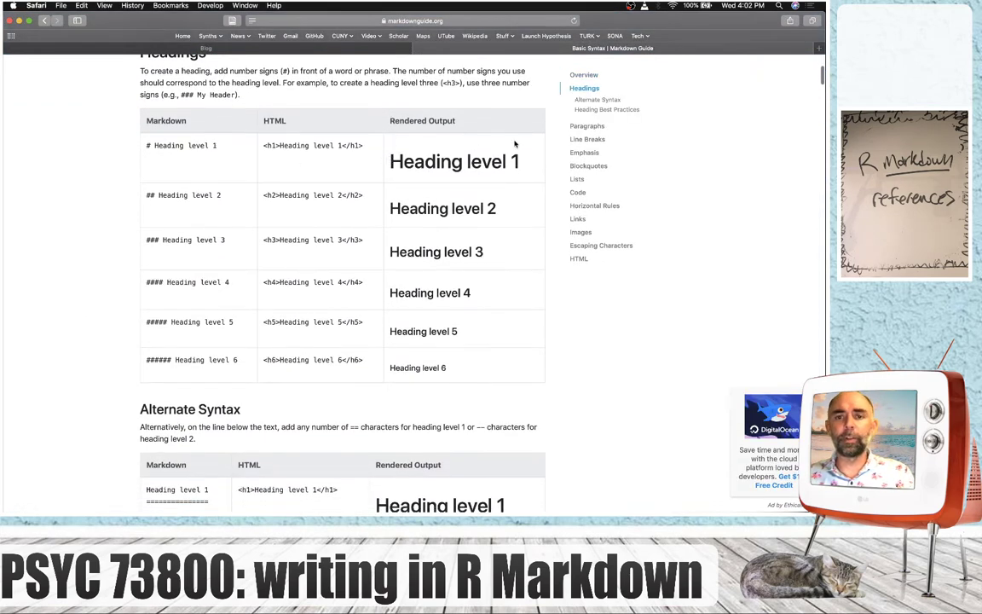
pyautogui.scroll(-3)
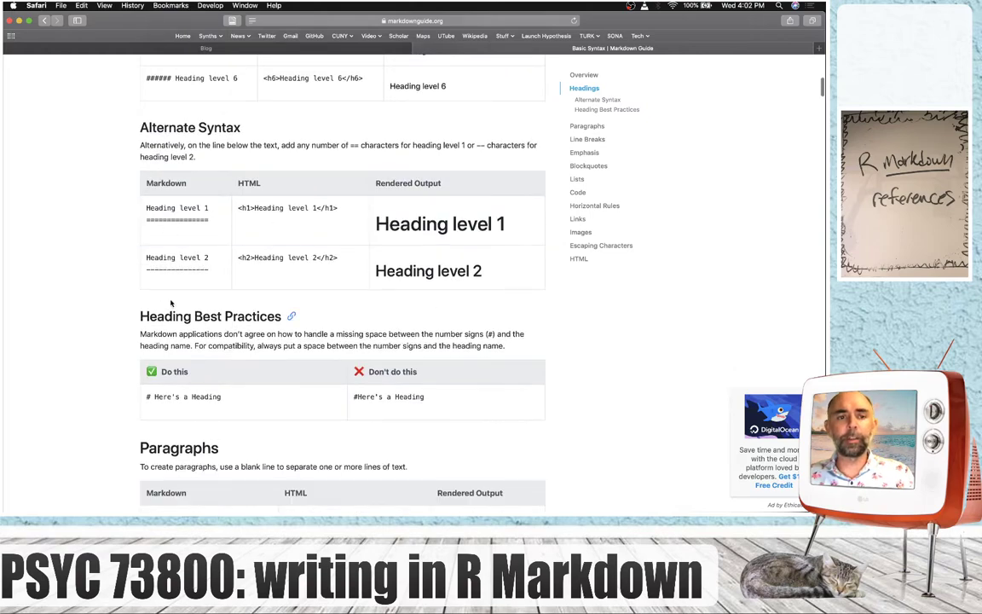
pyautogui.scroll(-3)
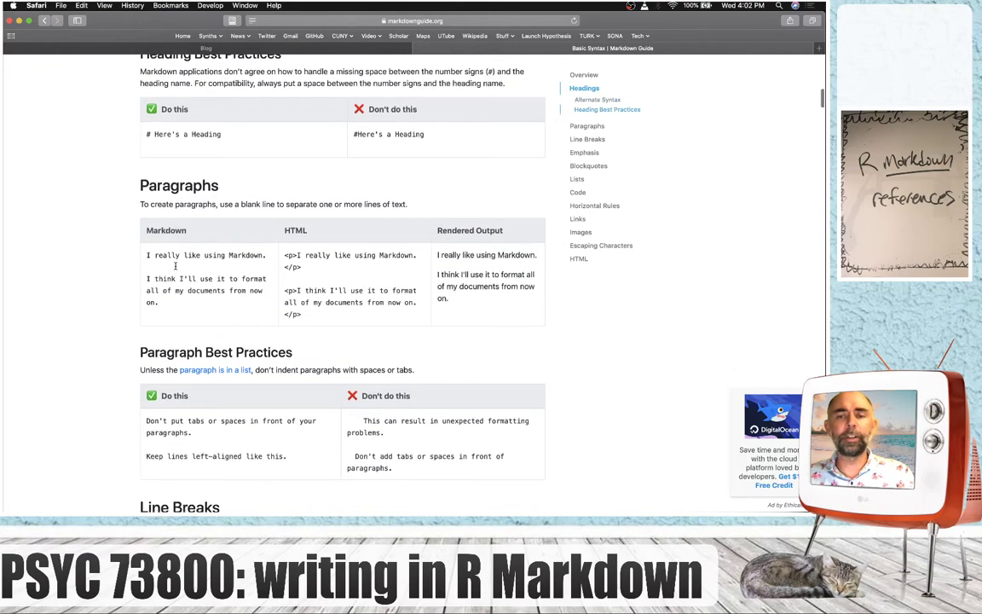
pyautogui.scroll(-3)
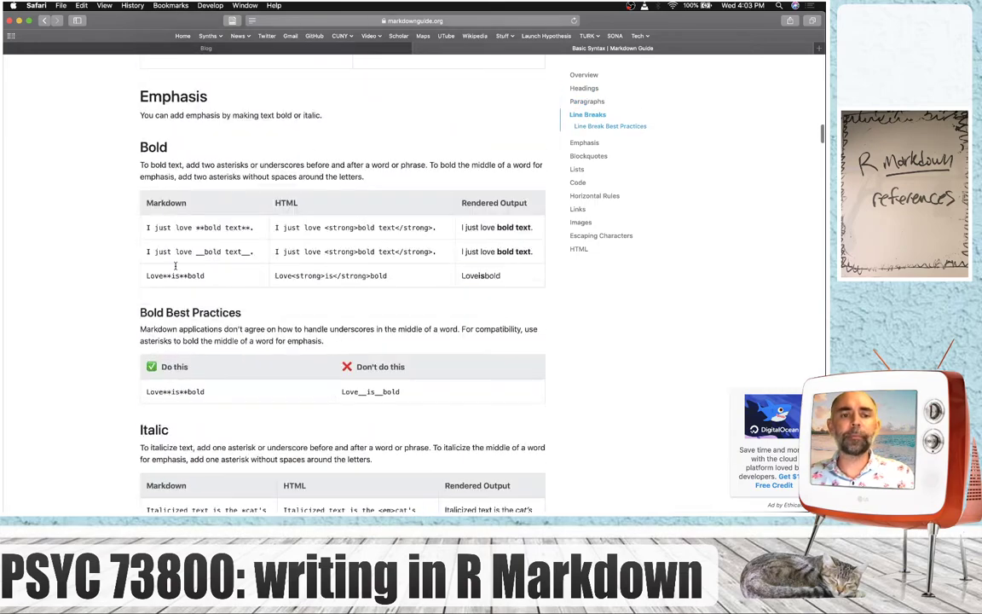
pyautogui.scroll(-3)
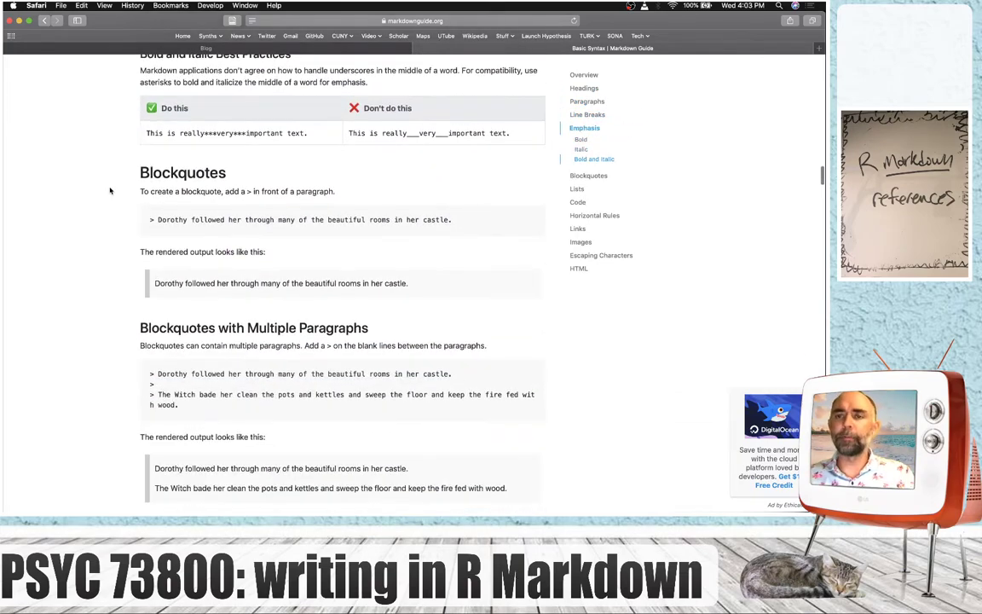
pyautogui.scroll(-3)
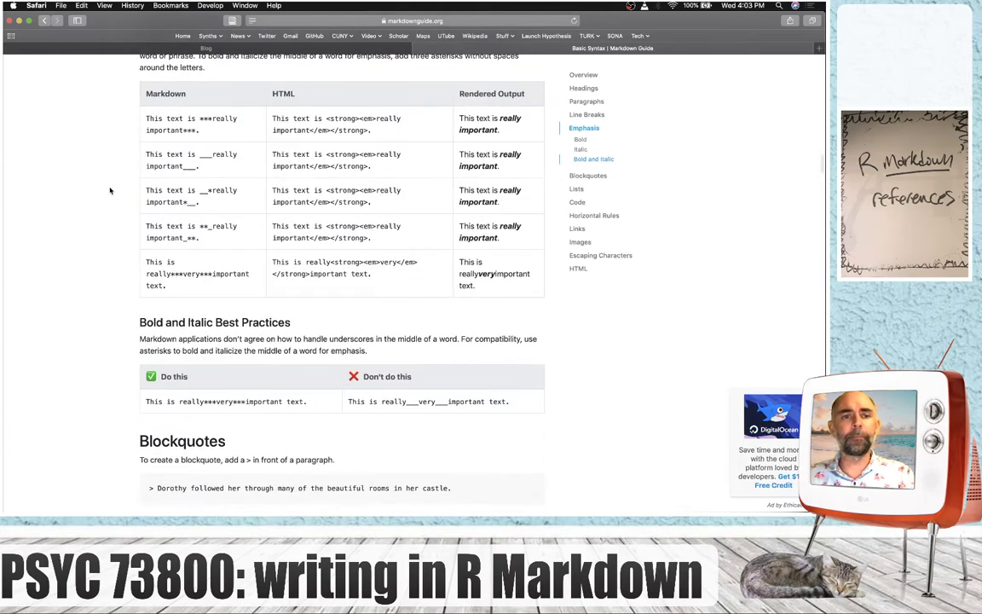
pyautogui.scroll(-3)
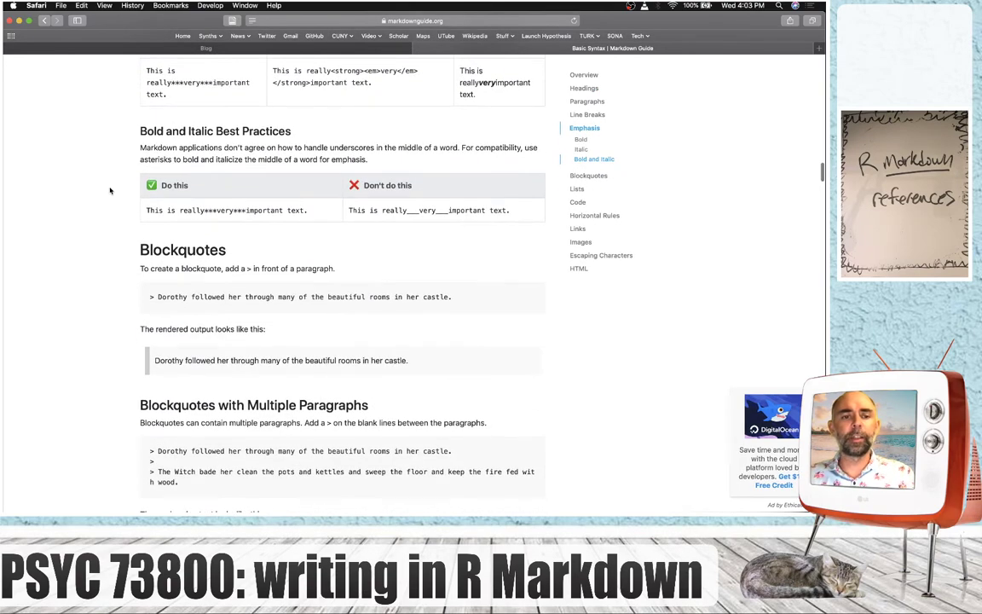
pyautogui.scroll(-3)
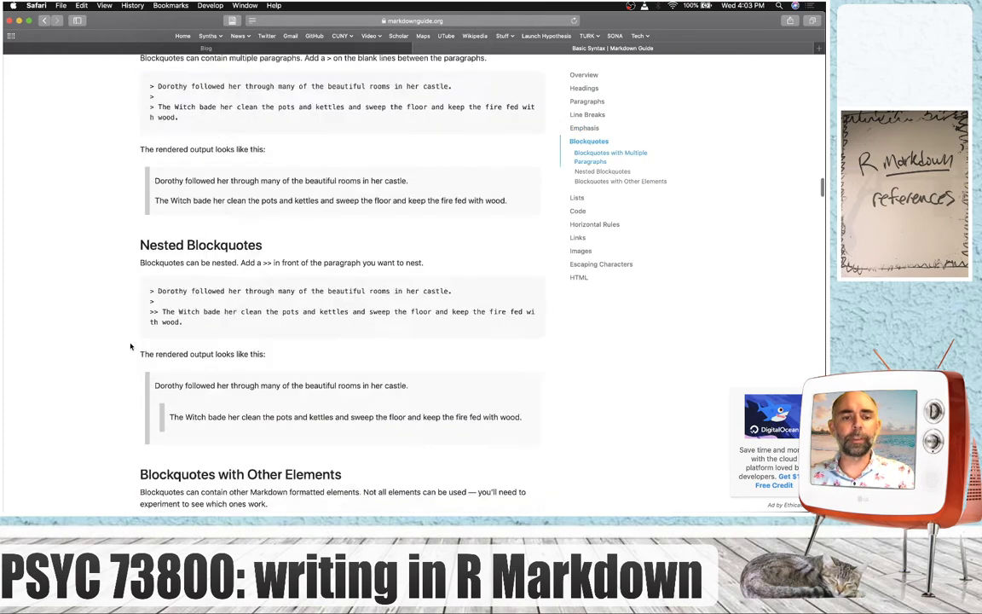
pyautogui.scroll(-3)
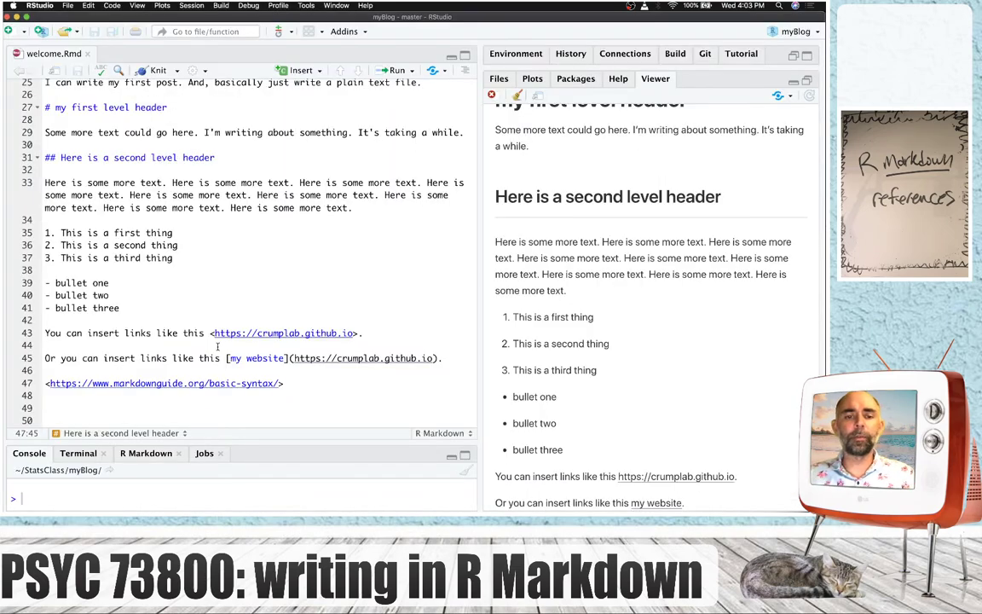
# Close the post with a '## References' header, knit it, and look up Zotero in Spotlight.
pyautogui.write('## Re')
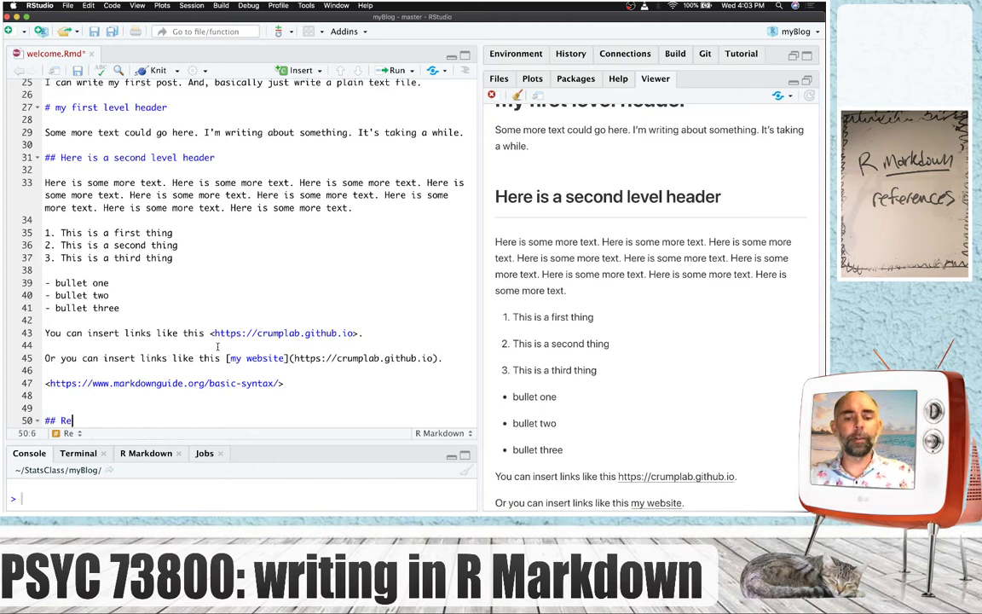
pyautogui.write('ferences')
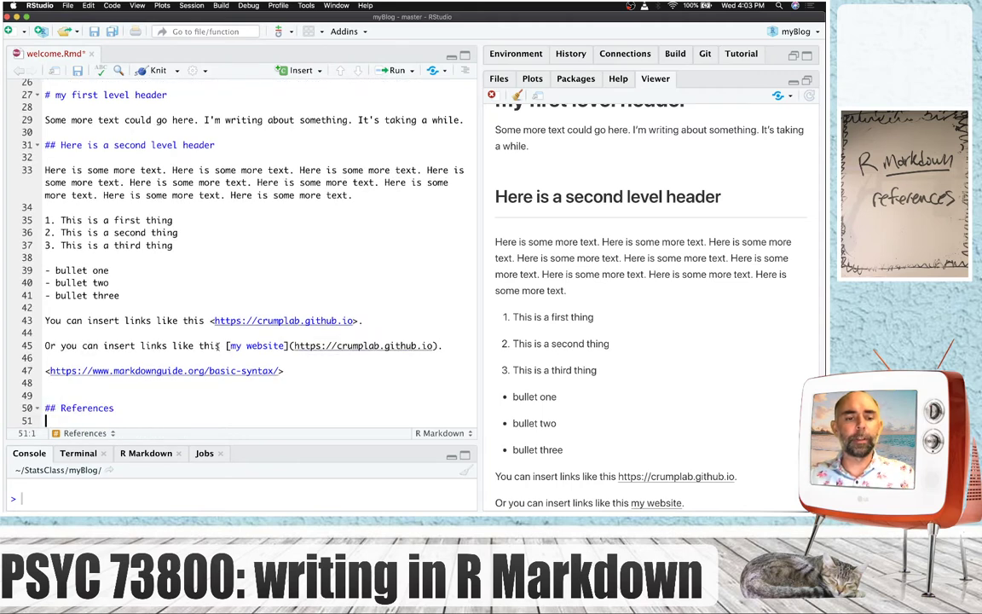
pyautogui.click(156, 70)
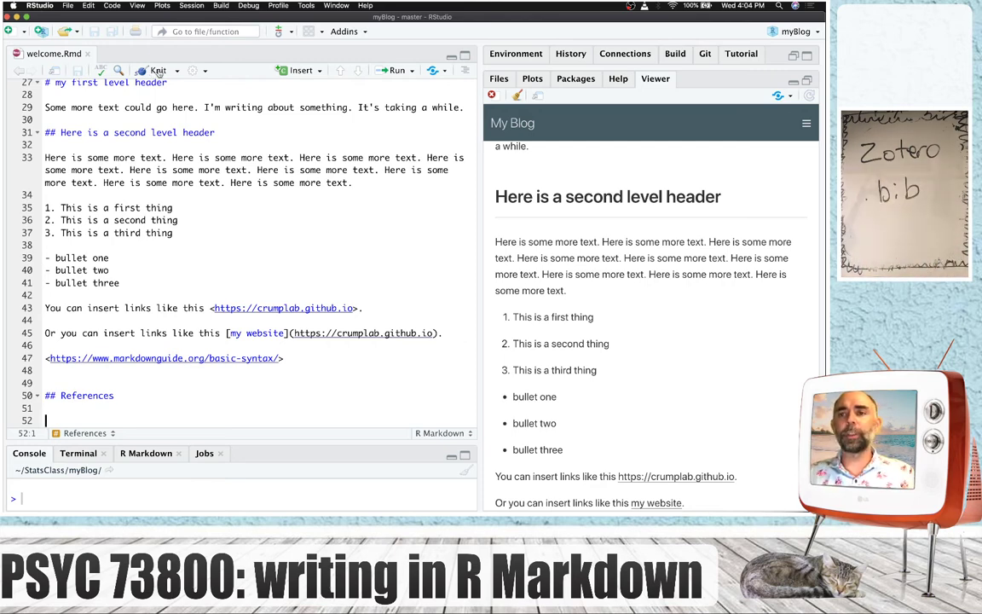
pyautogui.write('zotero')
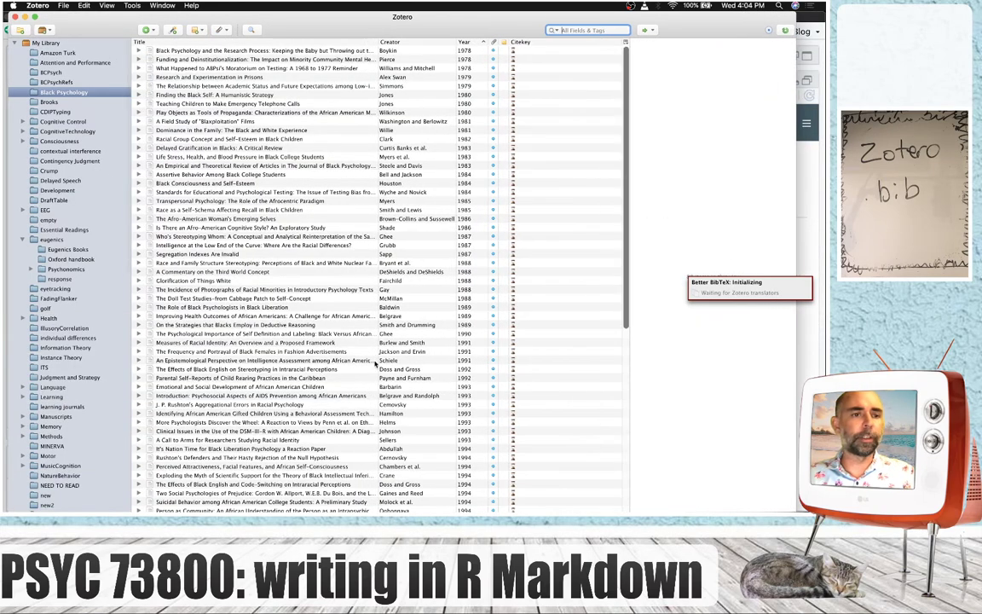
# Restart Zotero so the Better BibTeX translators load, then select the library collection.
pyautogui.scroll(-3)
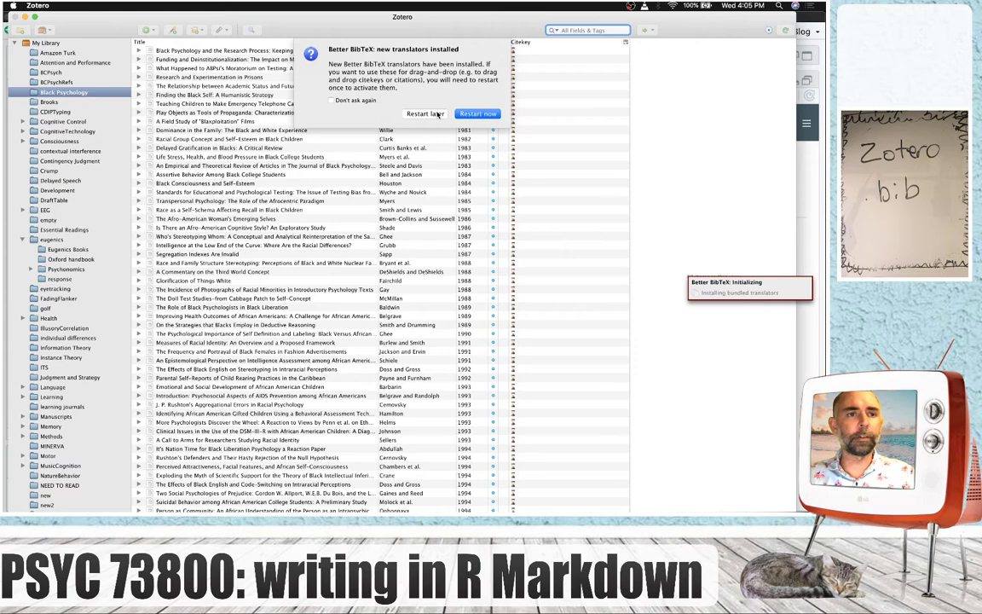
pyautogui.click(425, 113)
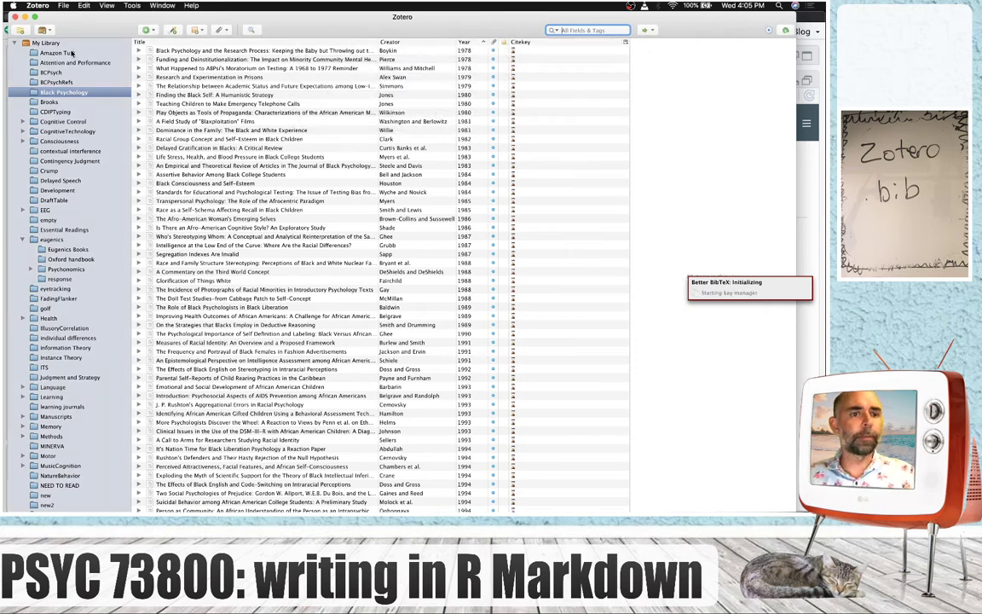
pyautogui.click(48, 171)
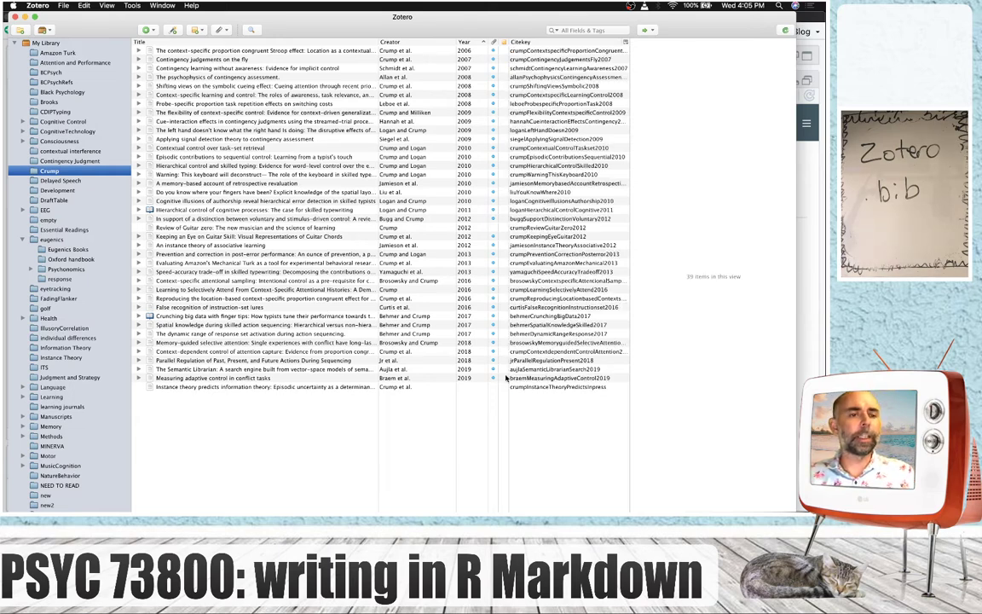
# Create a new Zotero collection named 'new'.
pyautogui.click(21, 30)
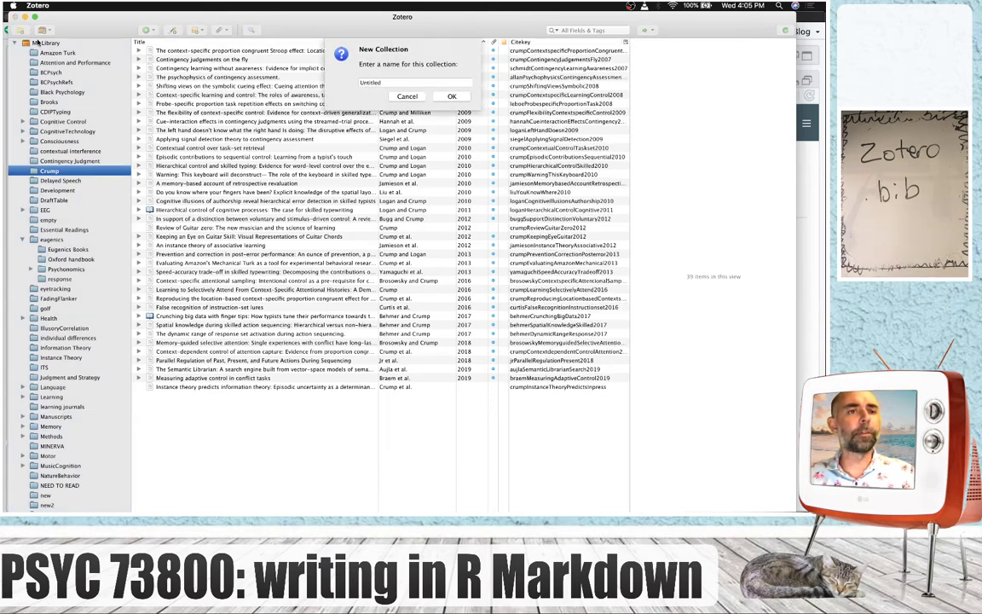
pyautogui.write('newpapers')
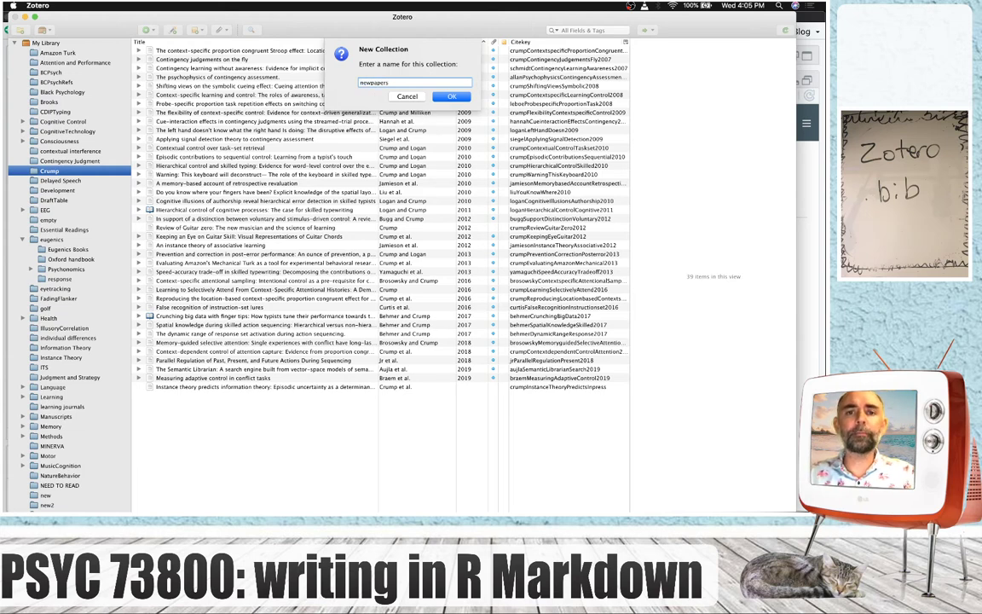
pyautogui.click(452, 95)
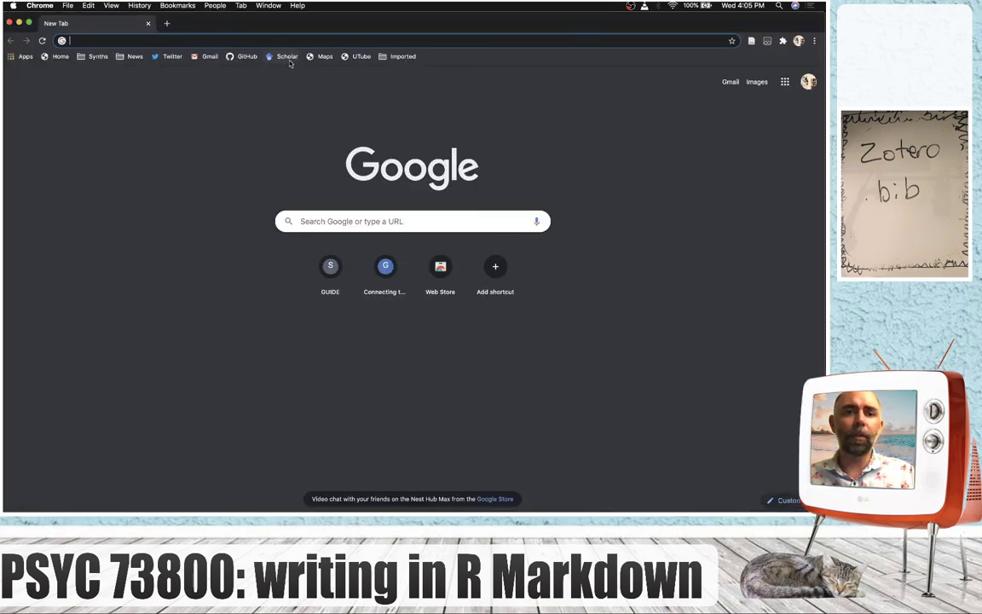
# Search Google Scholar for 'stroop' and run the 'stroop effect' suggestion.
pyautogui.click(286, 56)
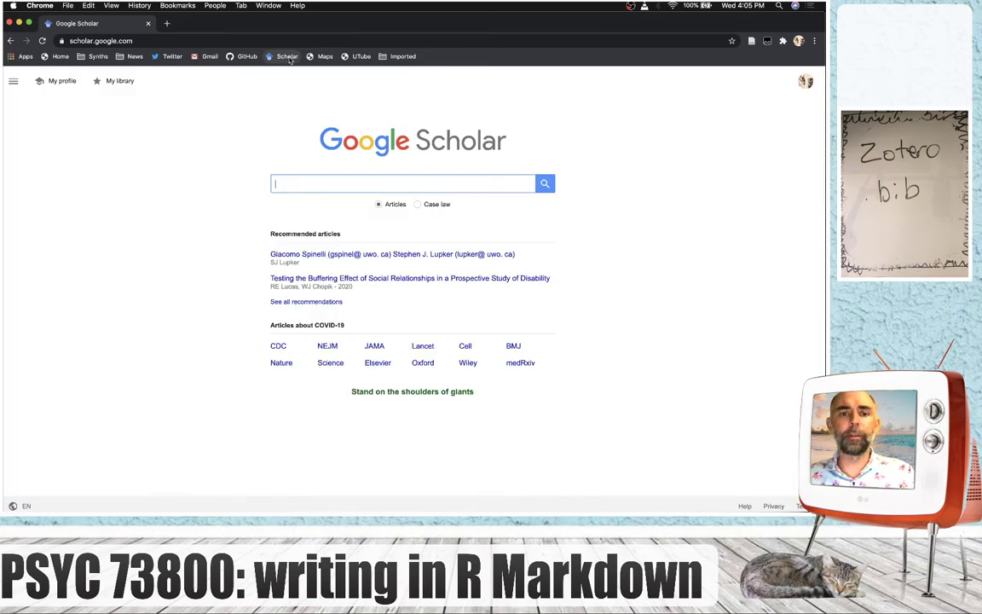
pyautogui.click(402, 183)
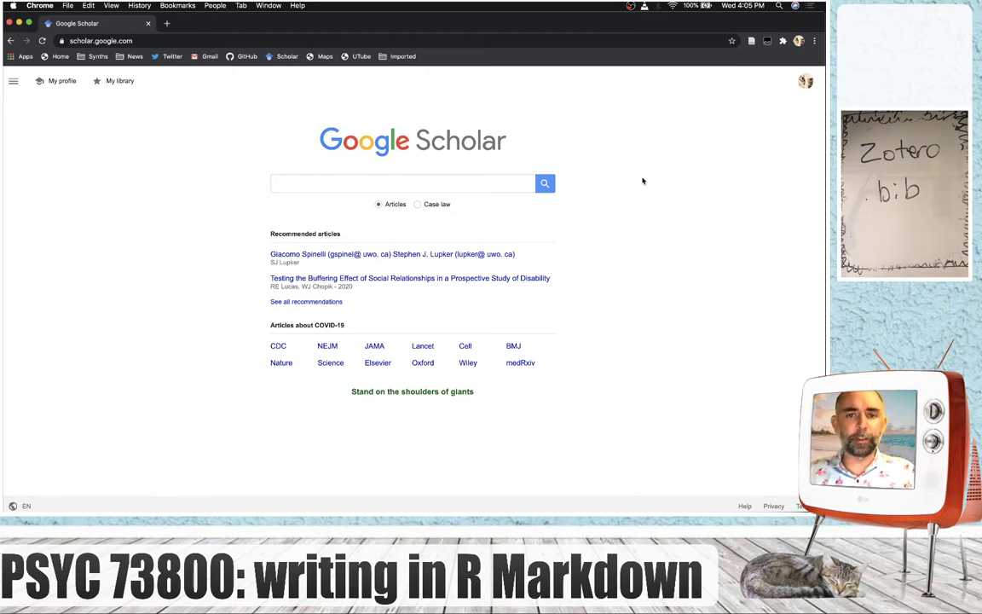
pyautogui.write('stroop')
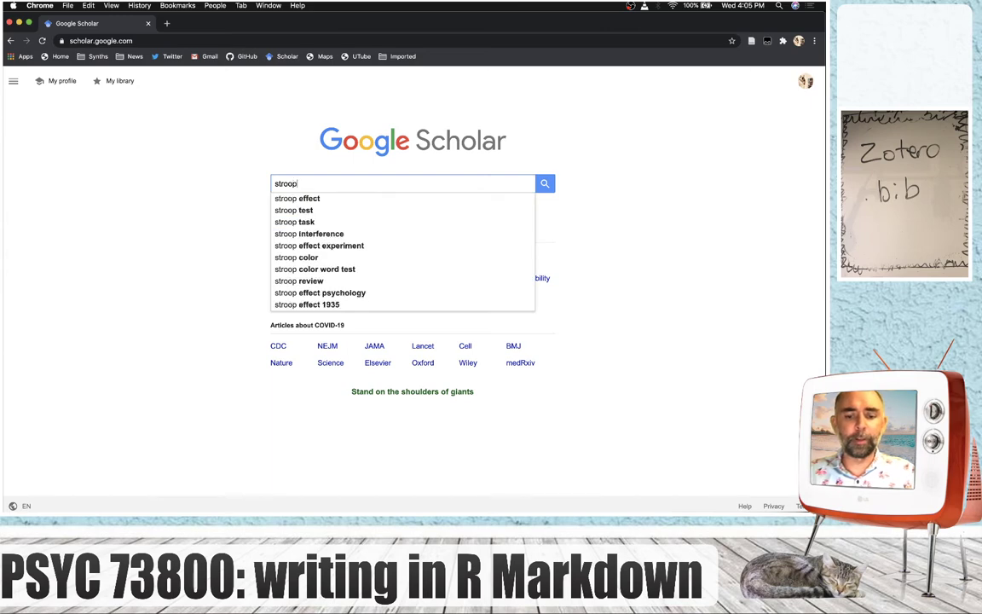
pyautogui.click(297, 198)
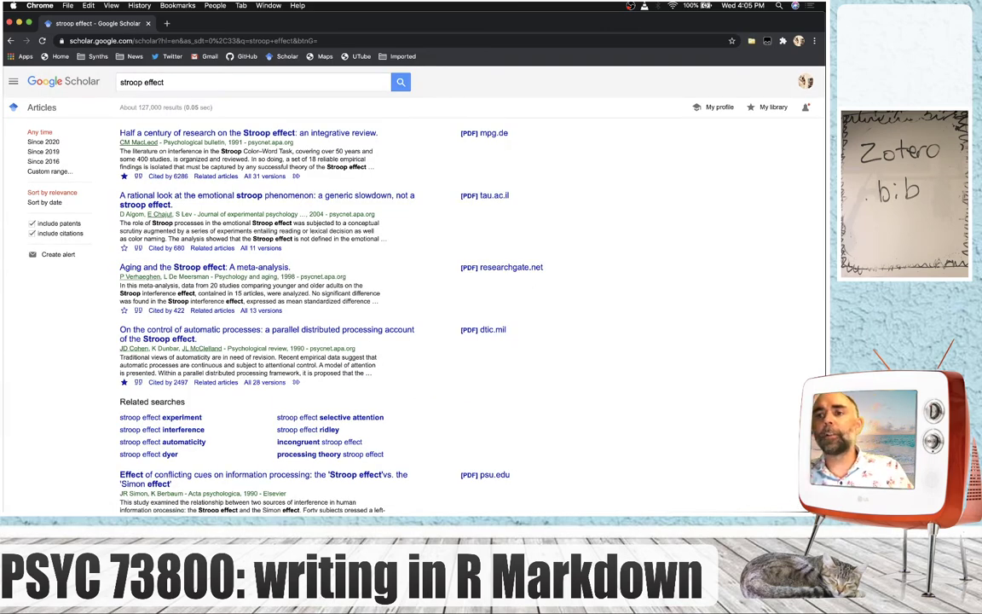
pyautogui.moveTo(348, 251)
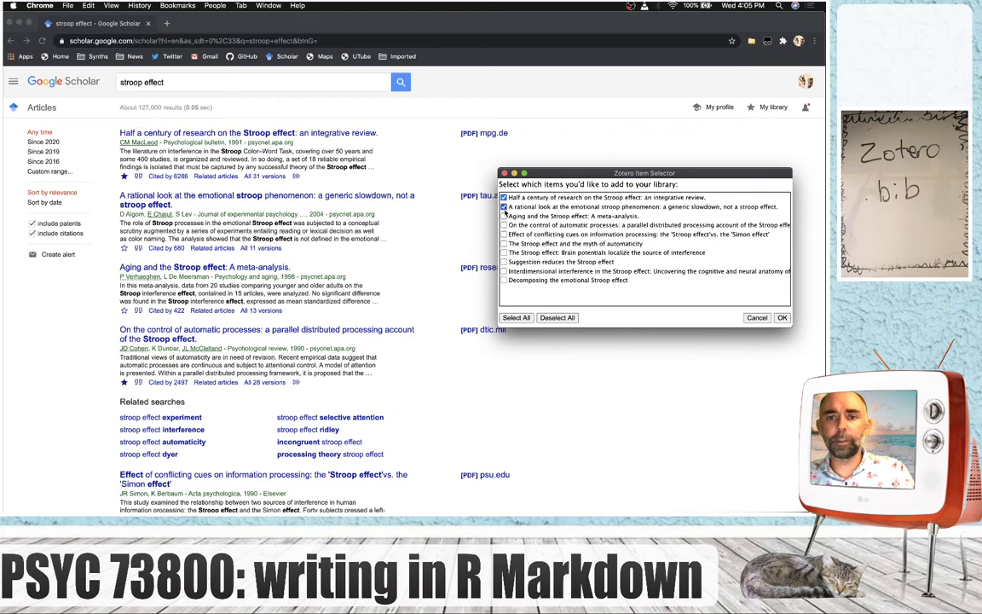
# Save the first four Stroop effect articles to the Zotero library via the Item Selector.
pyautogui.click(505, 225)
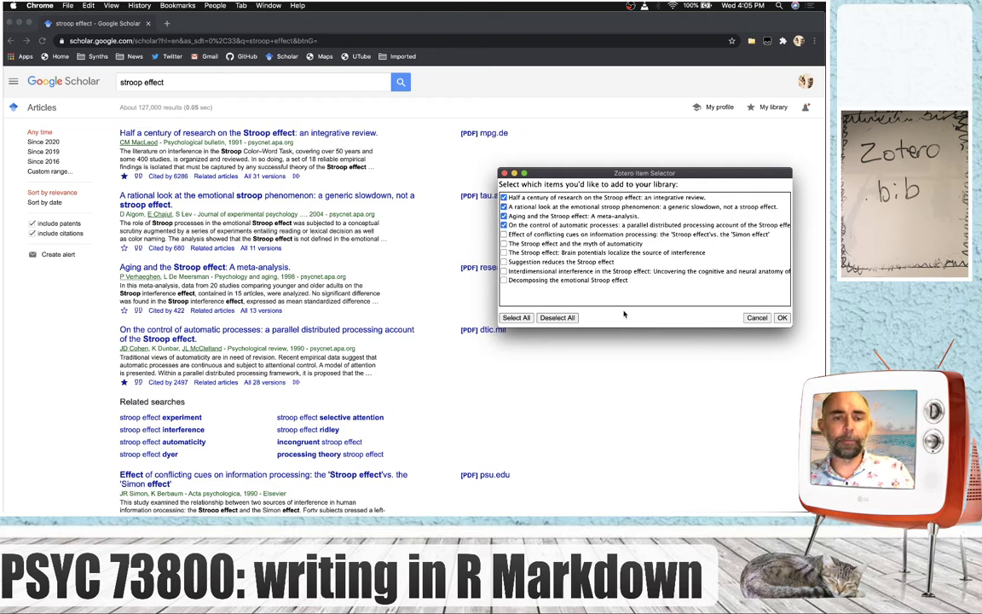
pyautogui.click(781, 317)
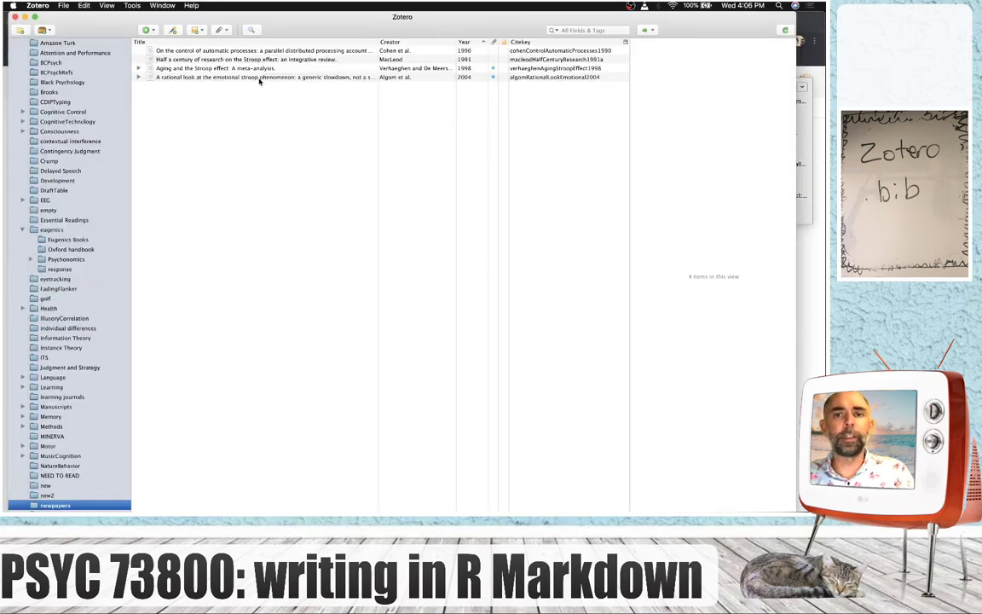
pyautogui.moveTo(525, 300)
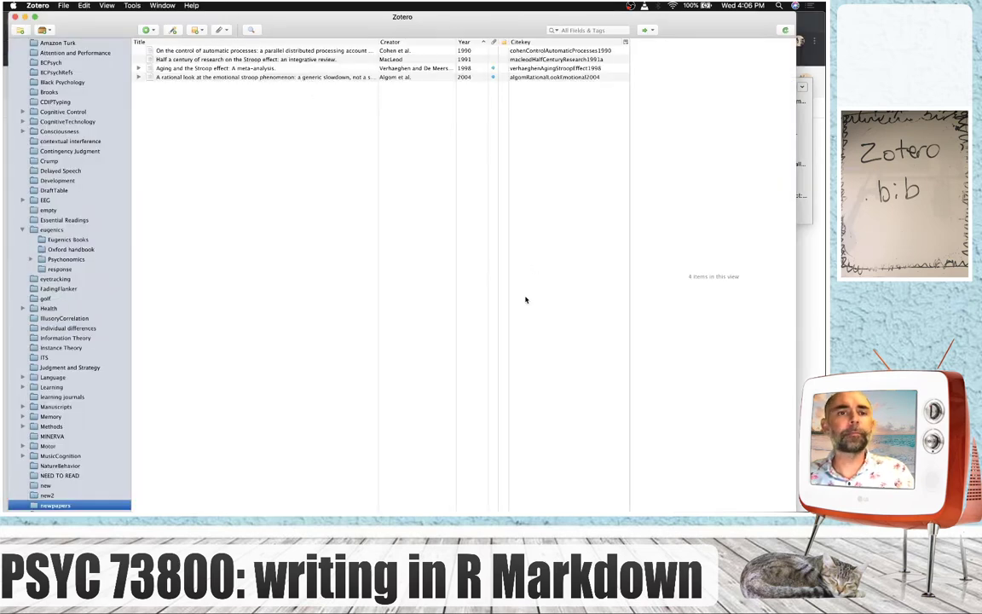
# Select the Algom 2004 emotional Stroop article, expand its attachments and open the Full Text item.
pyautogui.click(264, 77)
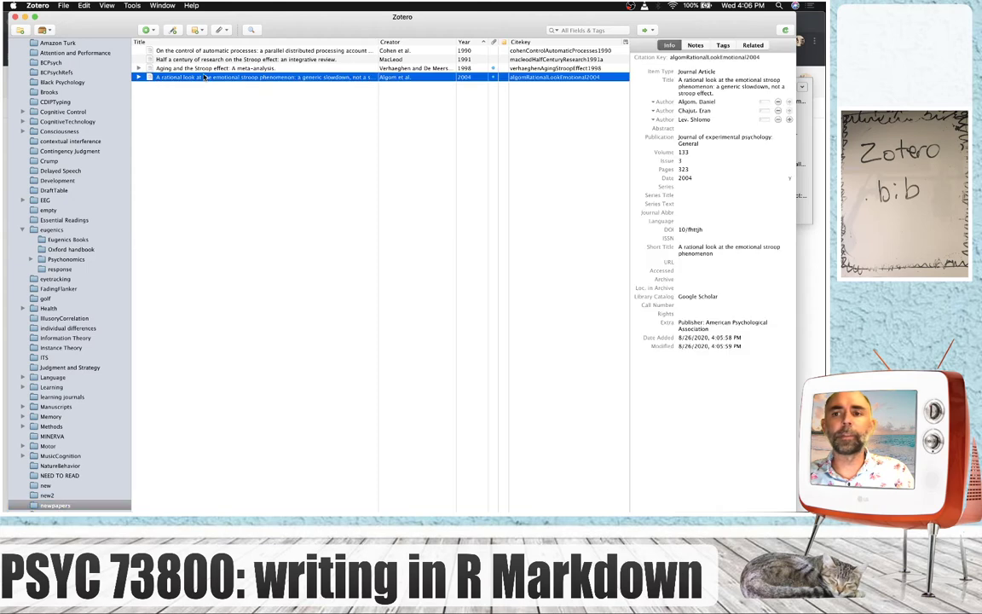
pyautogui.click(733, 303)
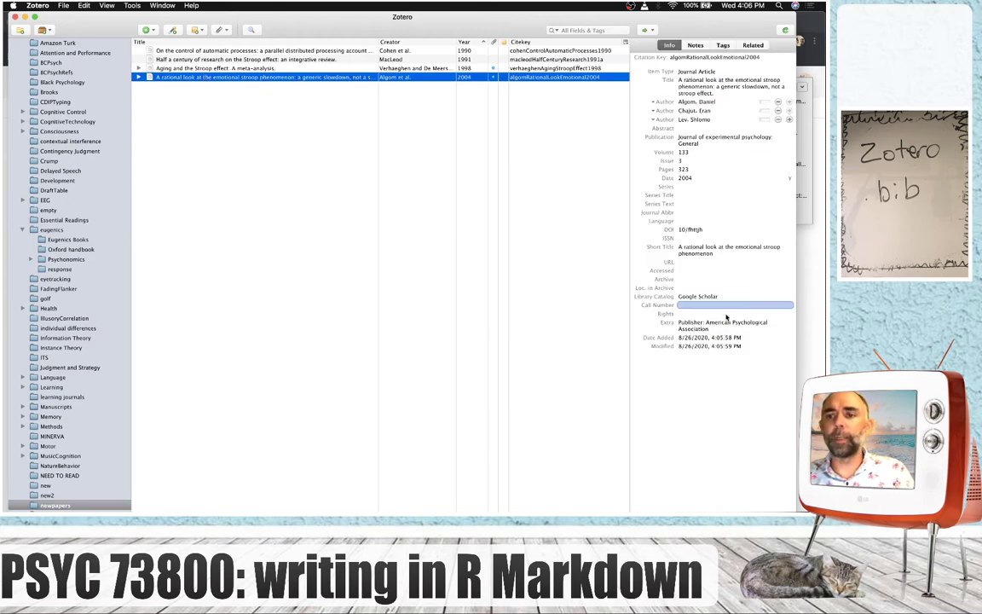
pyautogui.click(140, 77)
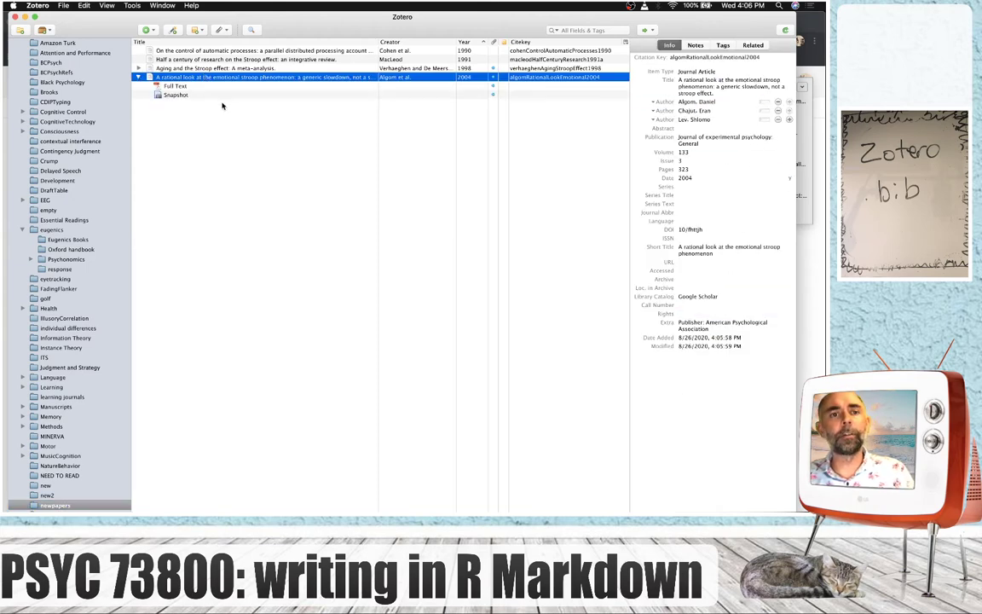
pyautogui.doubleClick(173, 85)
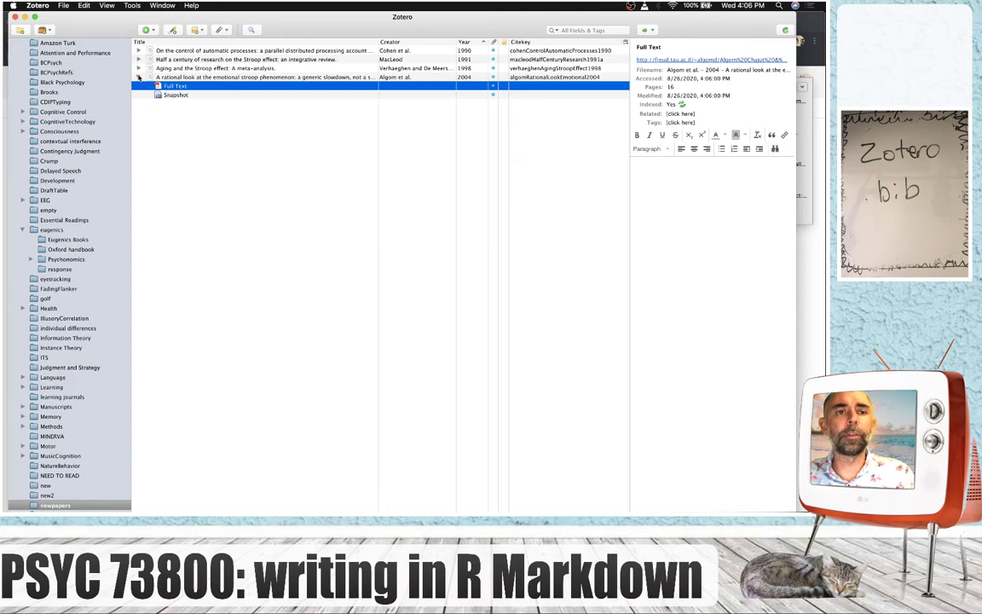
# Collapse the 2004 emotional Stroop article's attachments so its full details show again.
pyautogui.click(264, 77)
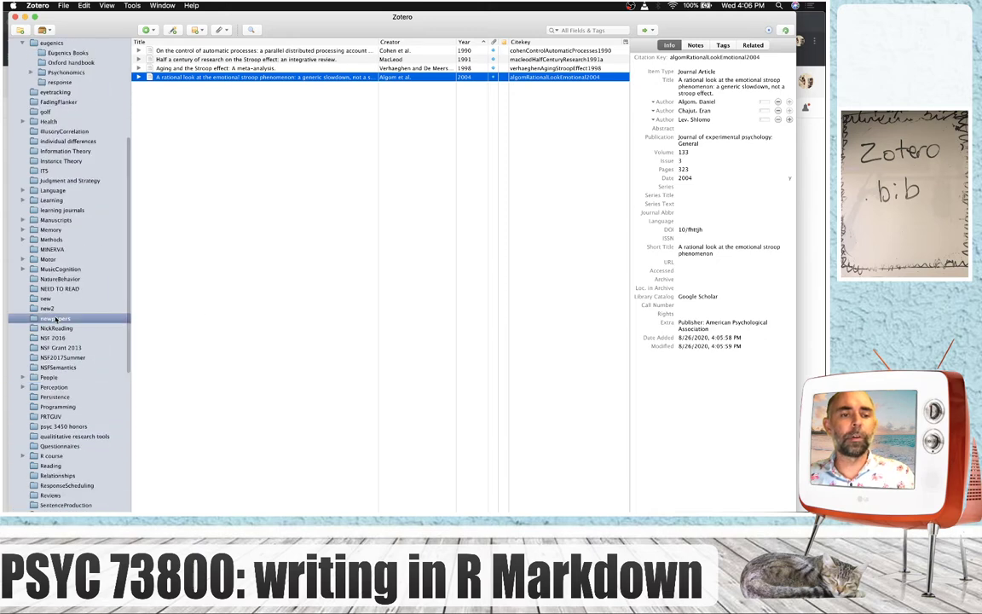
# Export the newpapers collection in Better BibTeX format.
pyautogui.rightClick(49, 319)
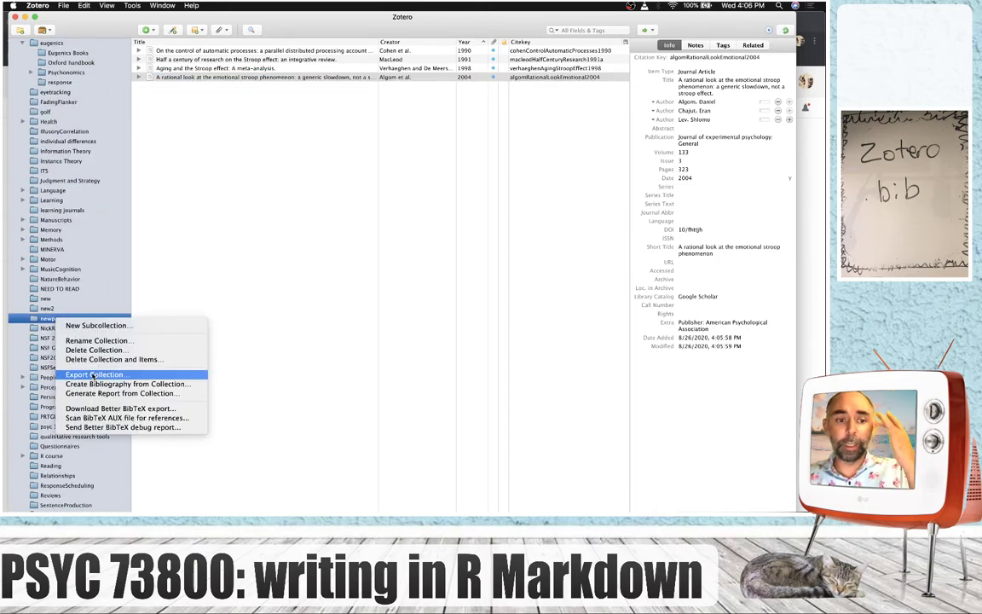
pyautogui.click(95, 375)
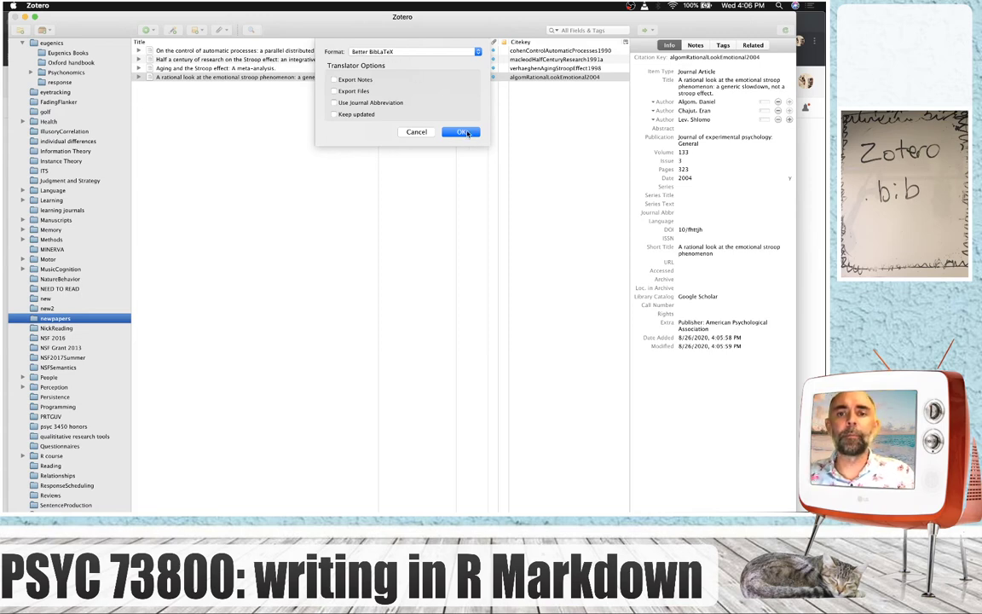
pyautogui.click(461, 133)
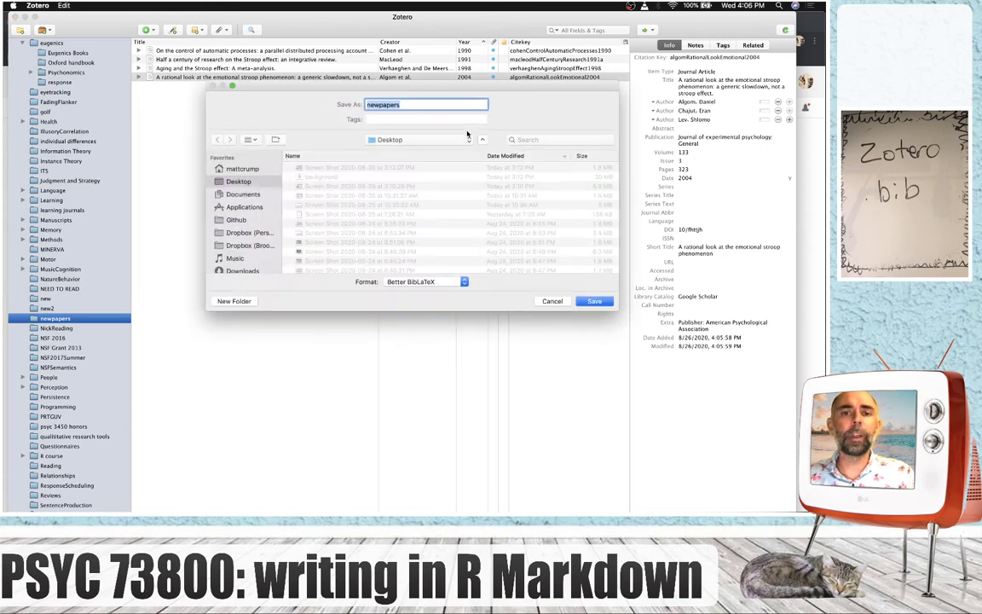
pyautogui.moveTo(433, 140)
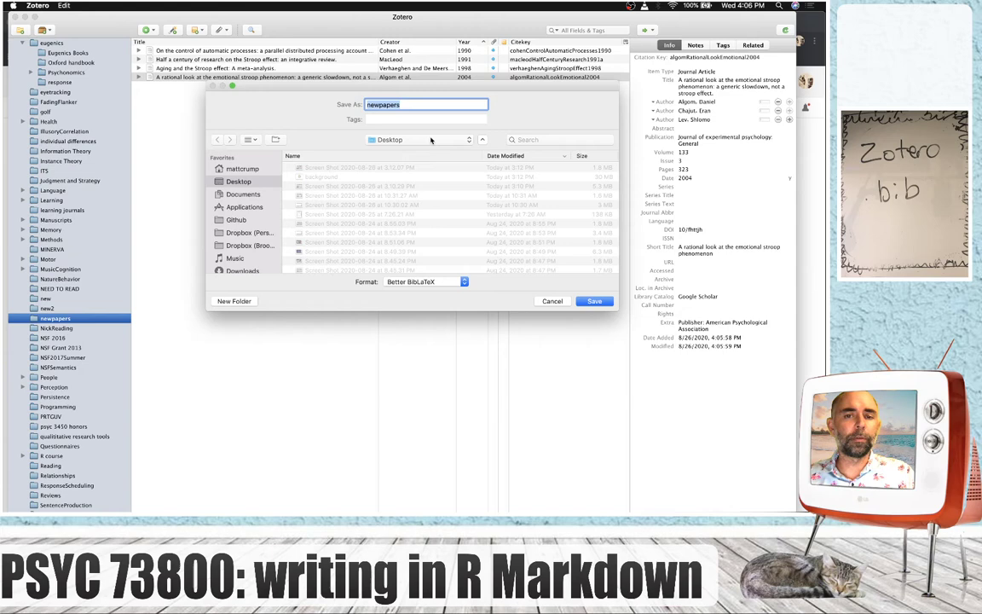
# Save the bibliography as newpapers.bib in StatsClass/_posts/welcome.
pyautogui.click(427, 140)
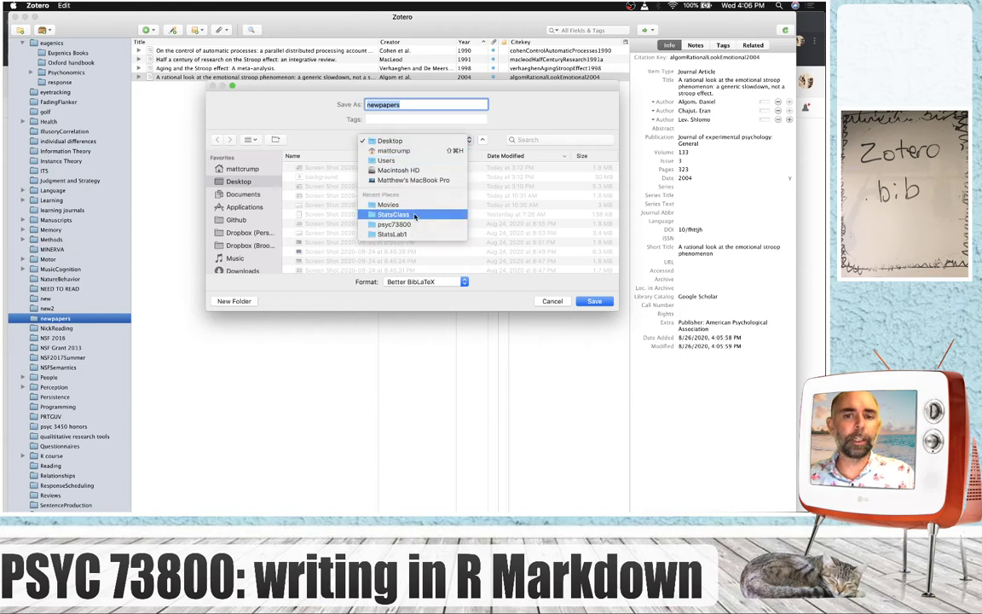
pyautogui.click(392, 215)
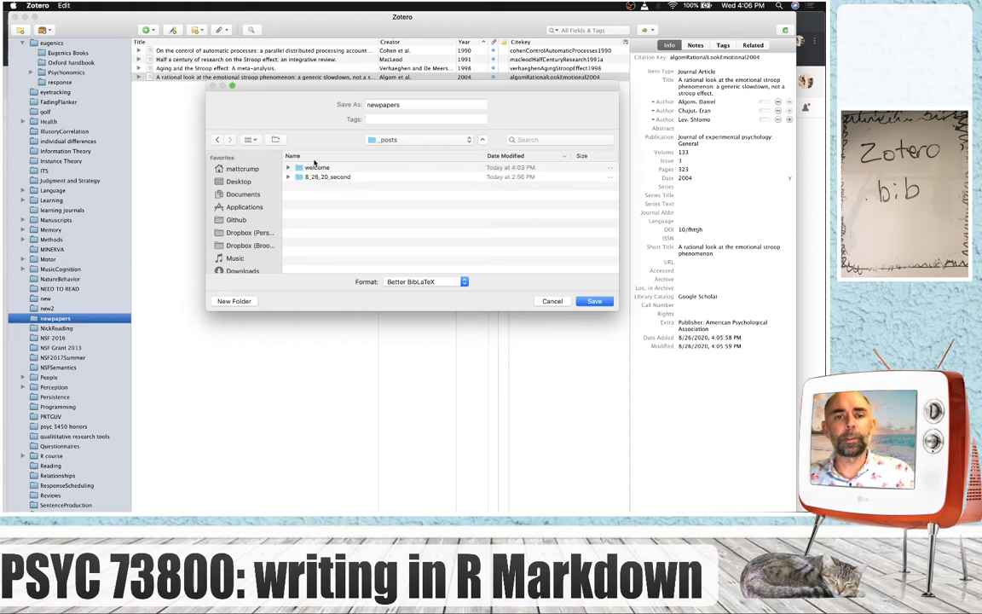
pyautogui.doubleClick(317, 167)
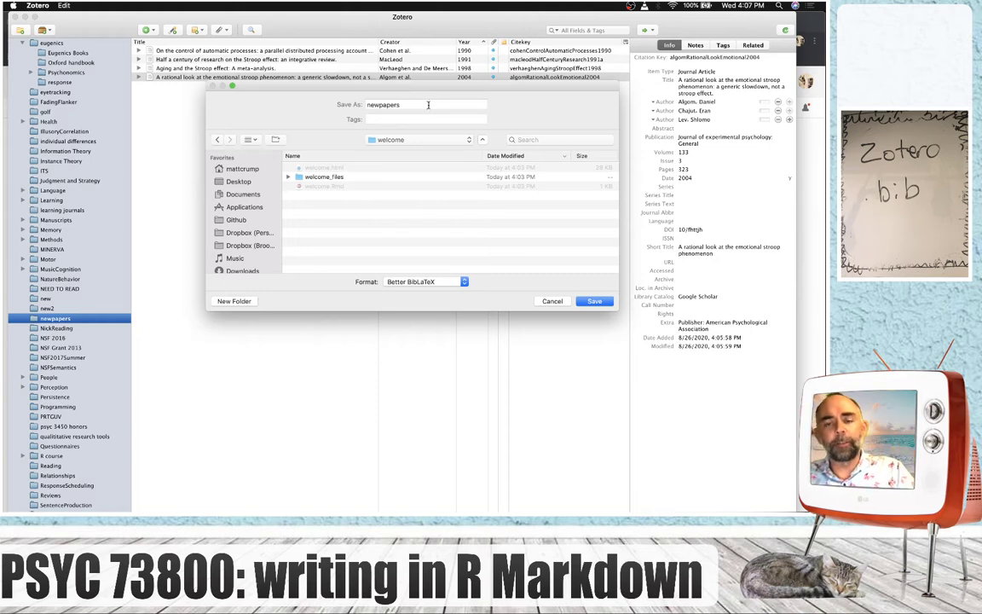
pyautogui.click(593, 300)
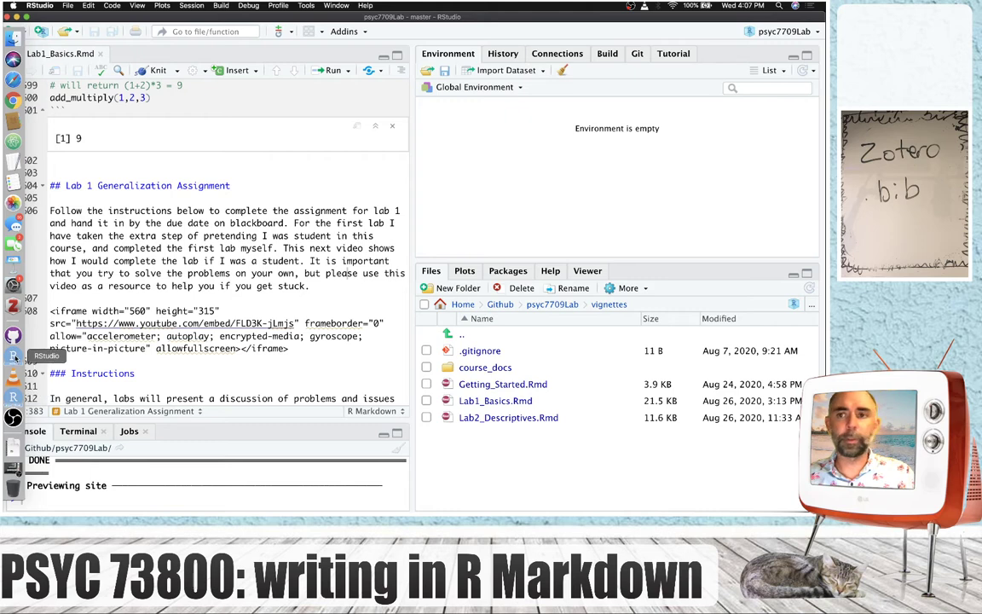
# View newpapers.bib and its Cohen 1990 citation key in the myBlog project, then return to welcome.Rmd.
pyautogui.click(782, 30)
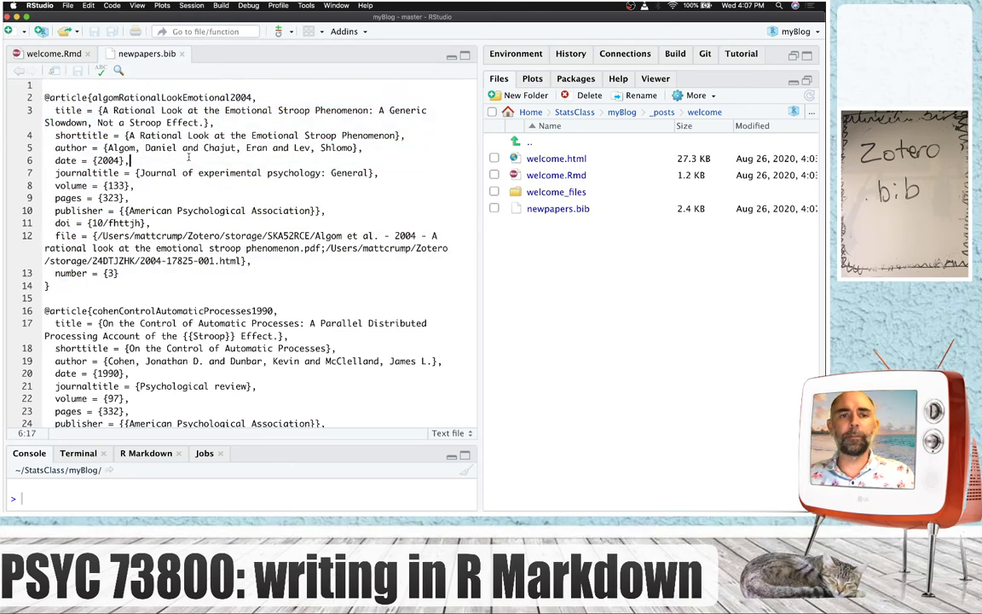
pyautogui.scroll(-3)
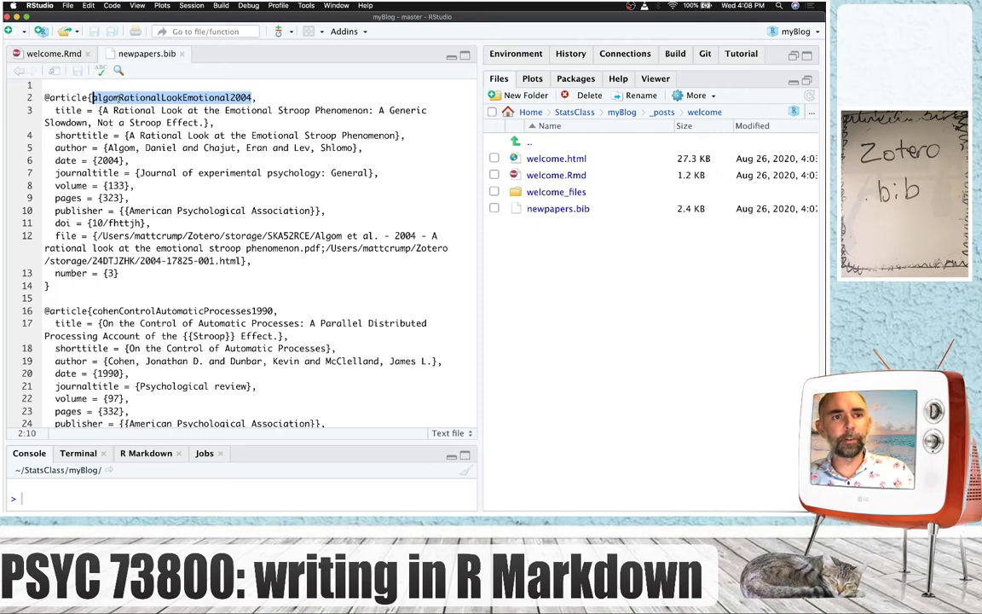
pyautogui.doubleClick(225, 310)
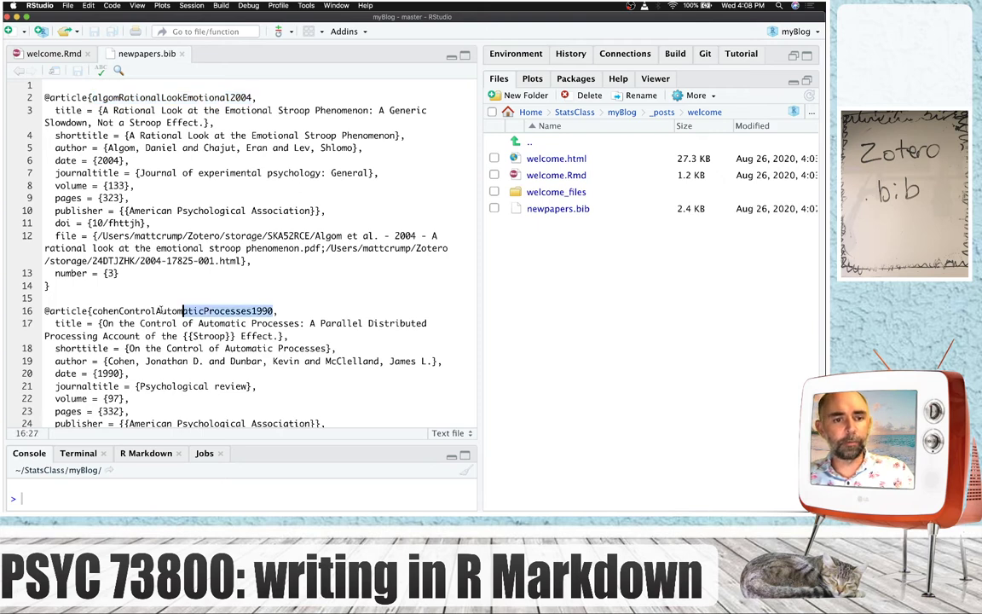
pyautogui.click(95, 310)
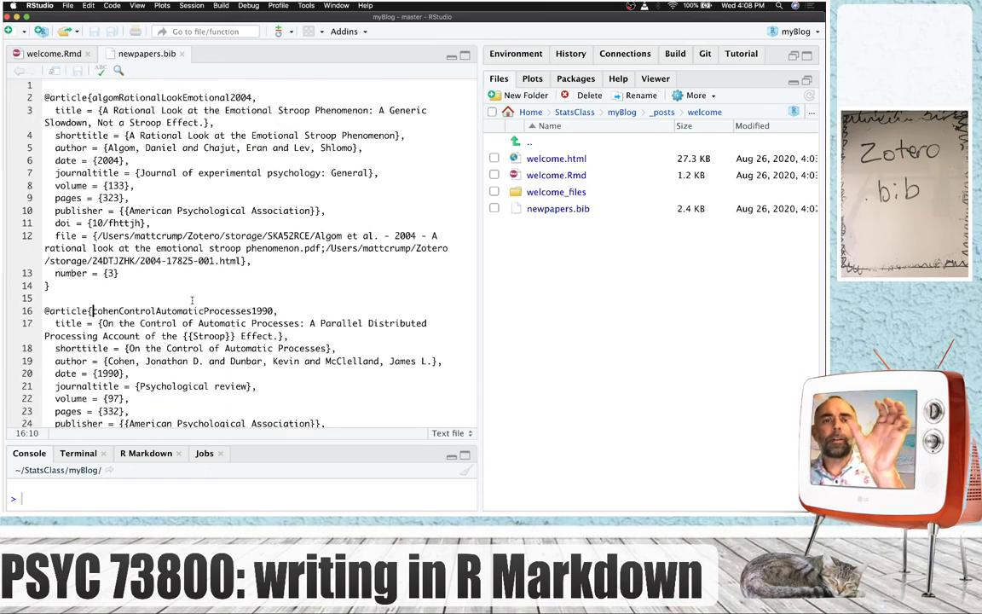
pyautogui.click(55, 52)
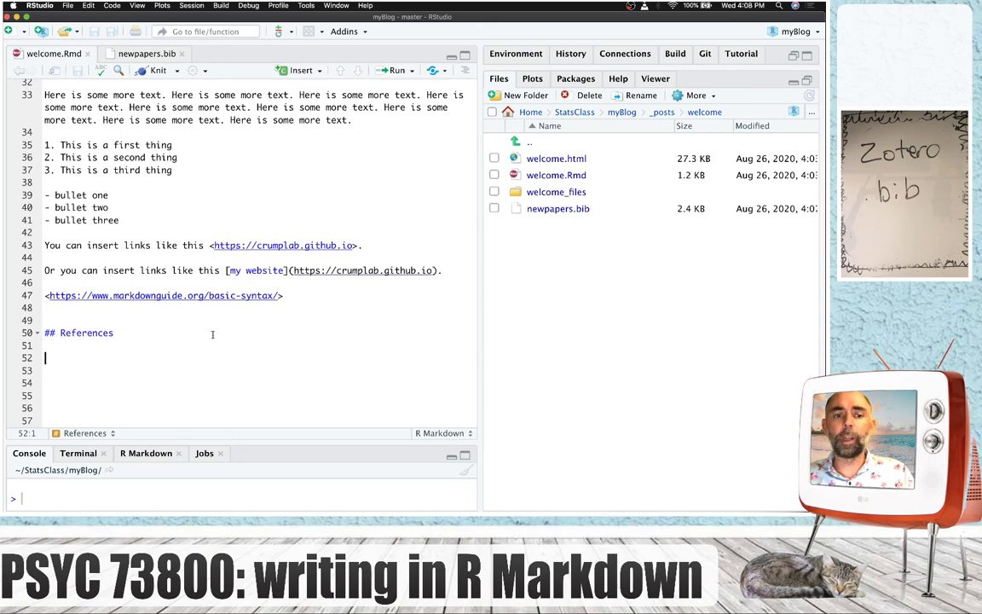
pyautogui.moveTo(361, 307)
pyautogui.write('In one example, researchers studied the Stroop effect.')
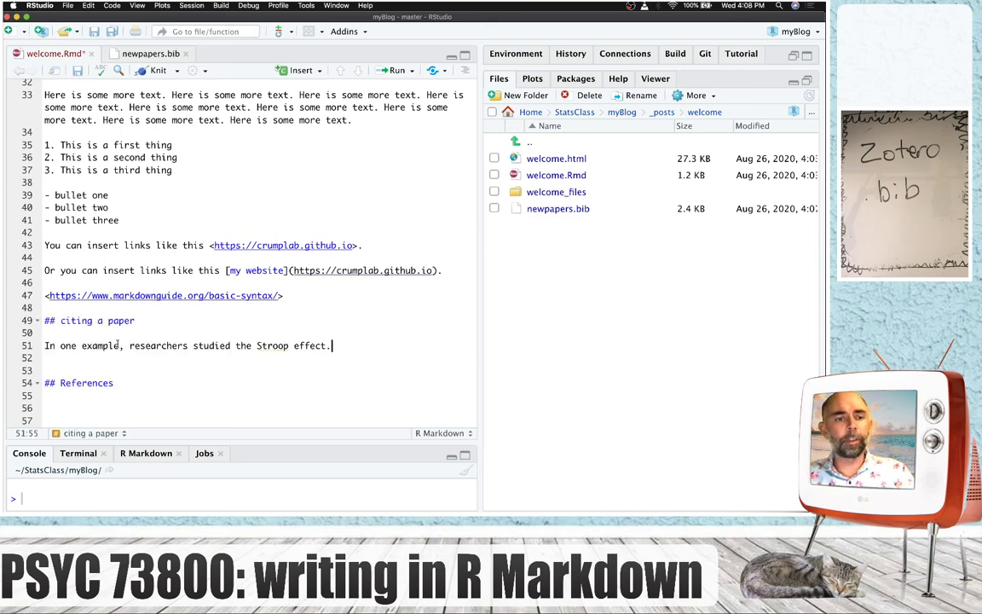
pyautogui.click(46, 344)
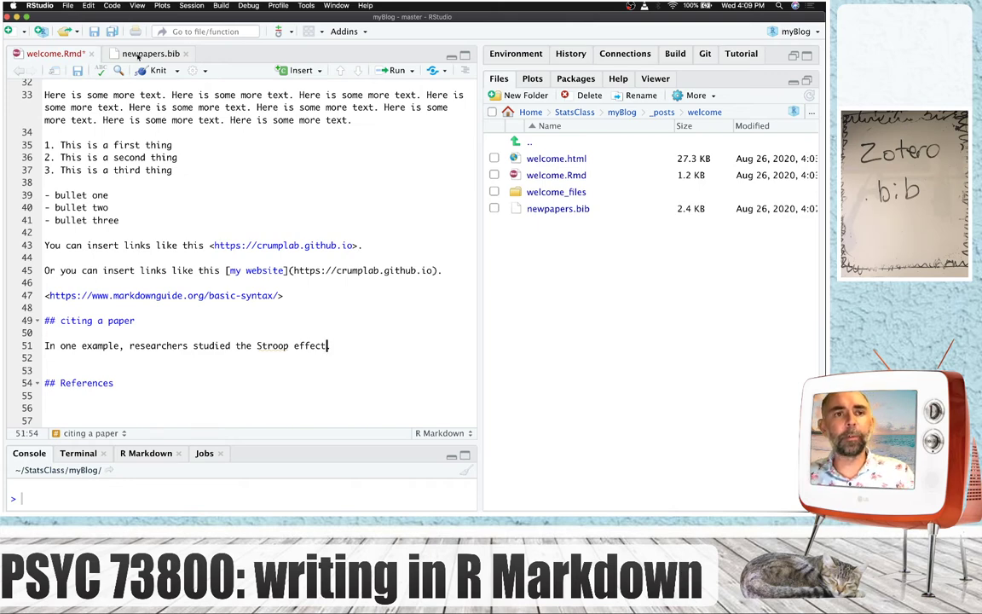
pyautogui.click(152, 53)
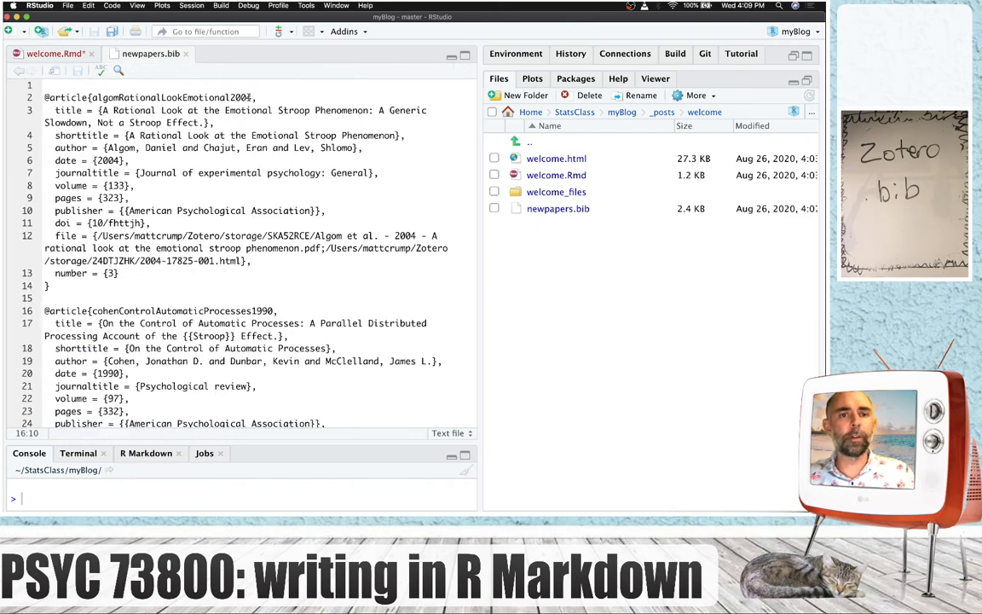
pyautogui.doubleClick(170, 97)
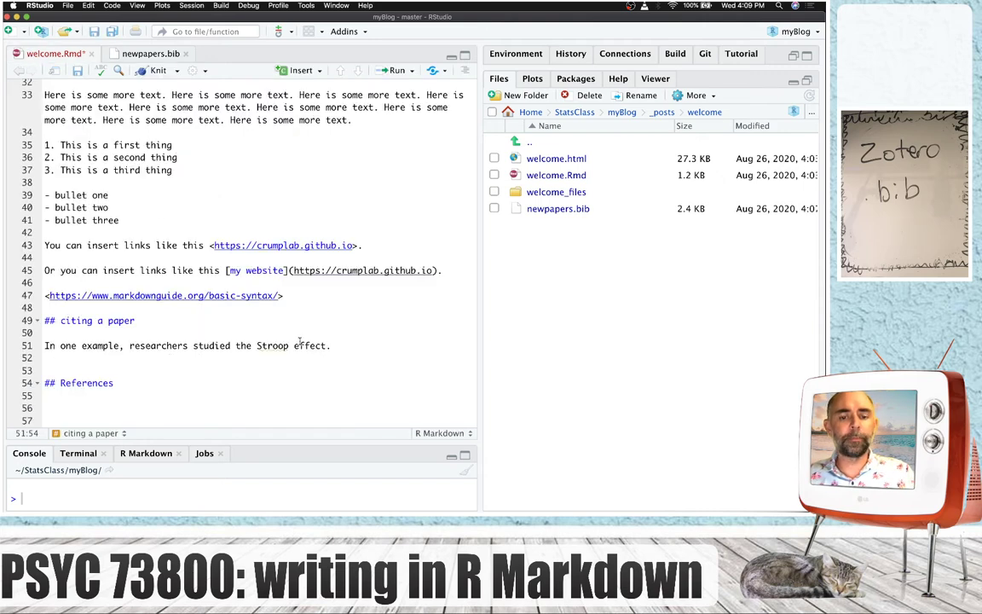
pyautogui.write('(')
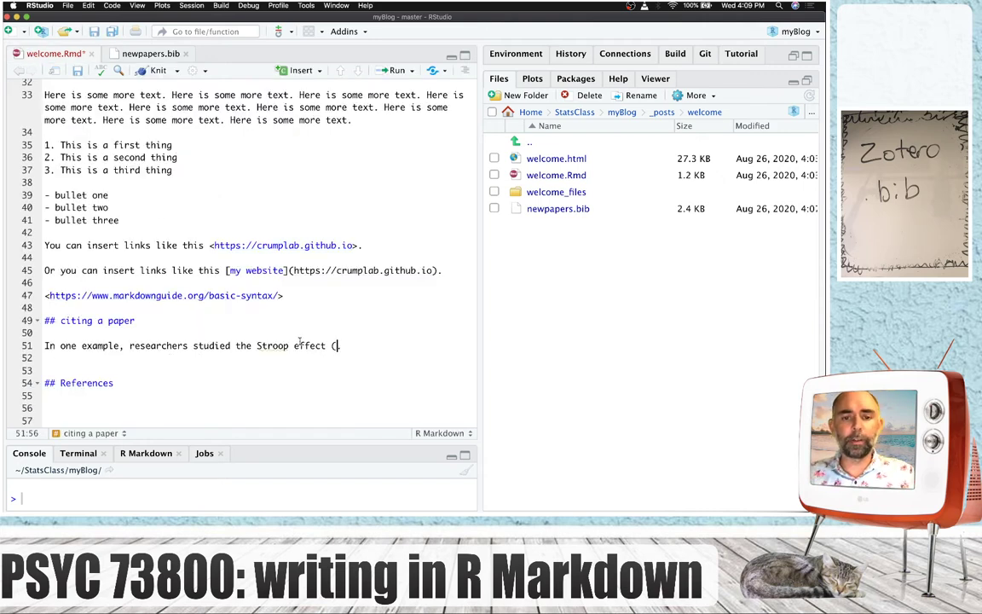
pyautogui.write('[]')
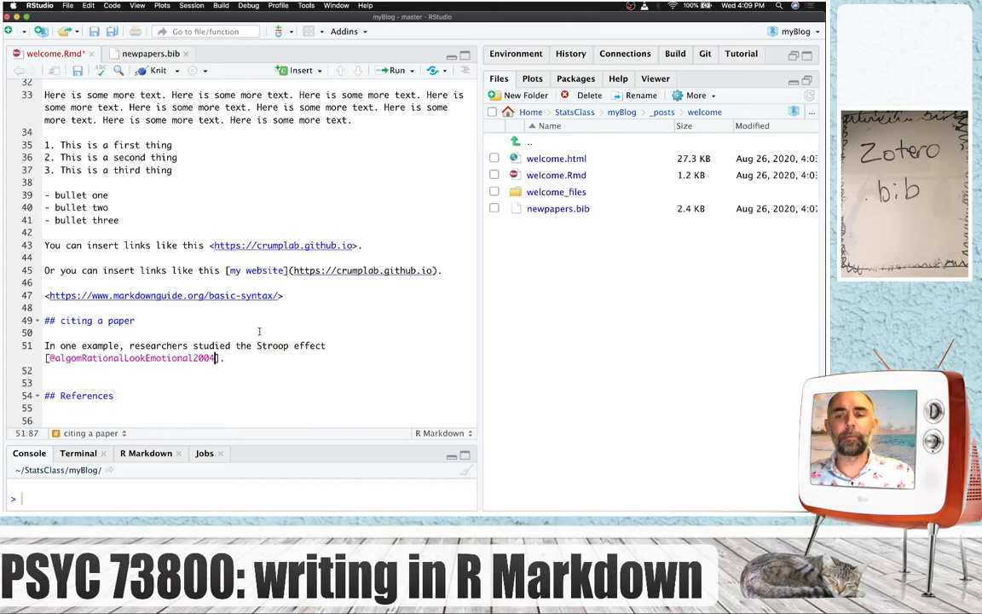
pyautogui.moveTo(314, 333)
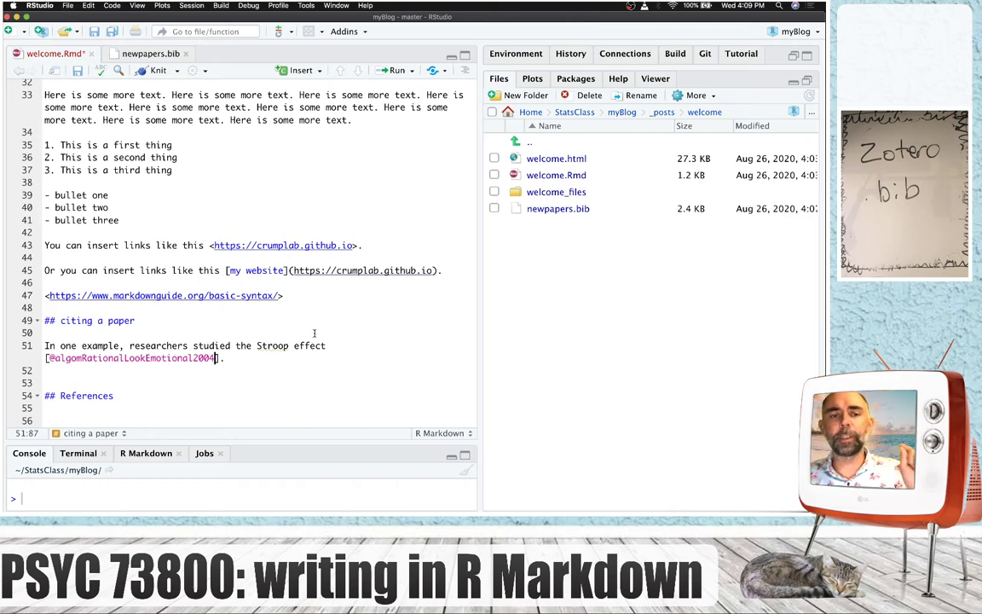
pyautogui.click(157, 70)
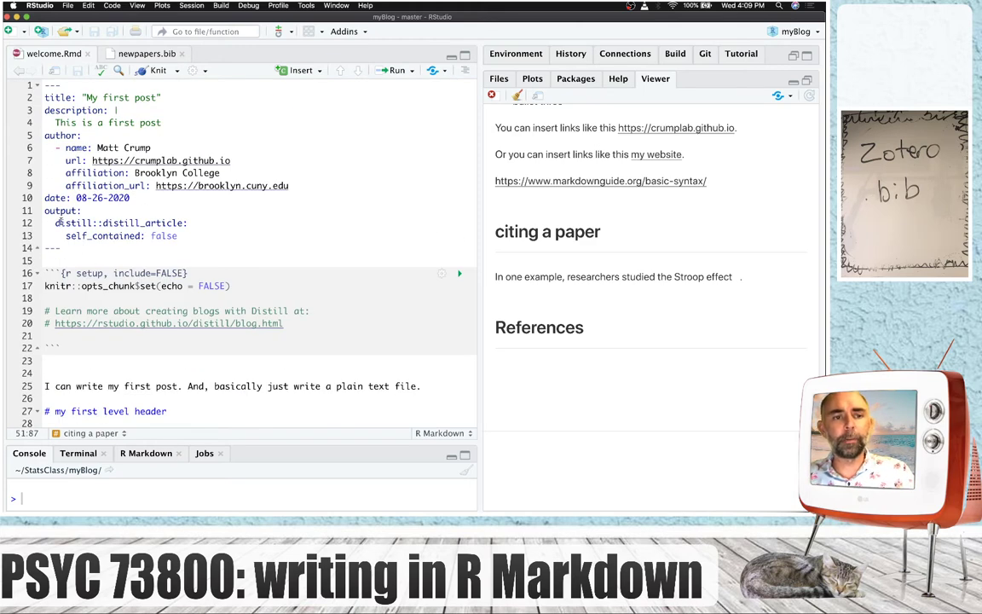
# Add 'bibliography: newpapers.bib' to the YAML header and re-knit so Algom 2004 appears under References.
pyautogui.moveTo(45, 123); pyautogui.dragTo(44, 249)
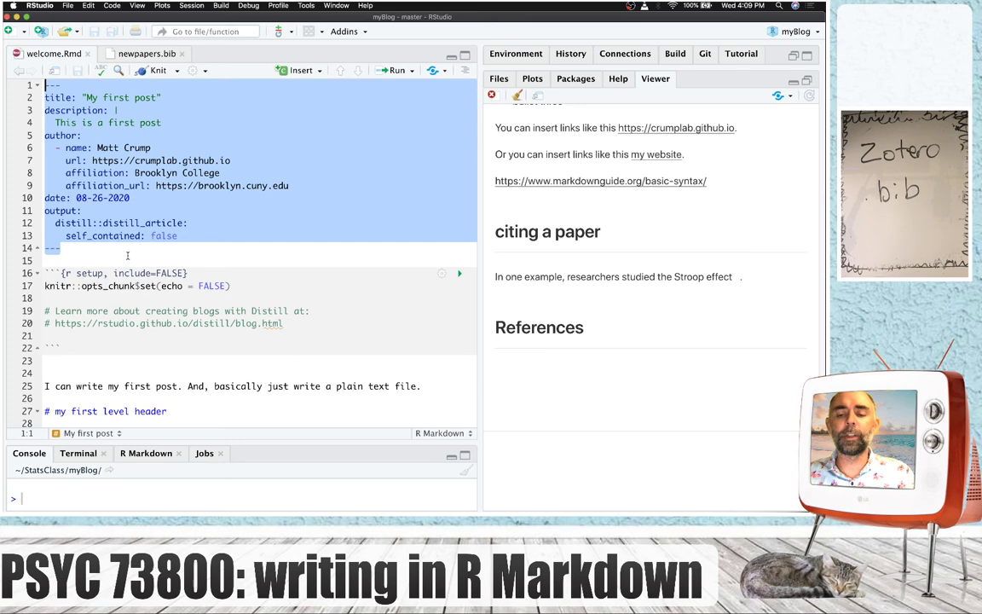
pyautogui.write('bibliography: newpapers.bib')
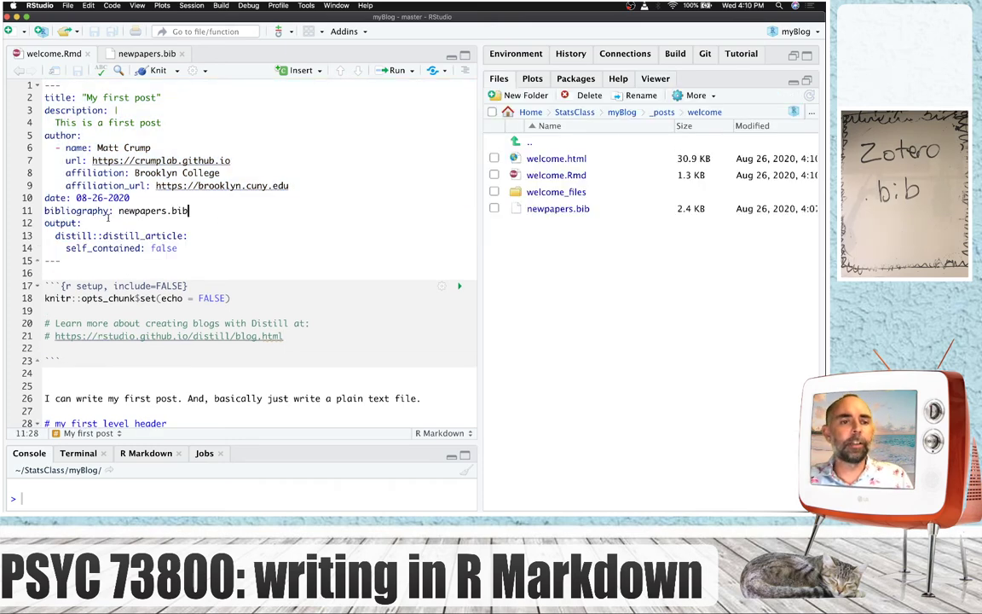
pyautogui.doubleClick(78, 212)
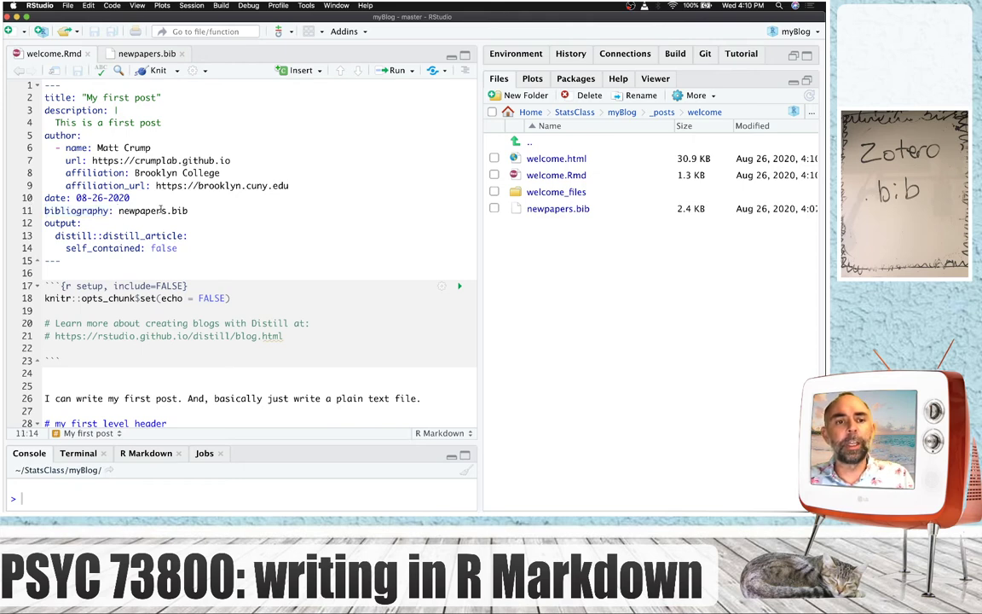
pyautogui.doubleClick(153, 211)
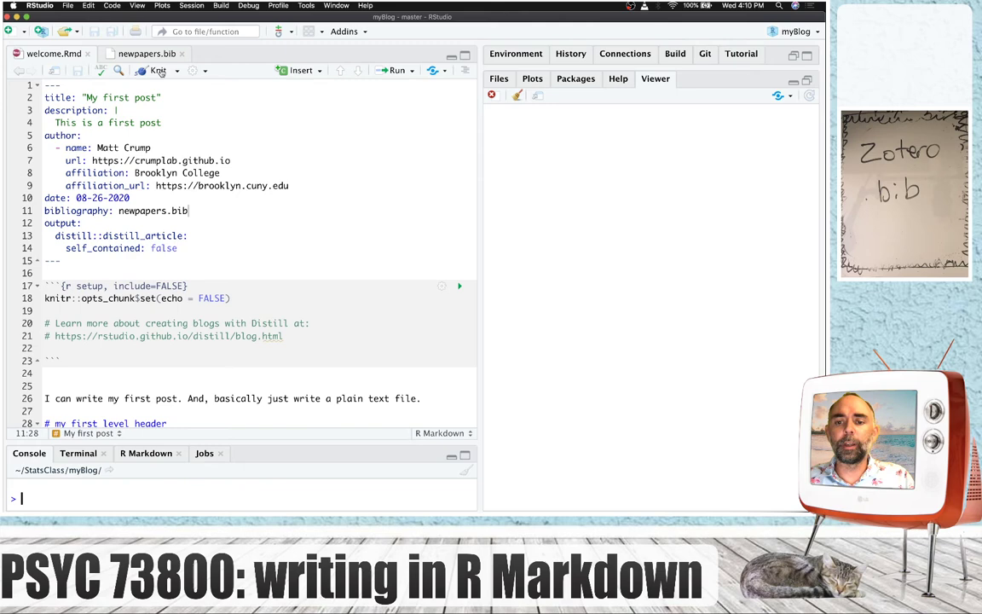
pyautogui.click(157, 70)
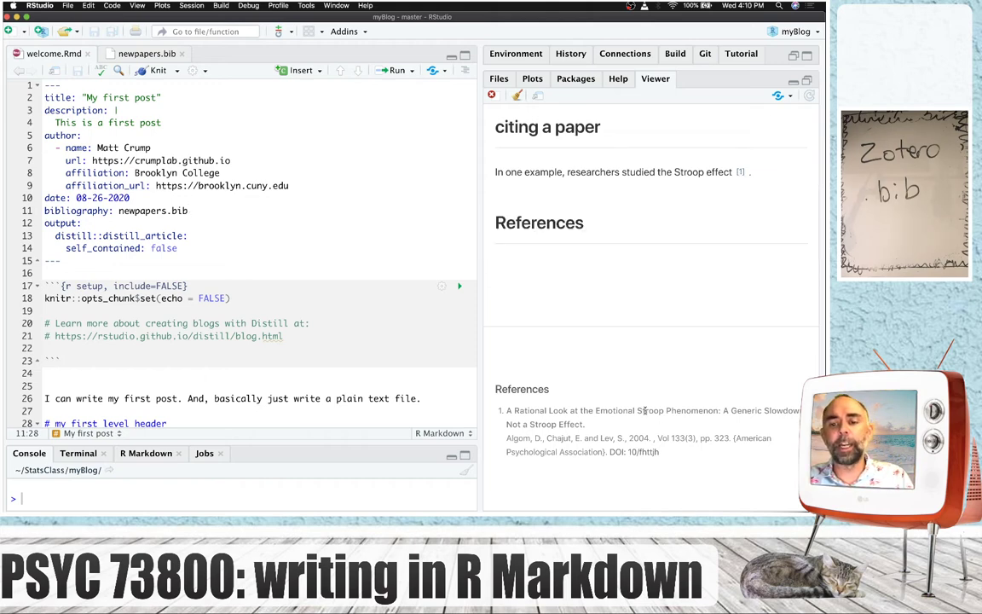
pyautogui.scroll(-3)
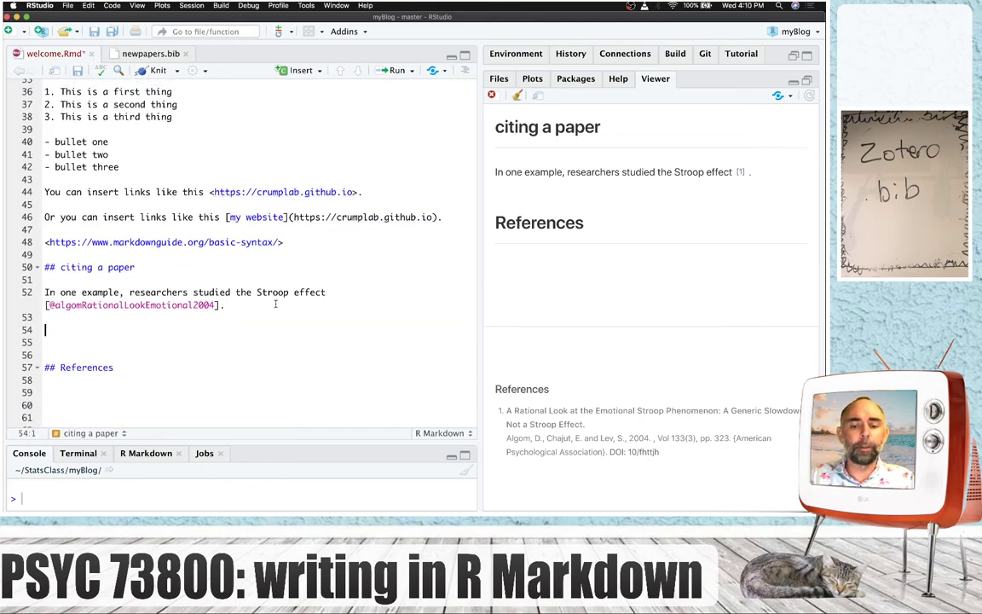
pyautogui.write('Blah blah blah')
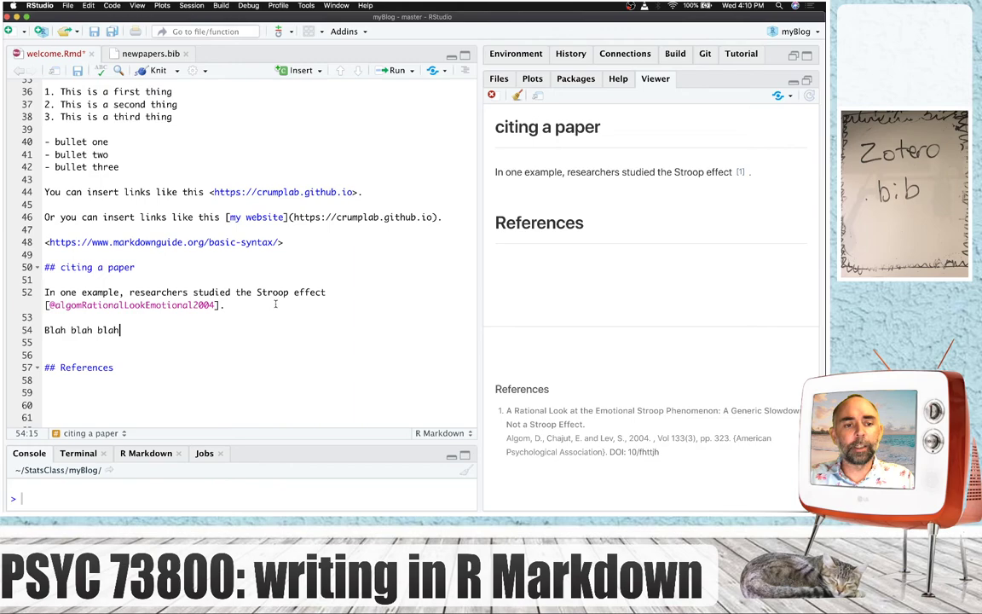
pyautogui.write('[]')
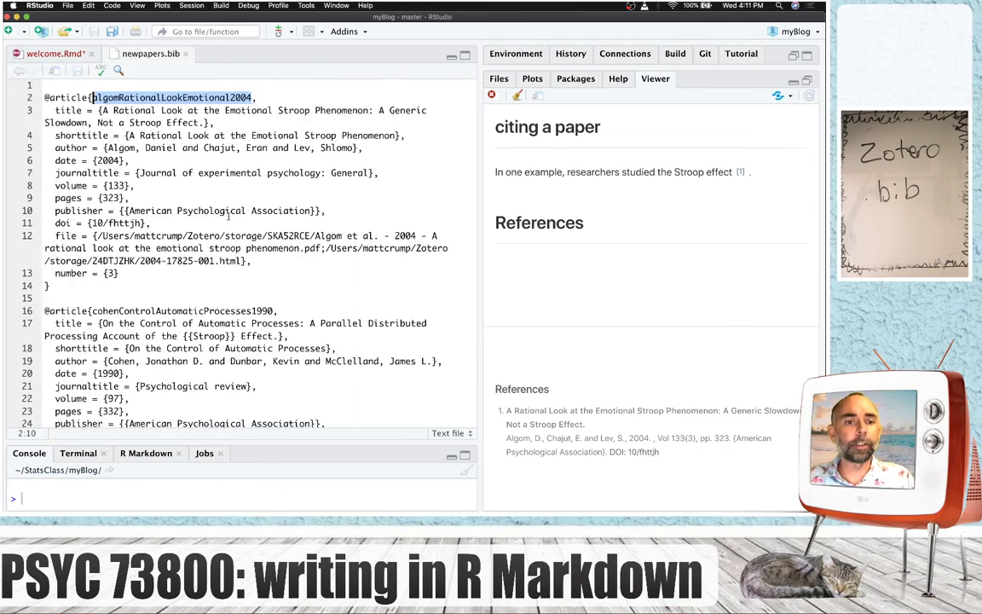
pyautogui.scroll(-3)
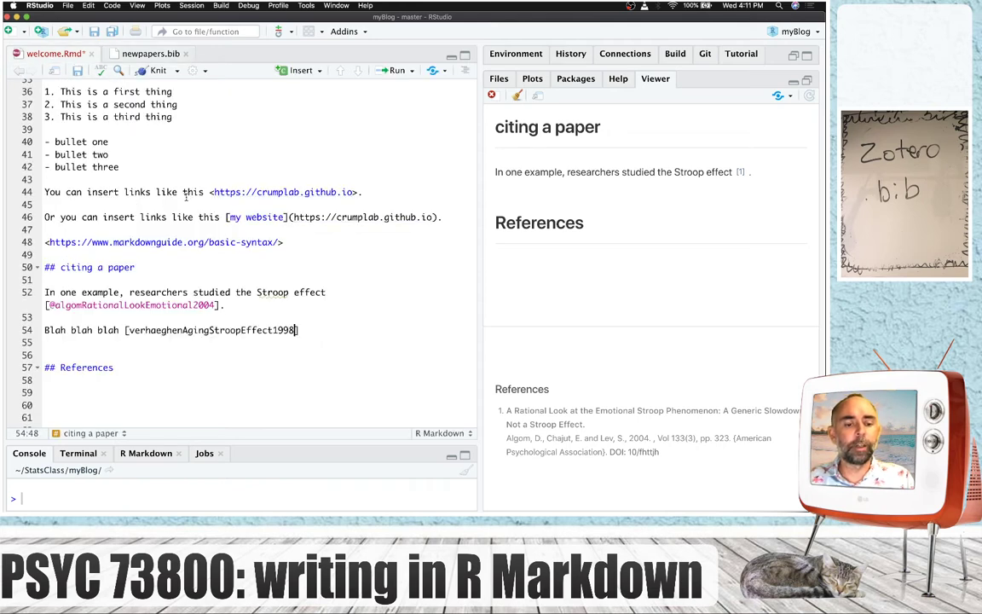
pyautogui.write('@')
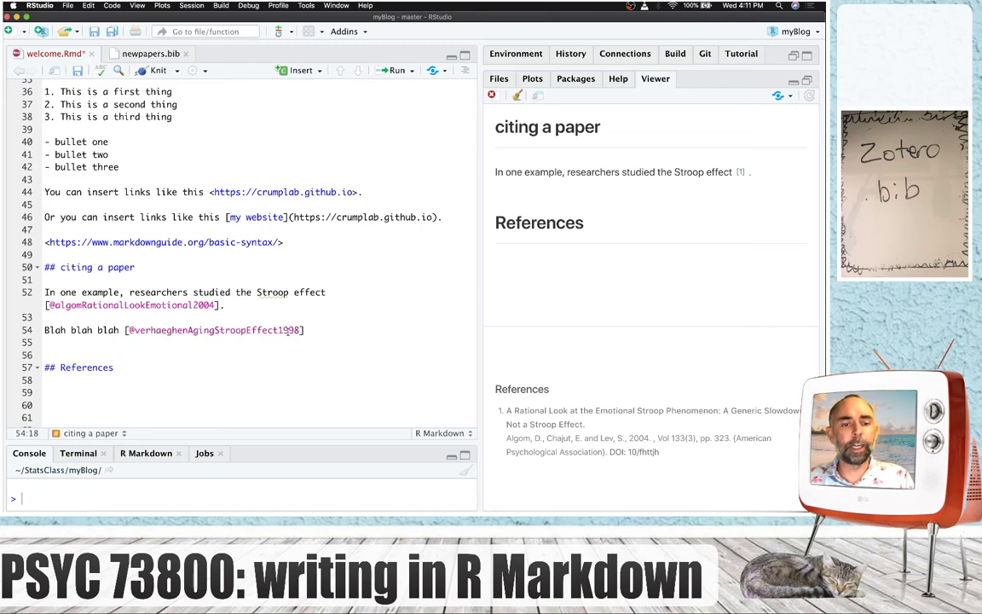
pyautogui.click(155, 70)
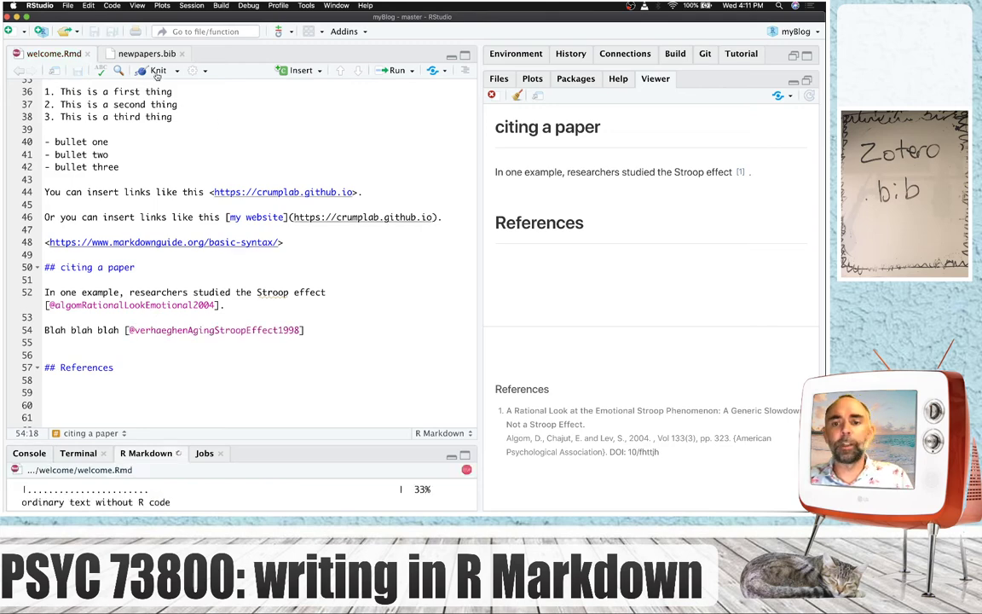
pyautogui.click(156, 70)
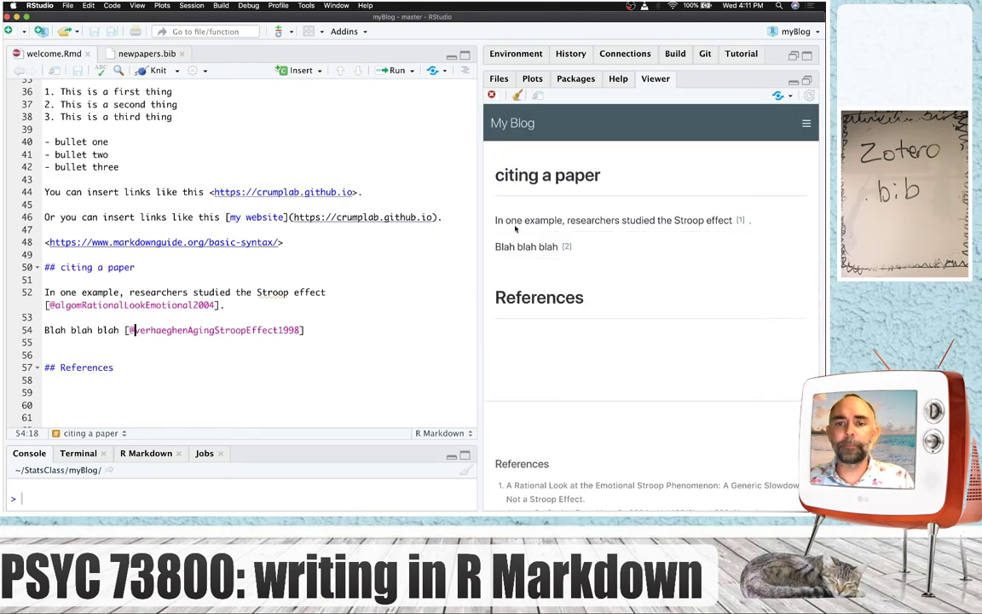
pyautogui.click(283, 242)
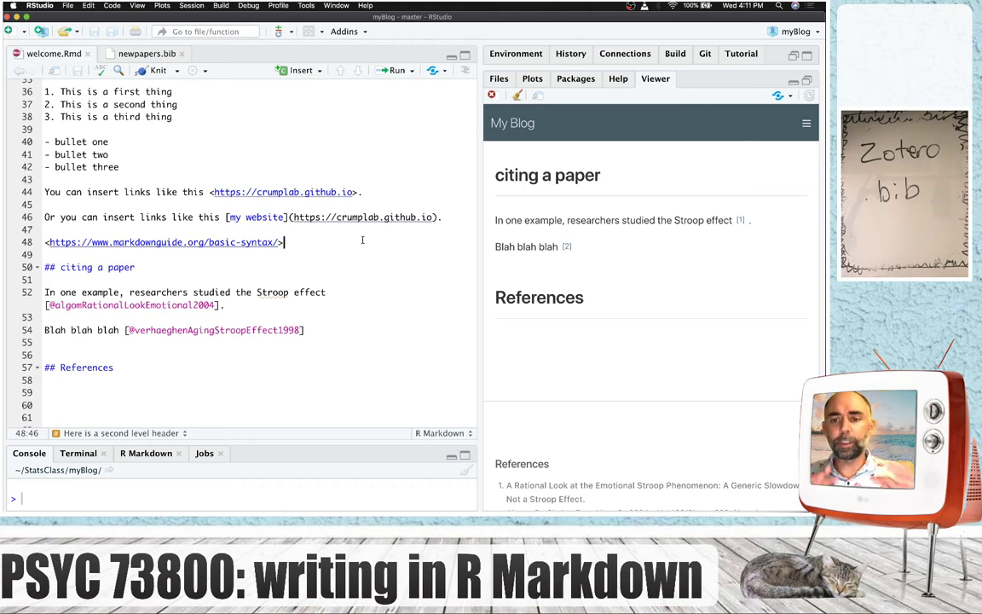
pyautogui.scroll(-3)
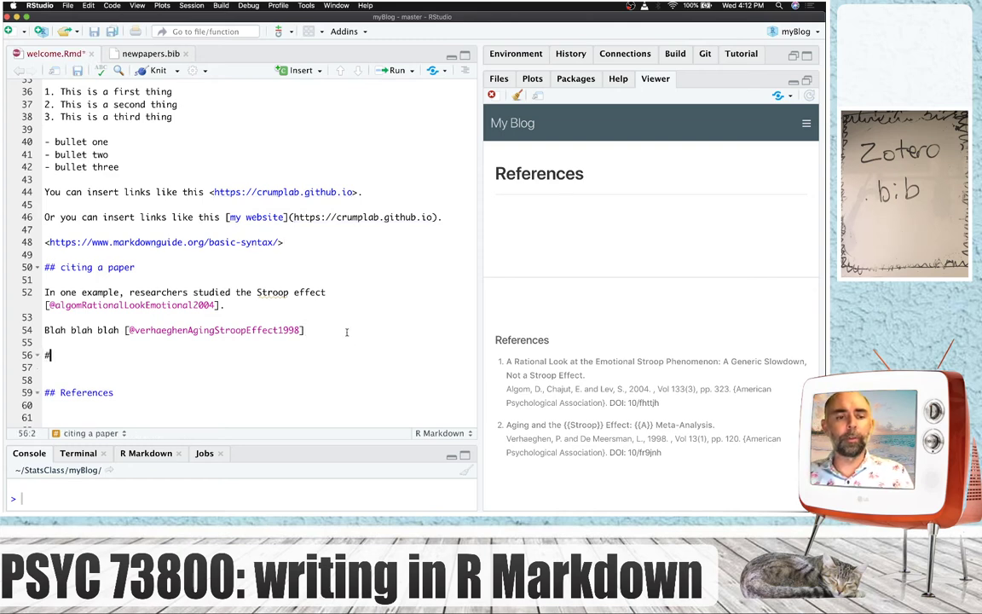
# Add a '## pictures' heading and create an img folder holding course.png beside the post.
pyautogui.write('# pictures')
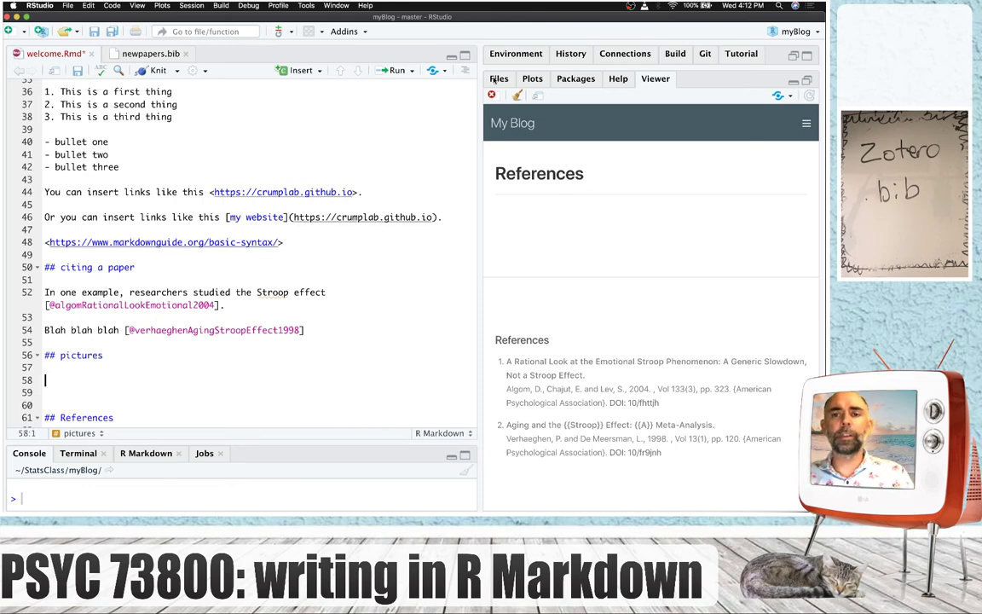
pyautogui.click(498, 79)
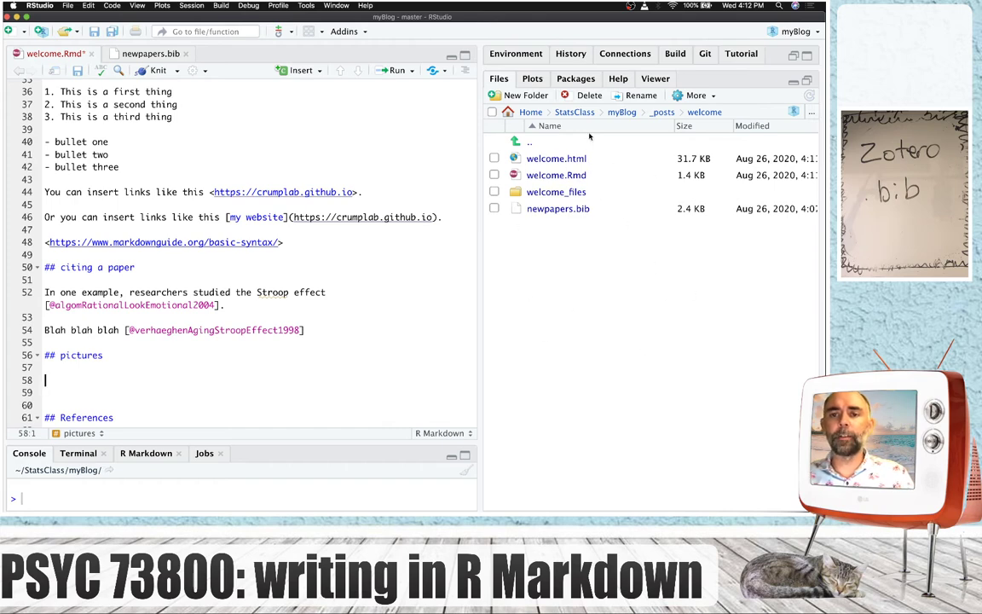
pyautogui.moveTo(559, 353)
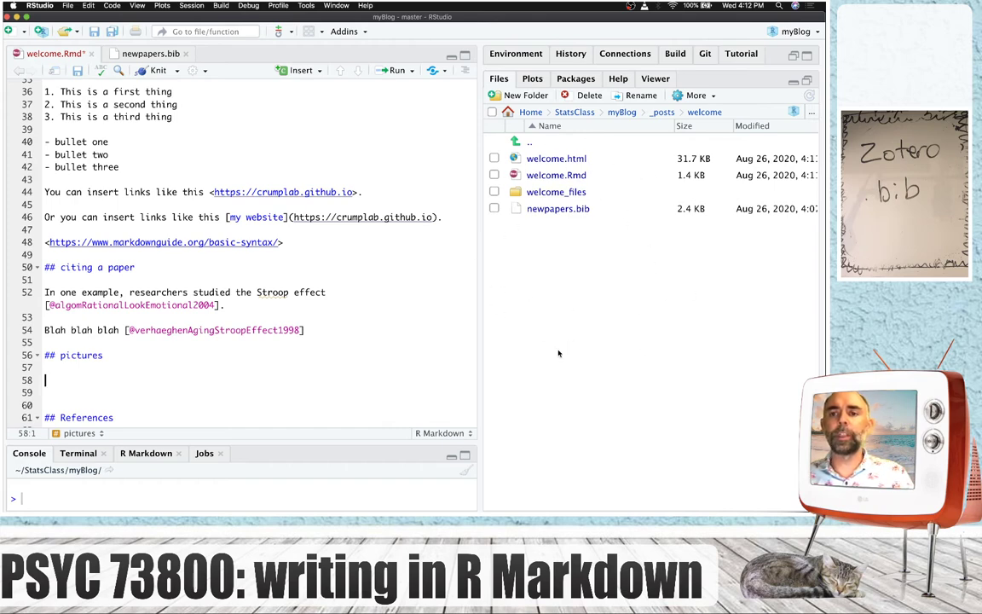
pyautogui.moveTo(651, 341)
pyautogui.write('img')
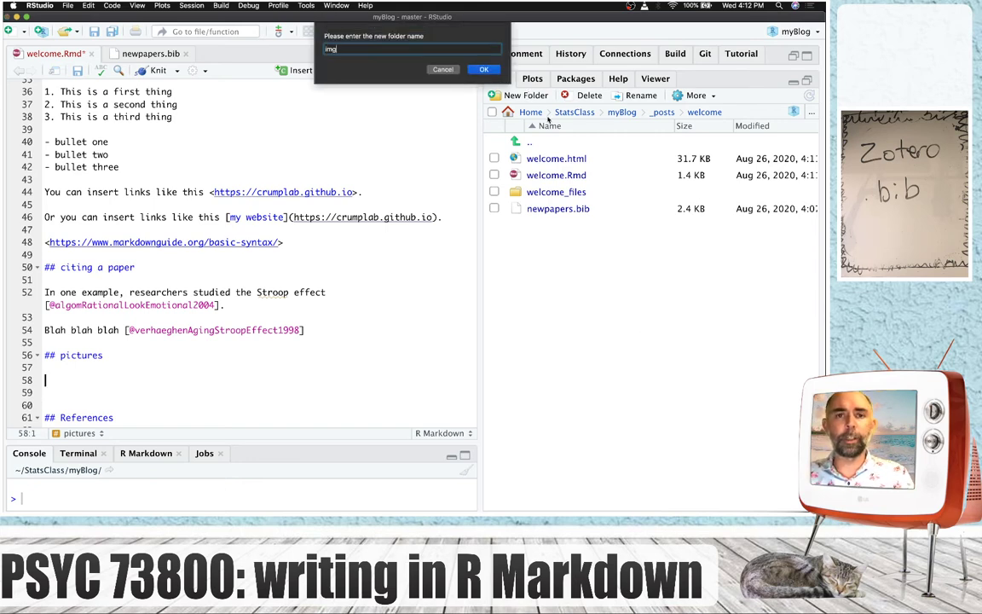
pyautogui.click(485, 68)
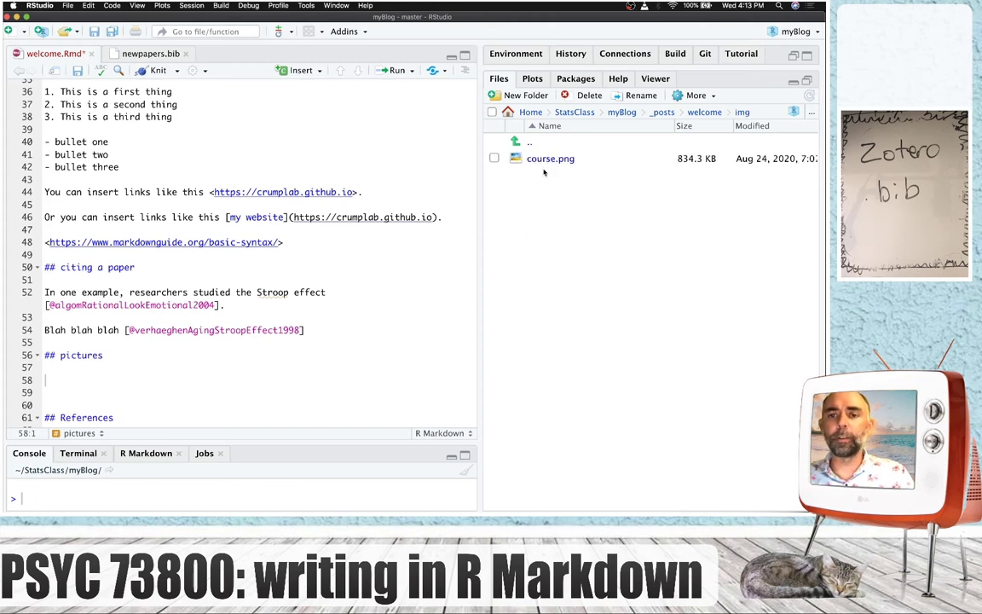
pyautogui.doubleClick(551, 159)
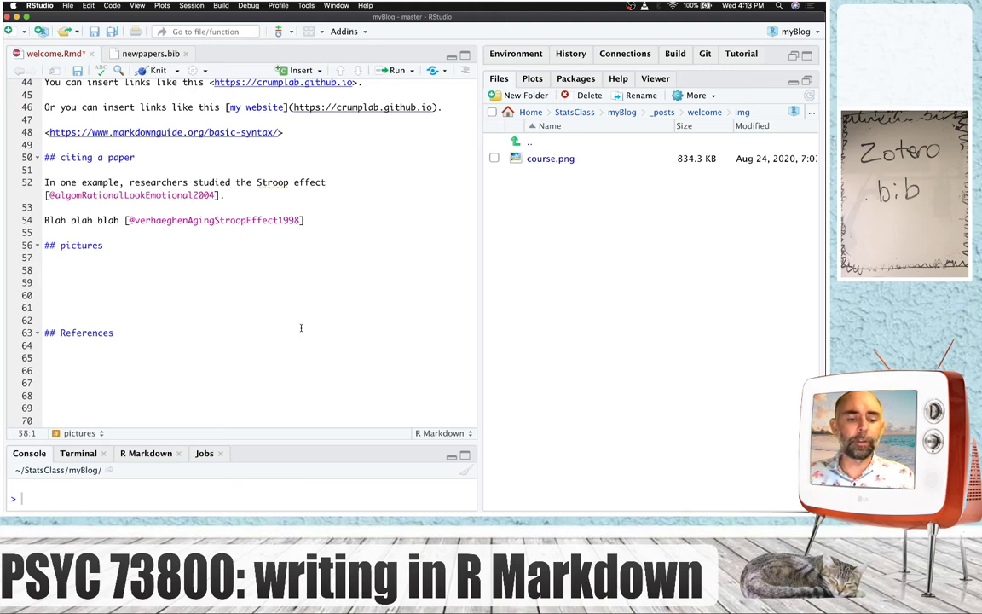
# Insert an R chunk calling knitr::include_graphics("img/course.png") under the pictures heading.
pyautogui.click(300, 70)
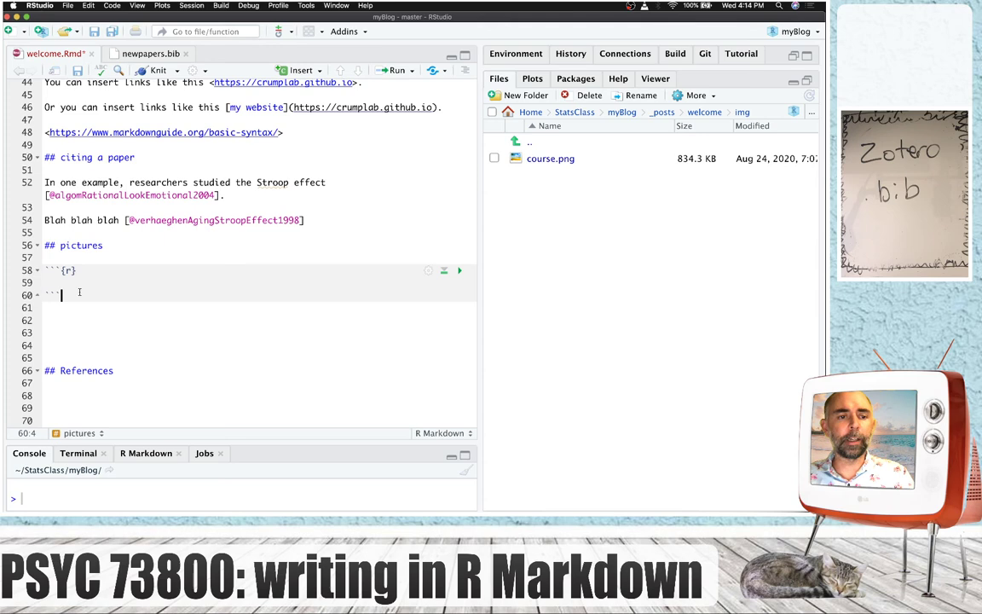
pyautogui.click(58, 283)
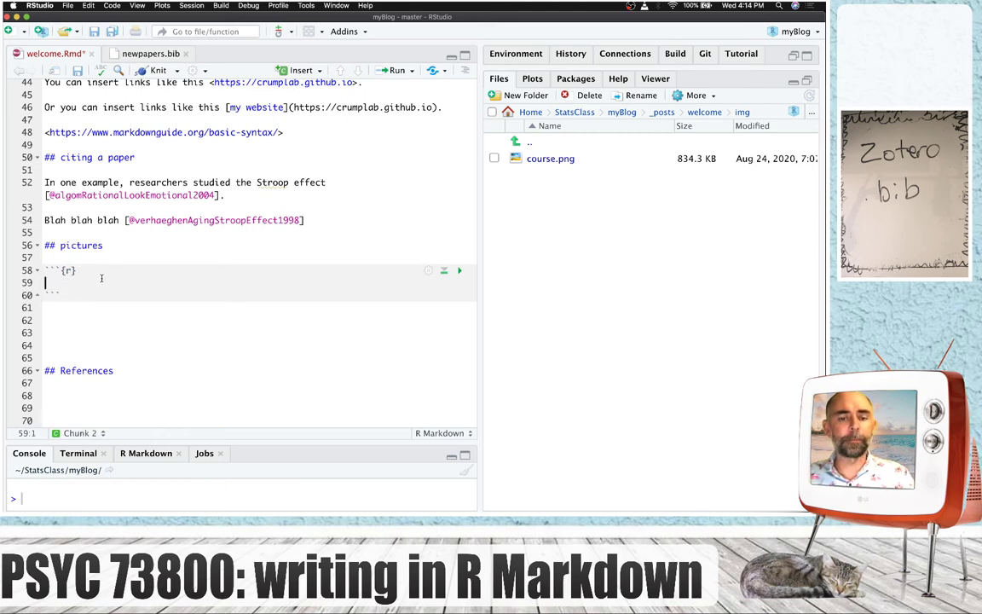
pyautogui.write('knitr::include_graphics("')
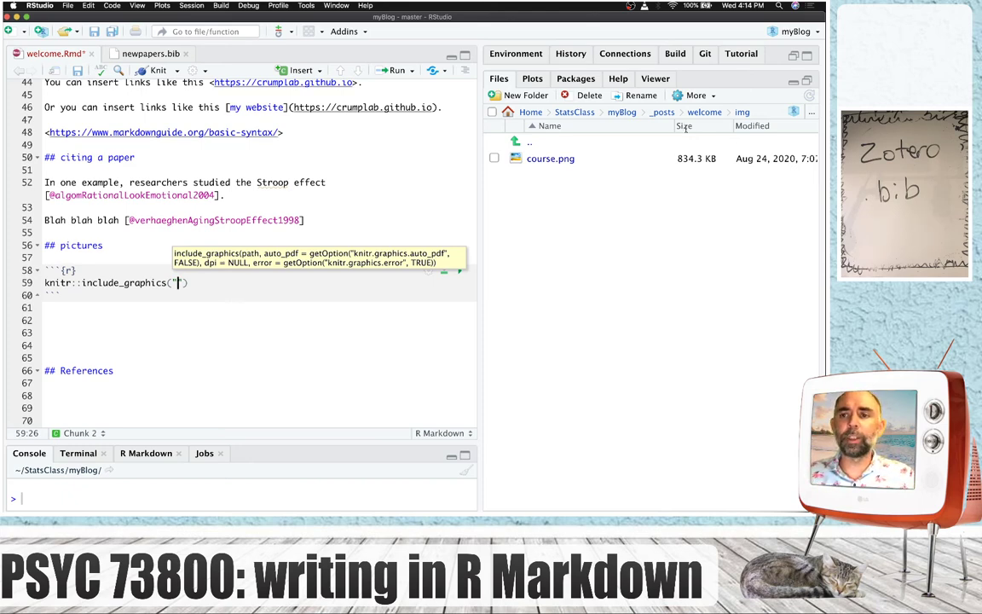
pyautogui.write('img')
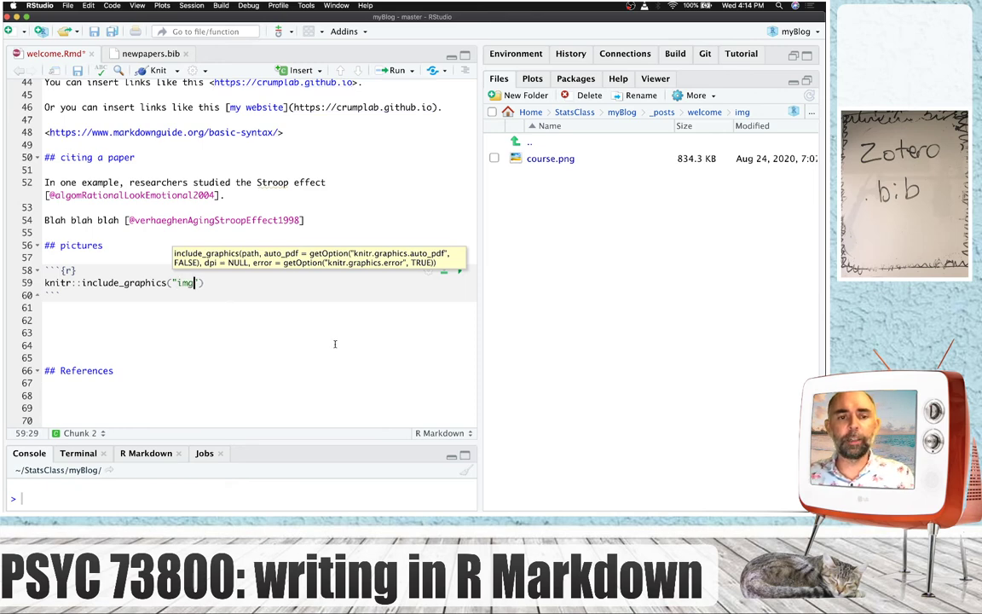
pyautogui.write('/course.png')
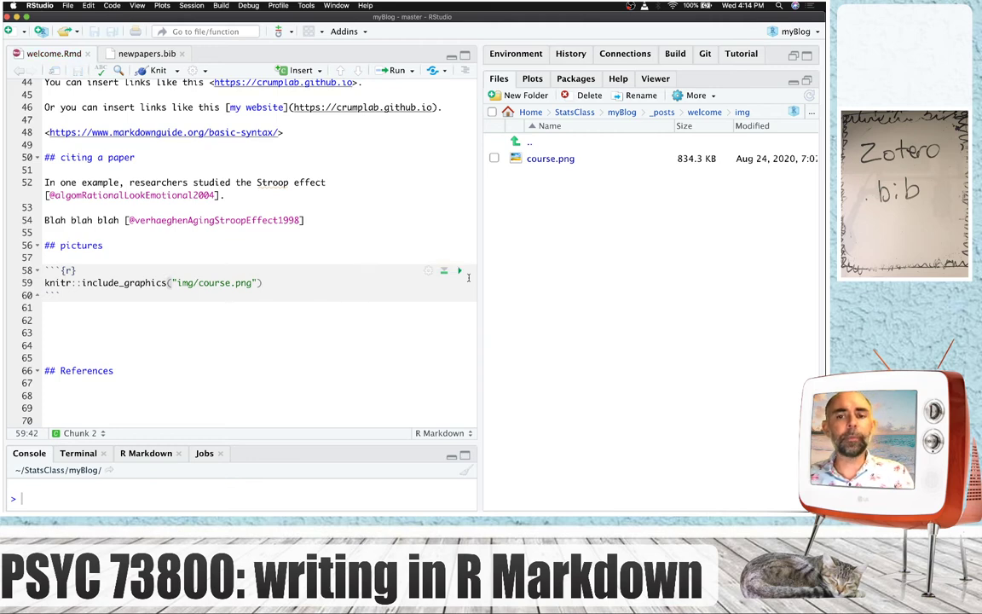
# Run the image chunk, add a fig.width="50%" option and knit, which fails.
pyautogui.click(460, 270)
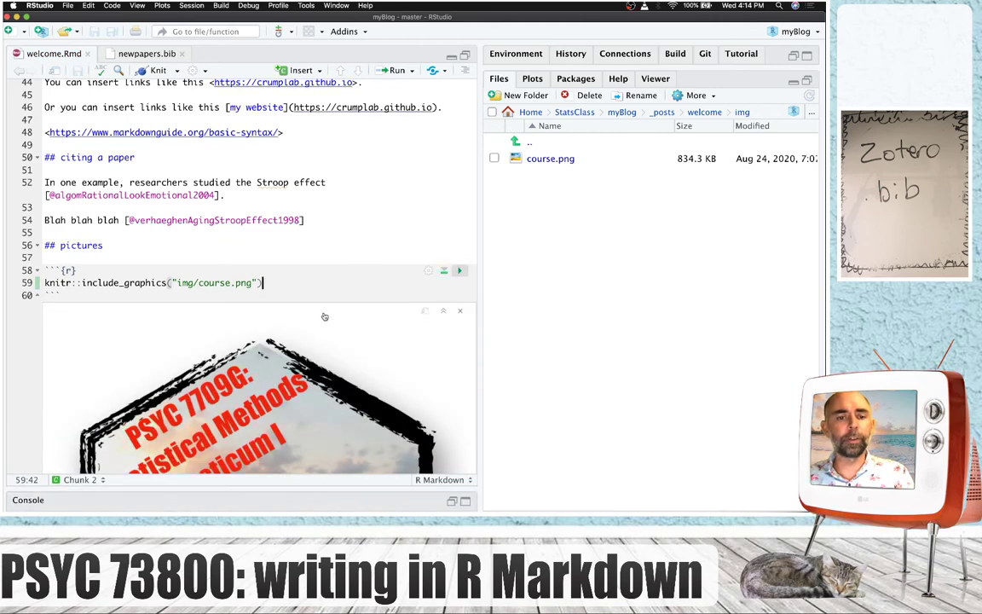
pyautogui.scroll(-3)
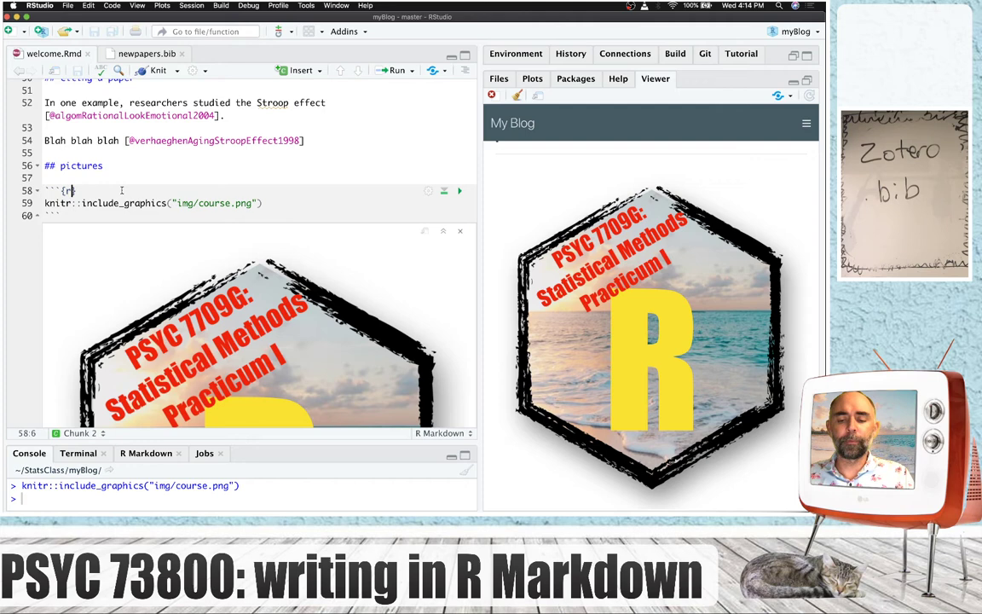
pyautogui.write(',')
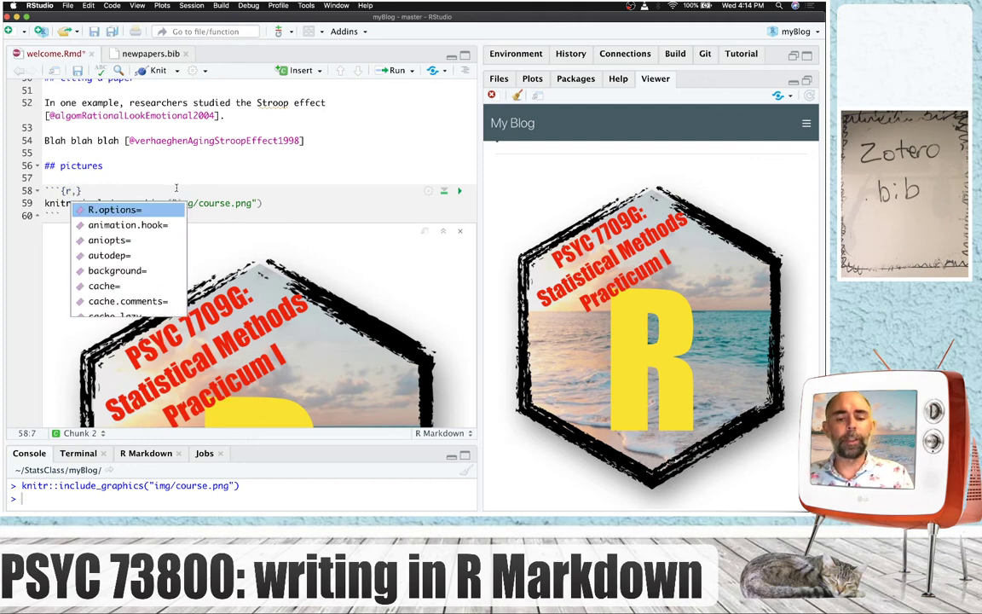
pyautogui.write('fi')
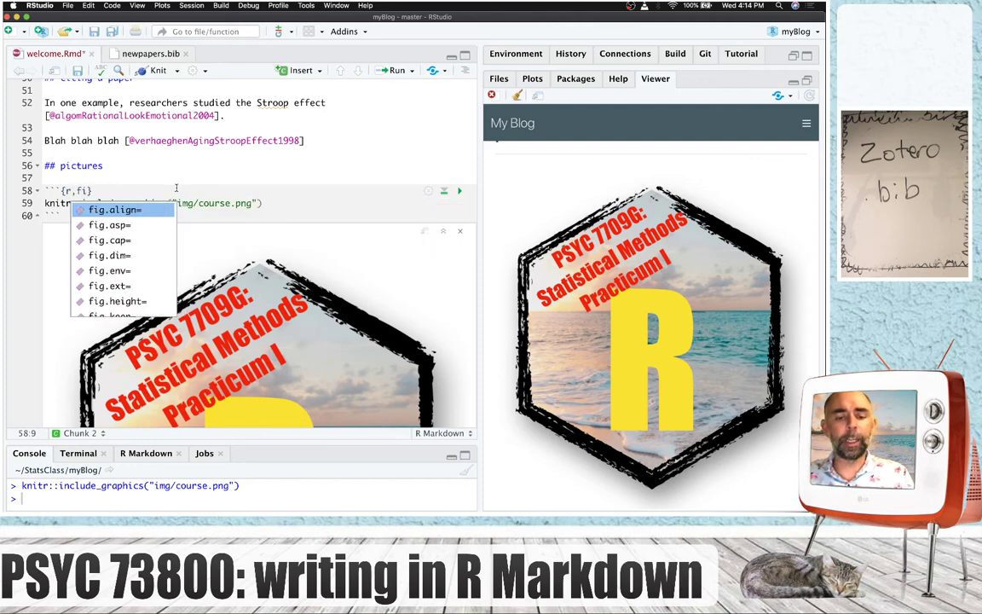
pyautogui.write('g.width=')
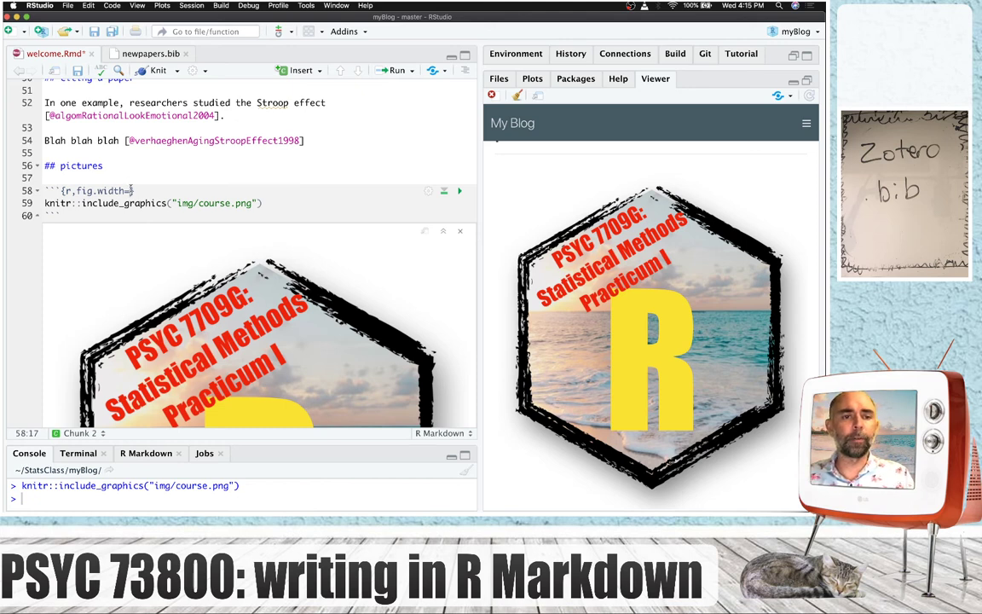
pyautogui.write('"')
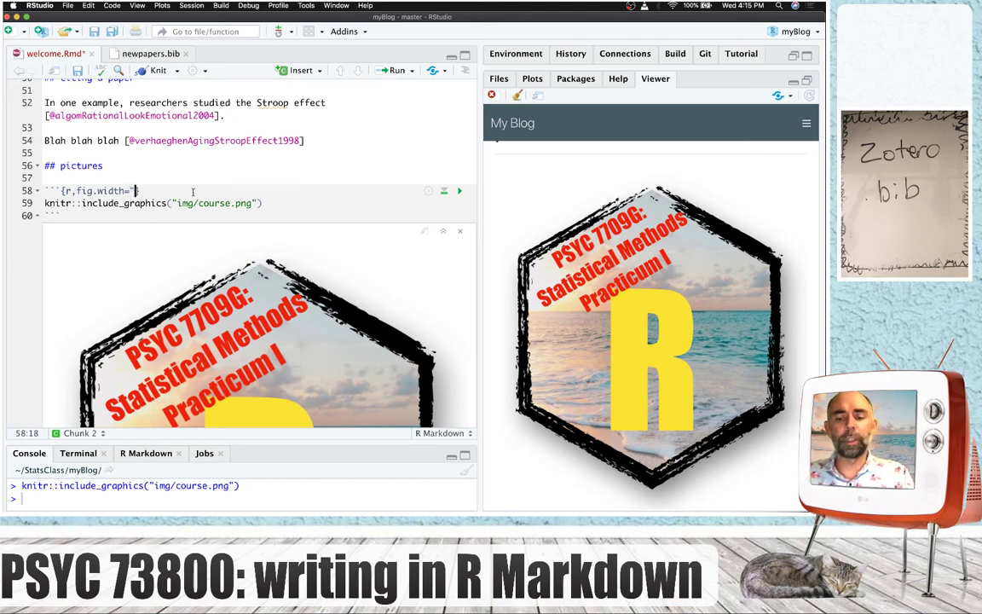
pyautogui.write('50%')
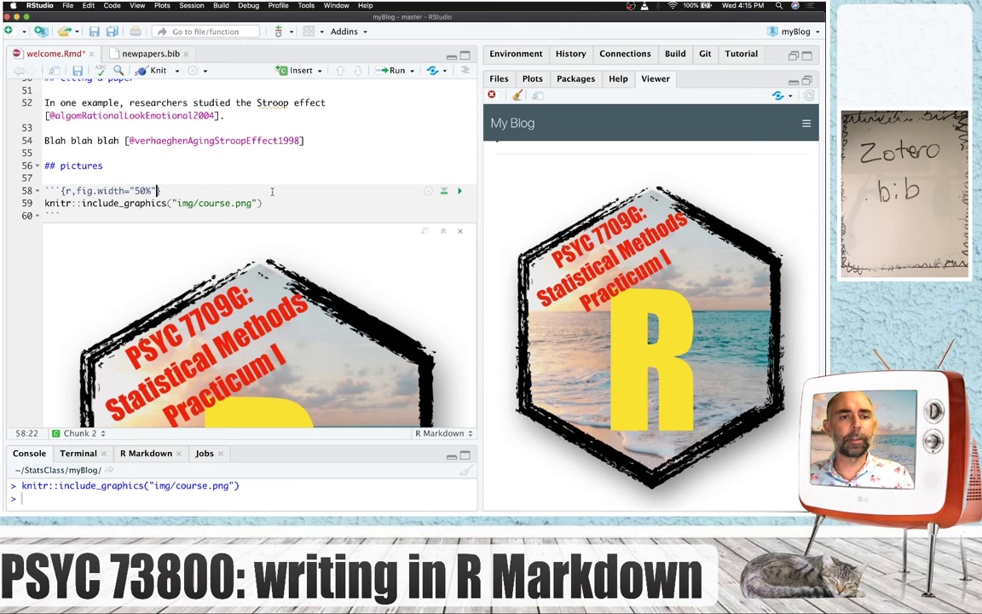
pyautogui.click(157, 70)
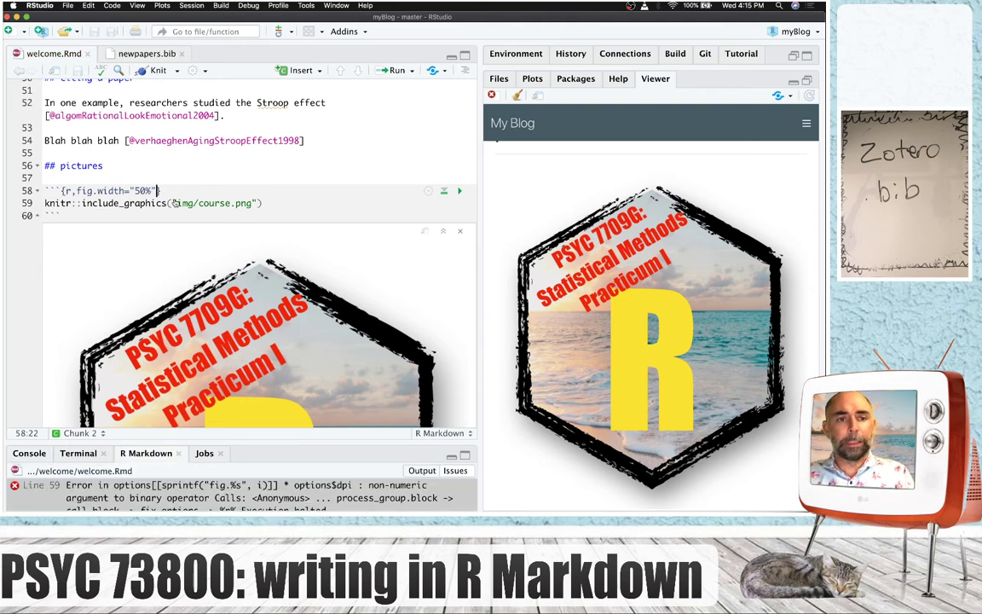
# Replace the failing fig.width value with 1.5 so the post knits with the course image.
pyautogui.press('Backspace')
pyautogui.write('100px')
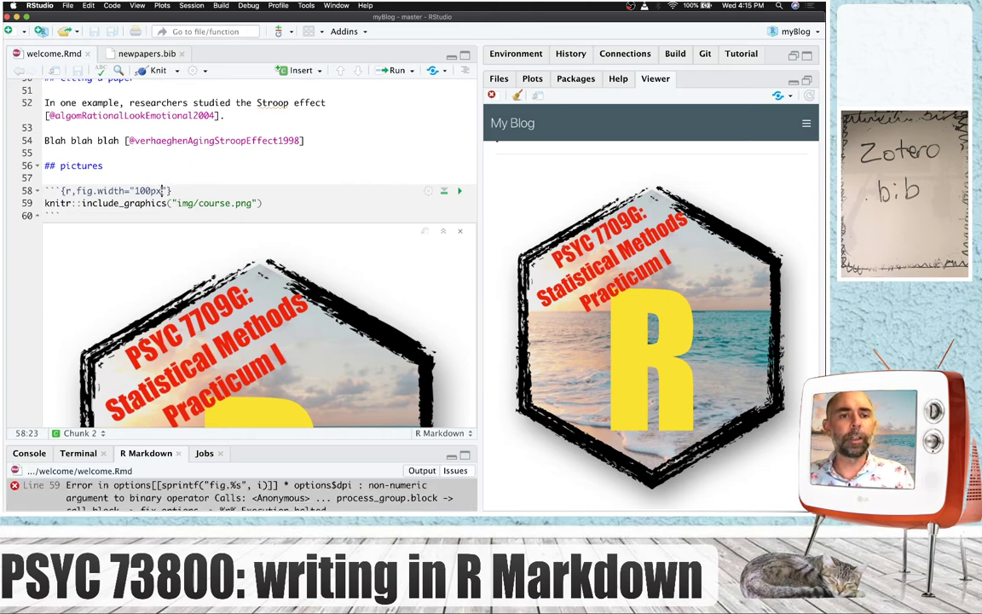
pyautogui.doubleClick(150, 191)
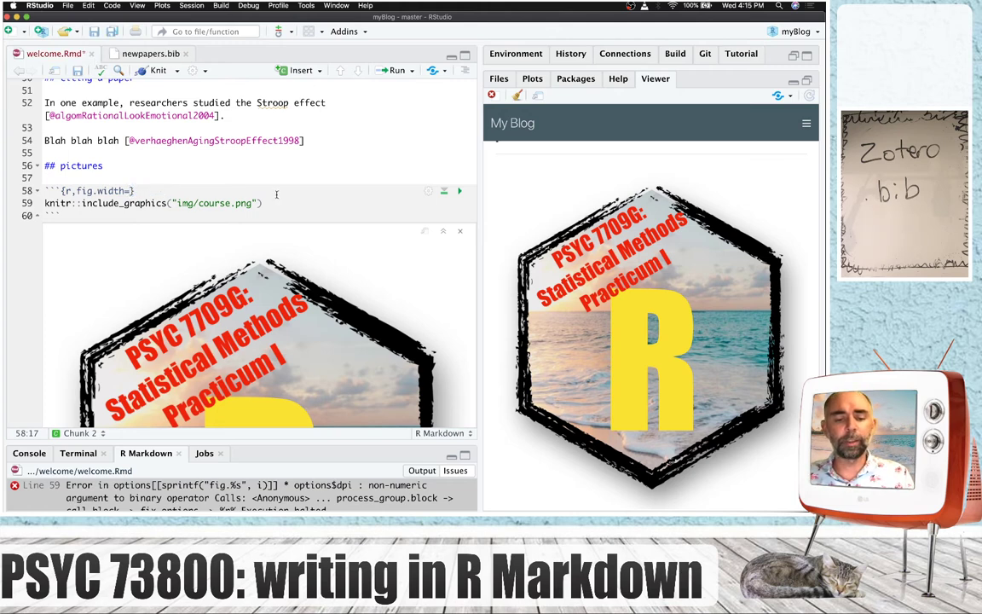
pyautogui.write('1.5')
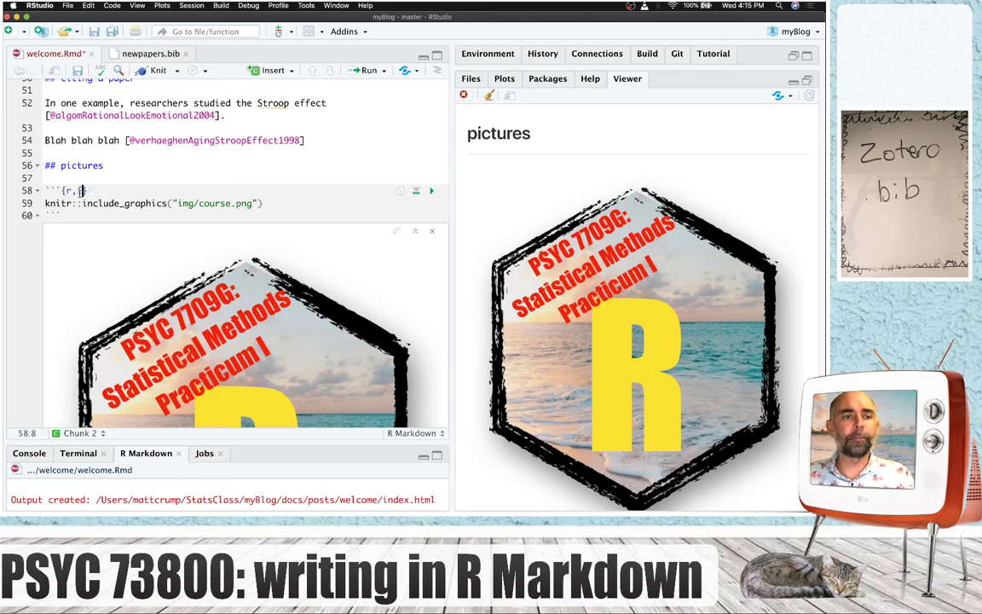
# Set the image chunk to out.width="50%" and knit the post.
pyautogui.write('out.width')
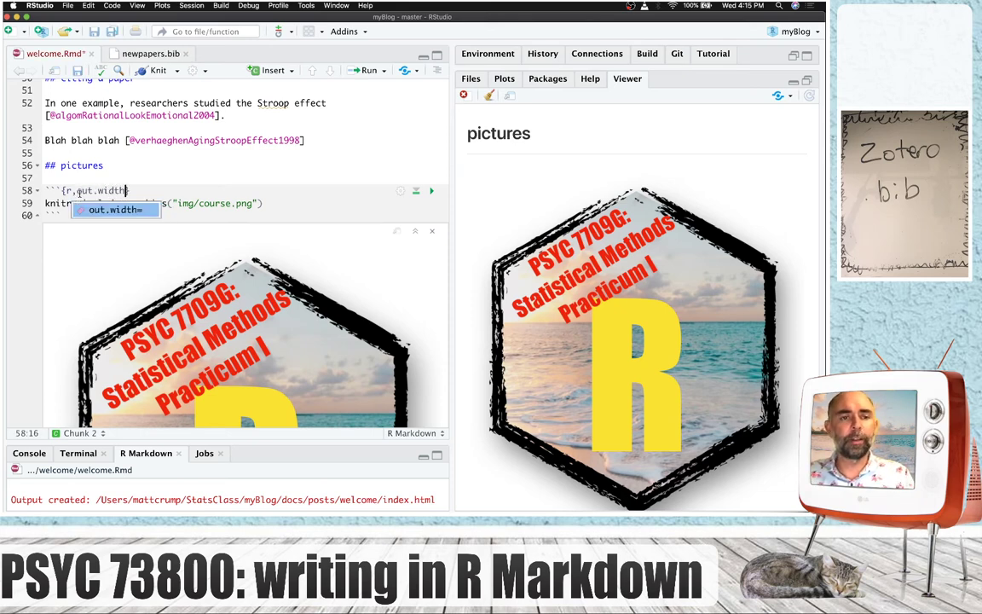
pyautogui.write('="5')
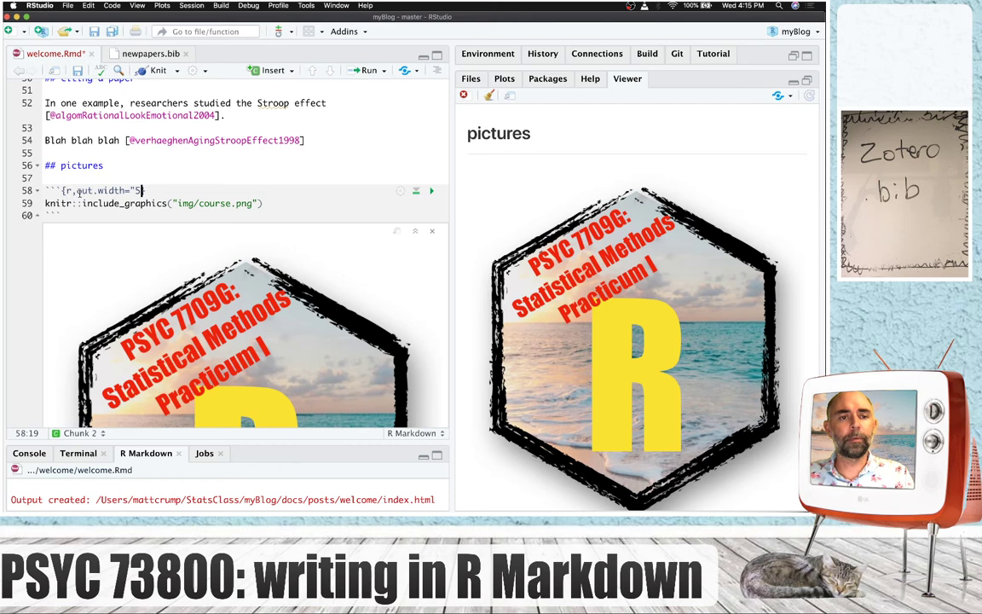
pyautogui.write('0%"}')
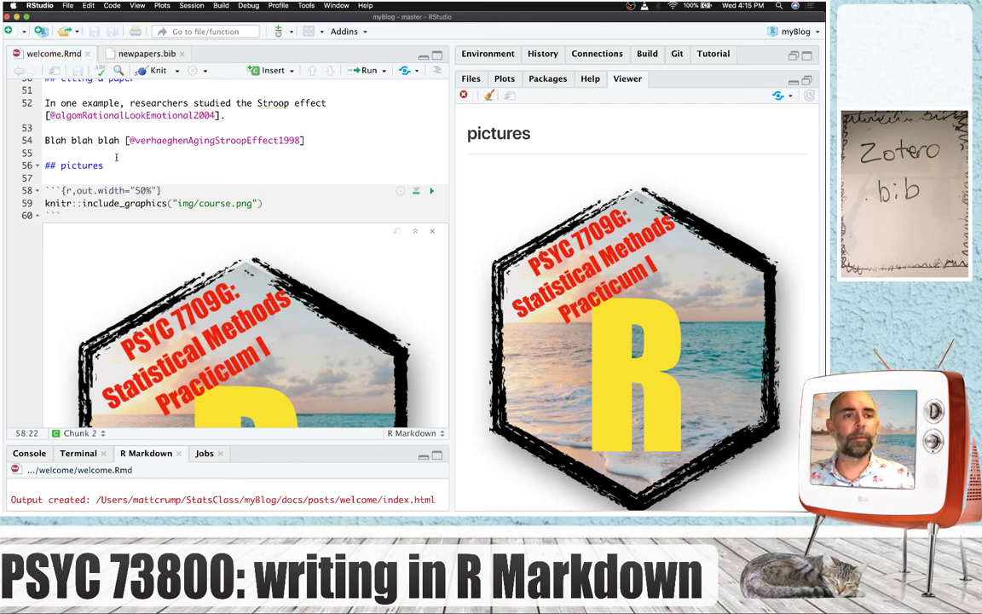
pyautogui.click(157, 70)
pyautogui.write(', fig.align=')
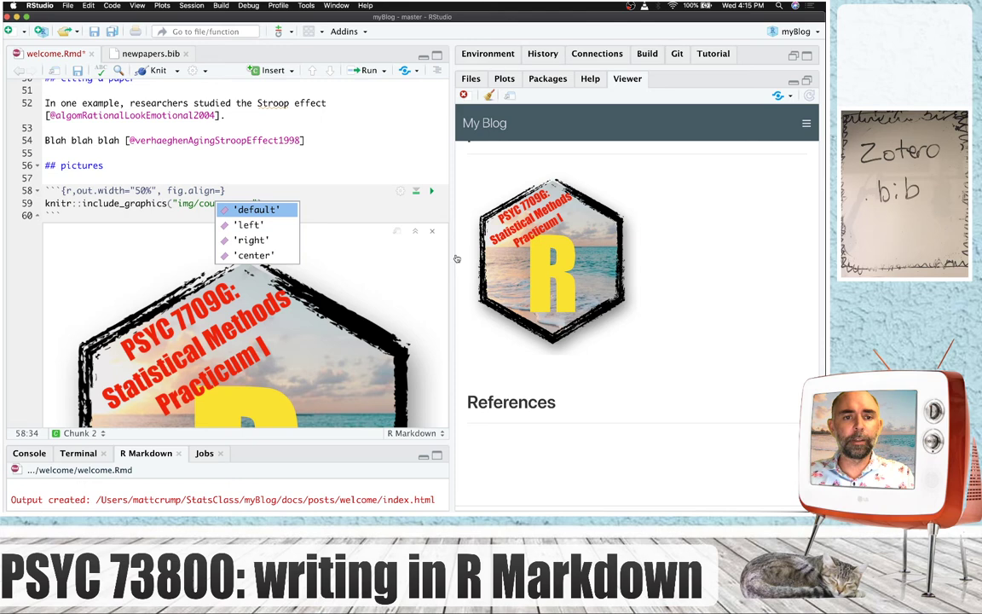
# Add fig.align='center' to the chunk and re-knit the post.
pyautogui.click(252, 256)
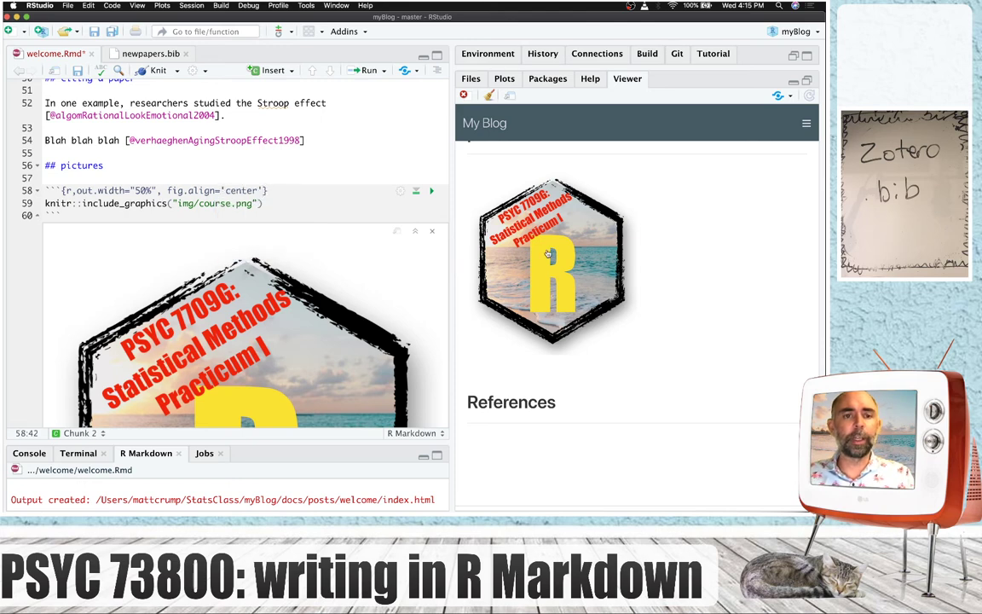
pyautogui.click(153, 69)
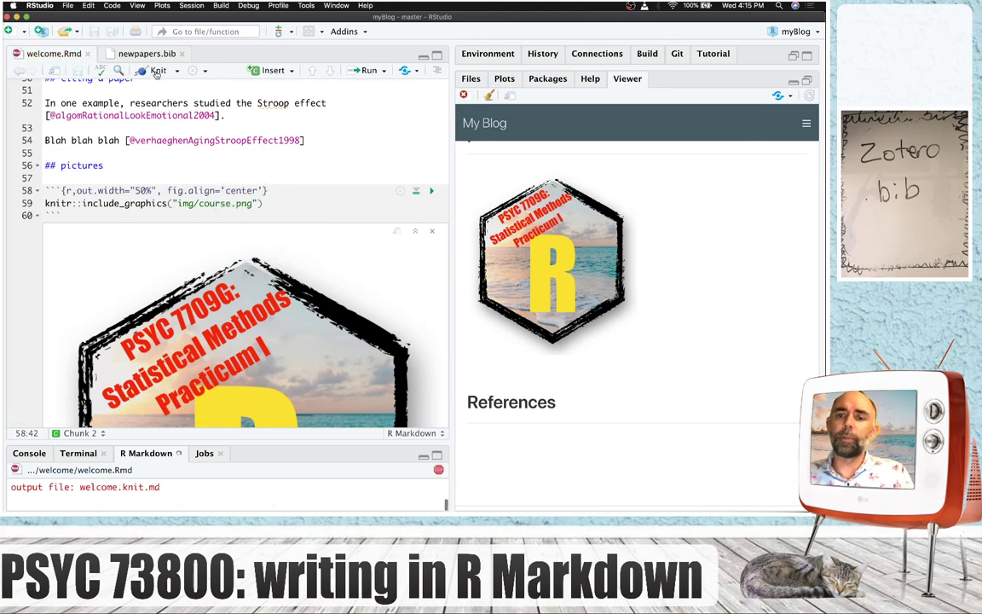
pyautogui.click(157, 70)
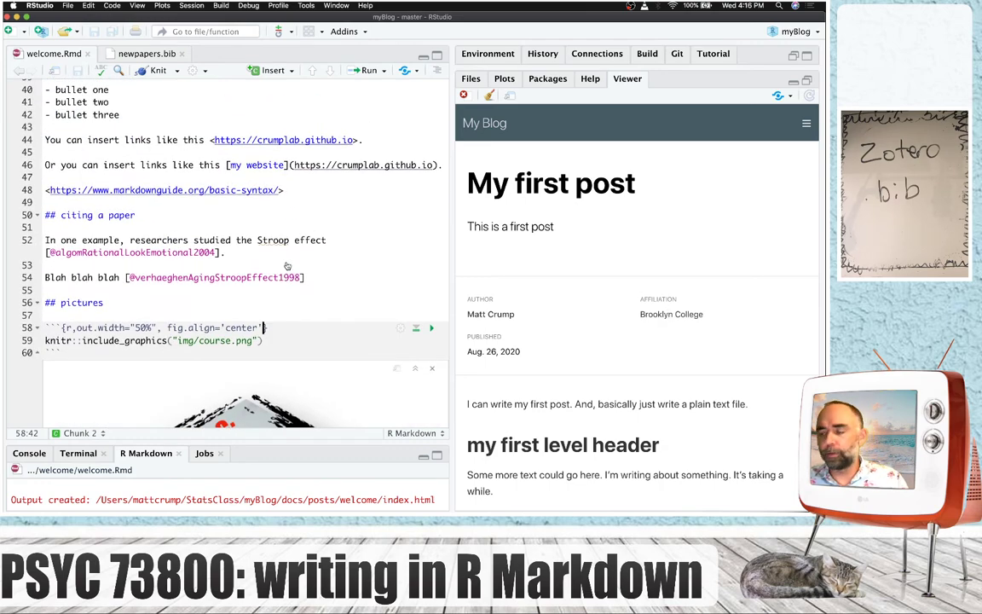
# Scroll through welcome.Rmd to review the post's text, citations and centered image.
pyautogui.scroll(-3)
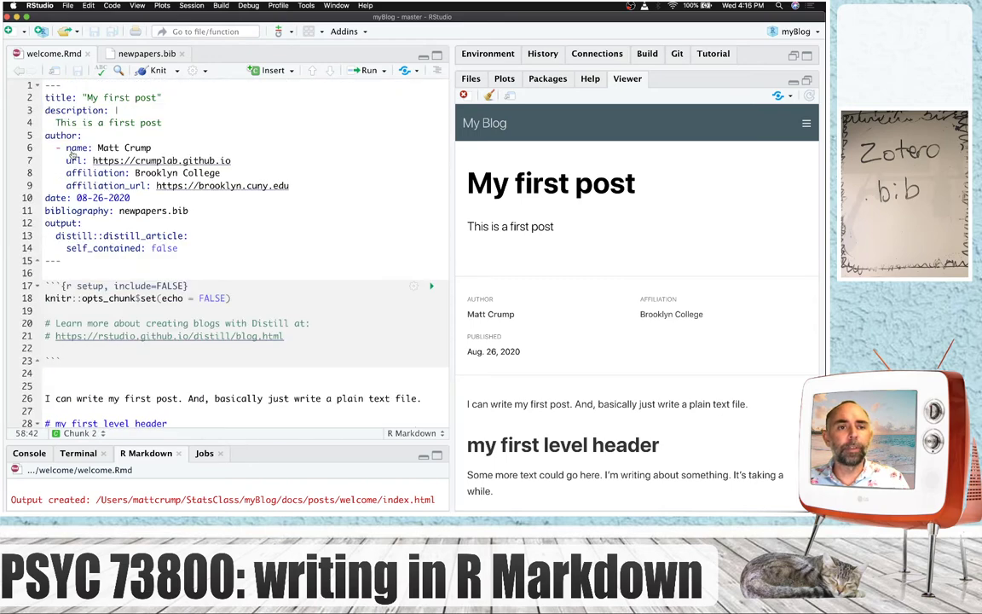
pyautogui.scroll(-3)
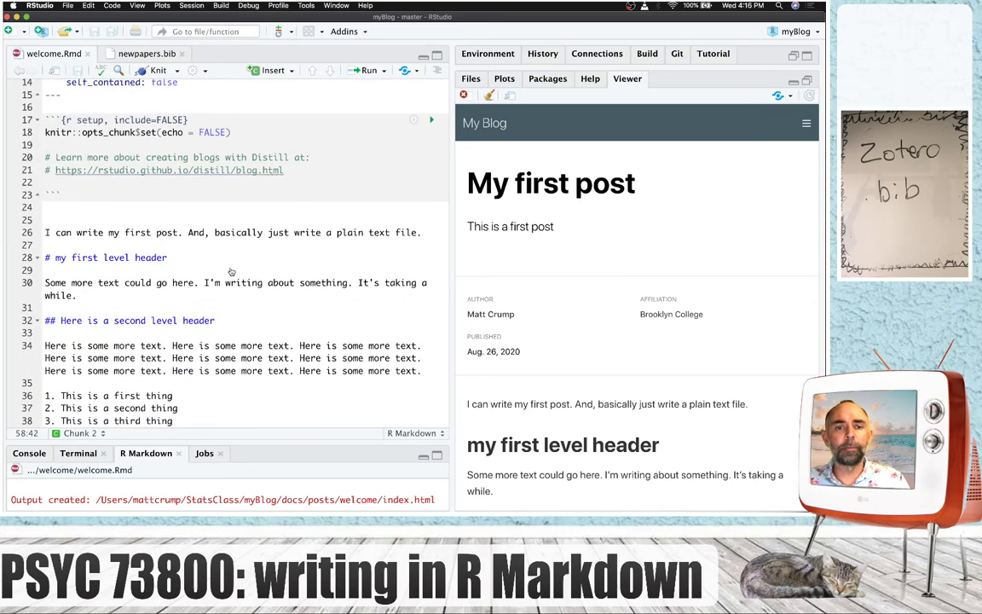
pyautogui.scroll(-3)
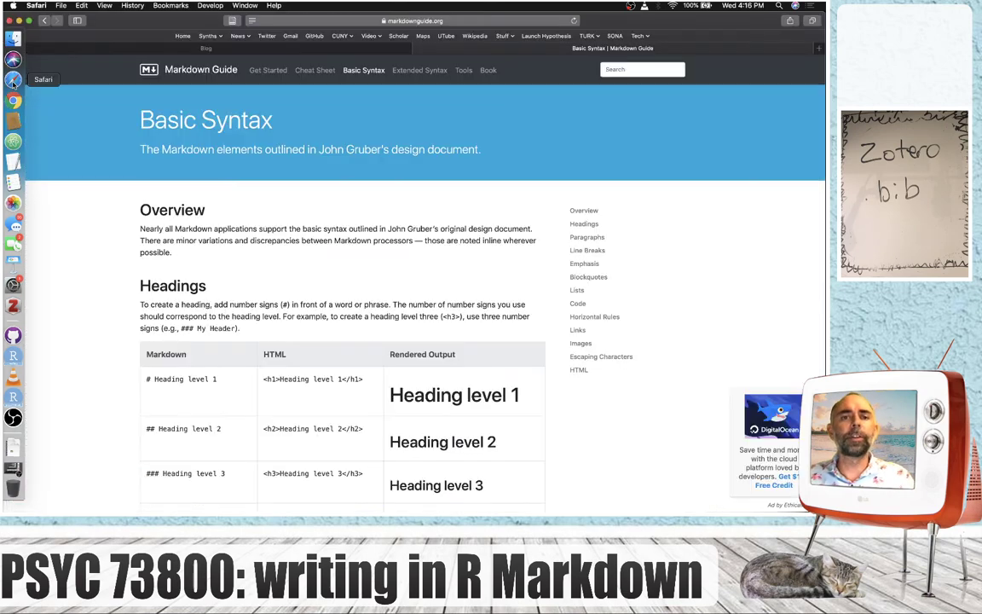
# Visit the Crump Lab home page, then its Courses, Apps and Publications pages.
pyautogui.click(183, 35)
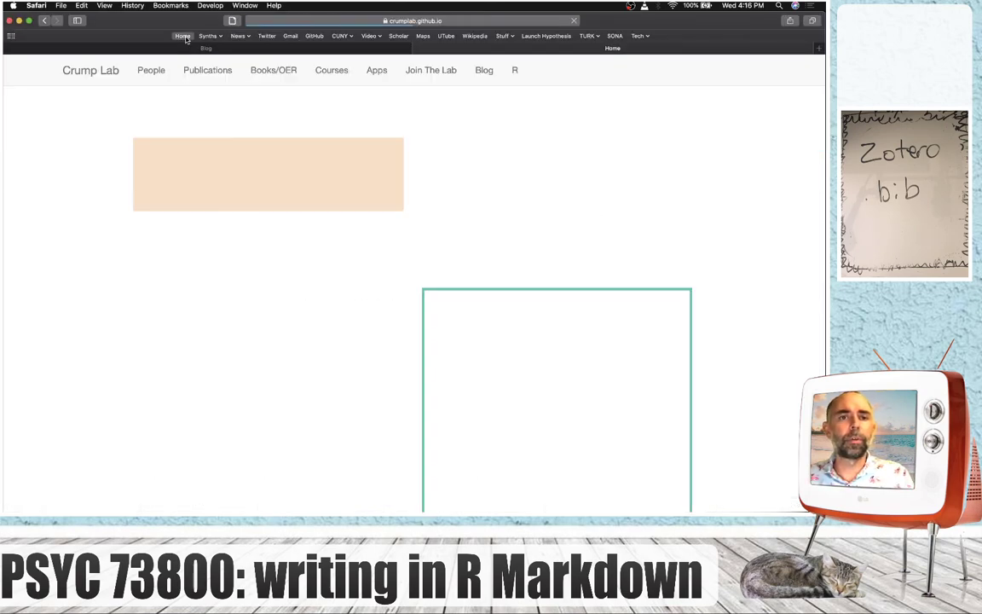
pyautogui.click(331, 70)
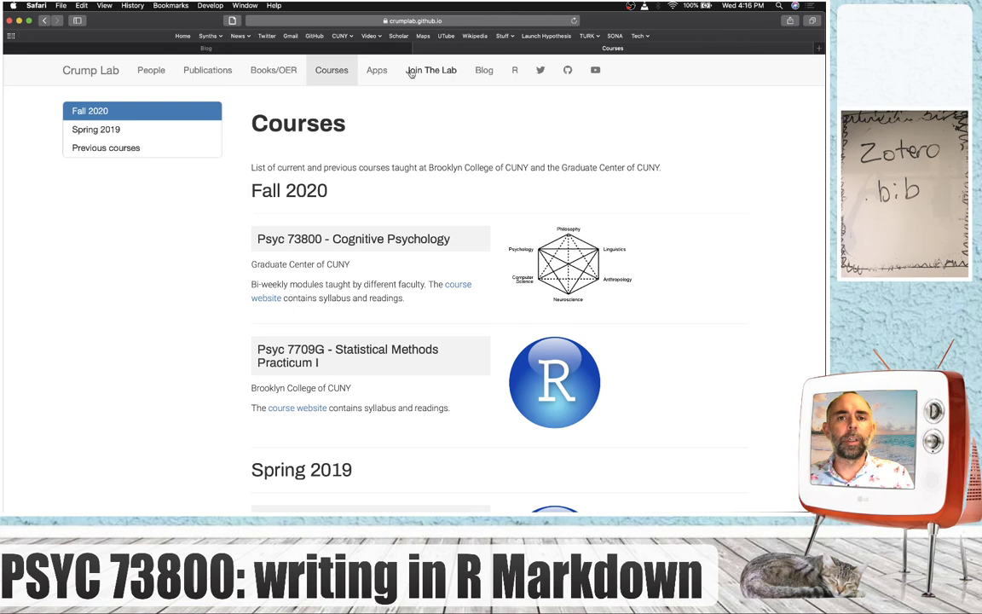
pyautogui.click(376, 70)
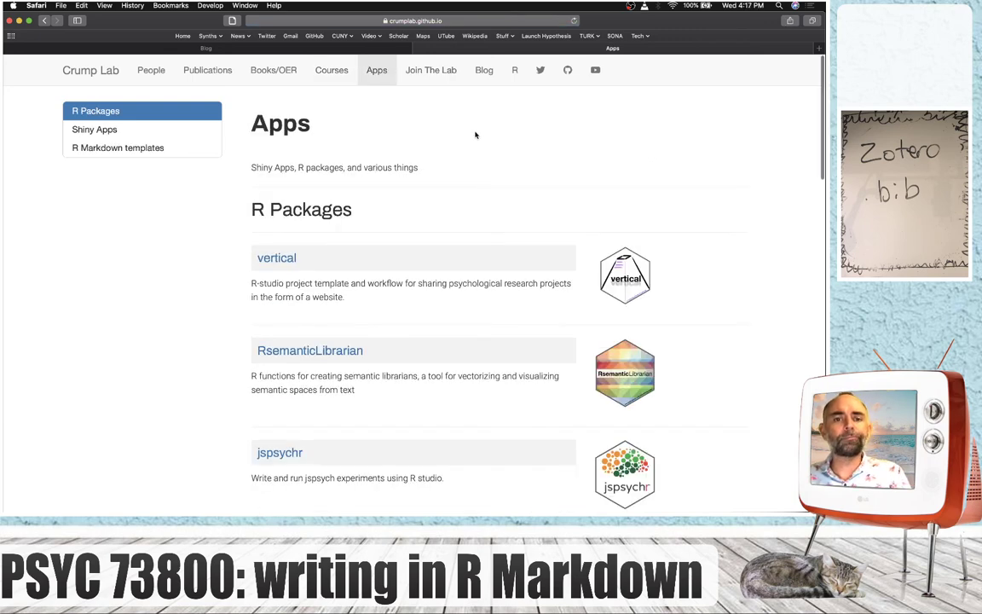
pyautogui.click(208, 70)
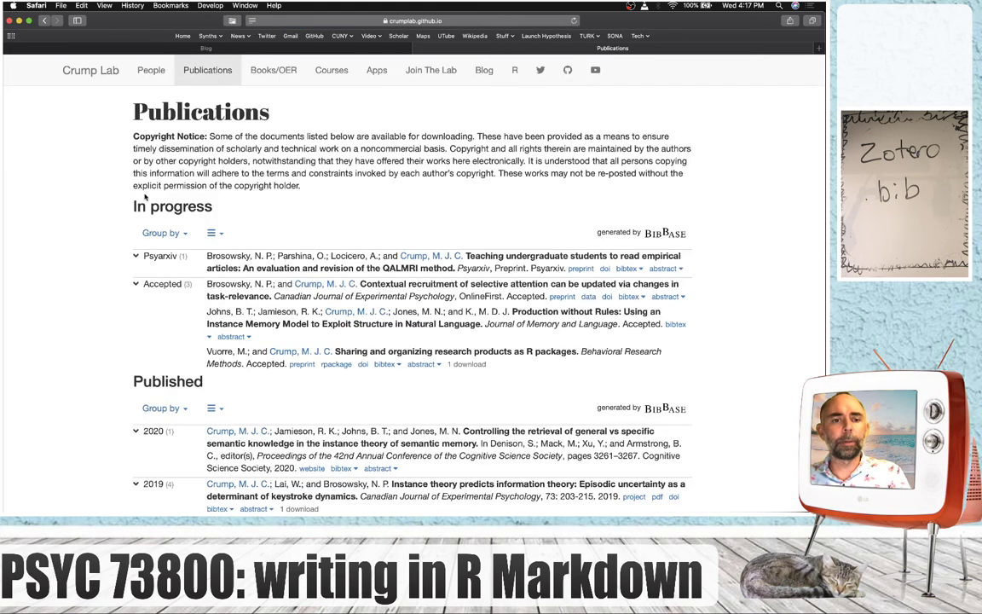
# Scroll down the Publications list to the semantic memory paper entry.
pyautogui.scroll(-3)
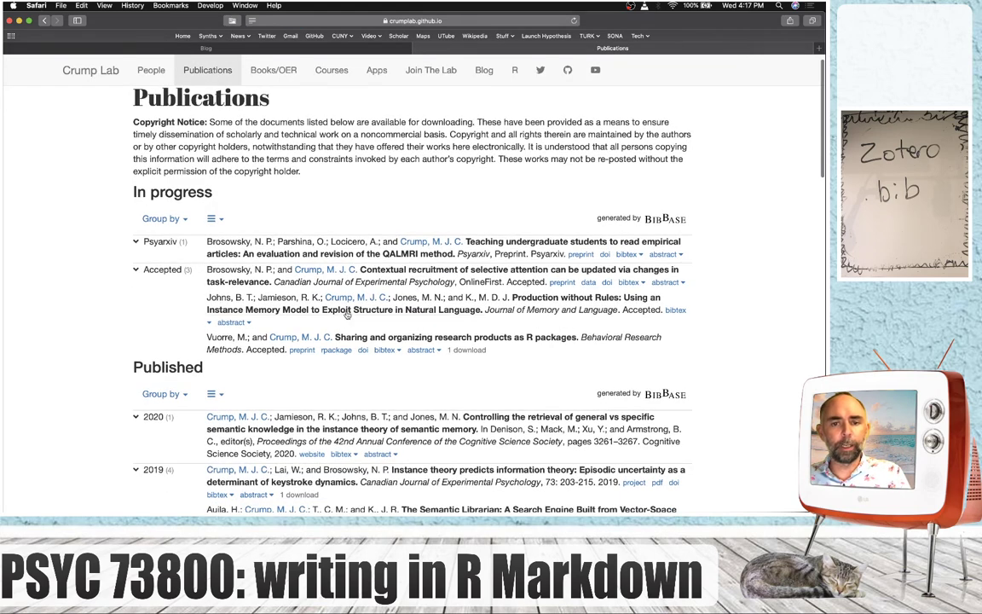
pyautogui.scroll(-3)
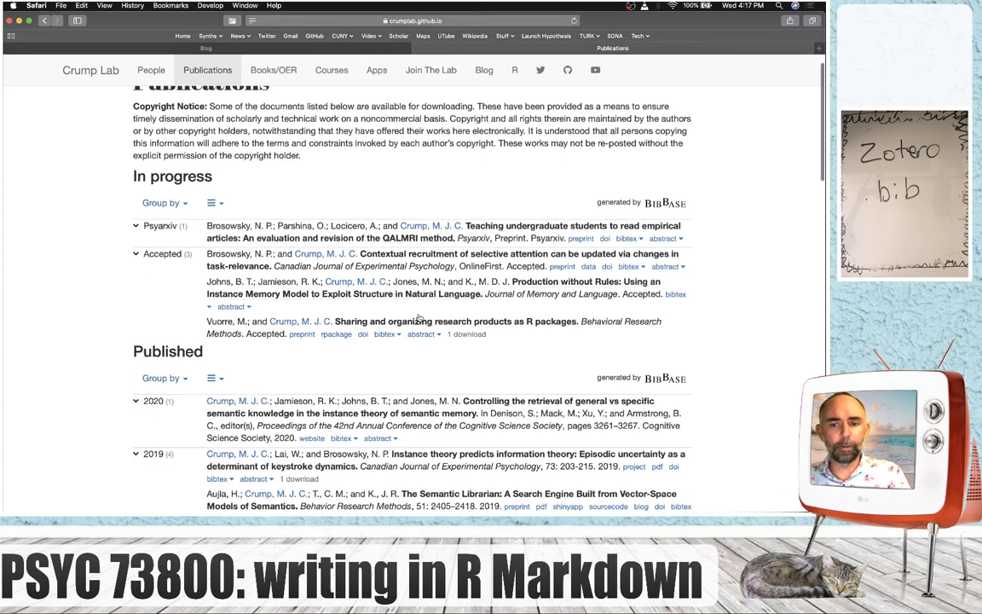
pyautogui.scroll(-3)
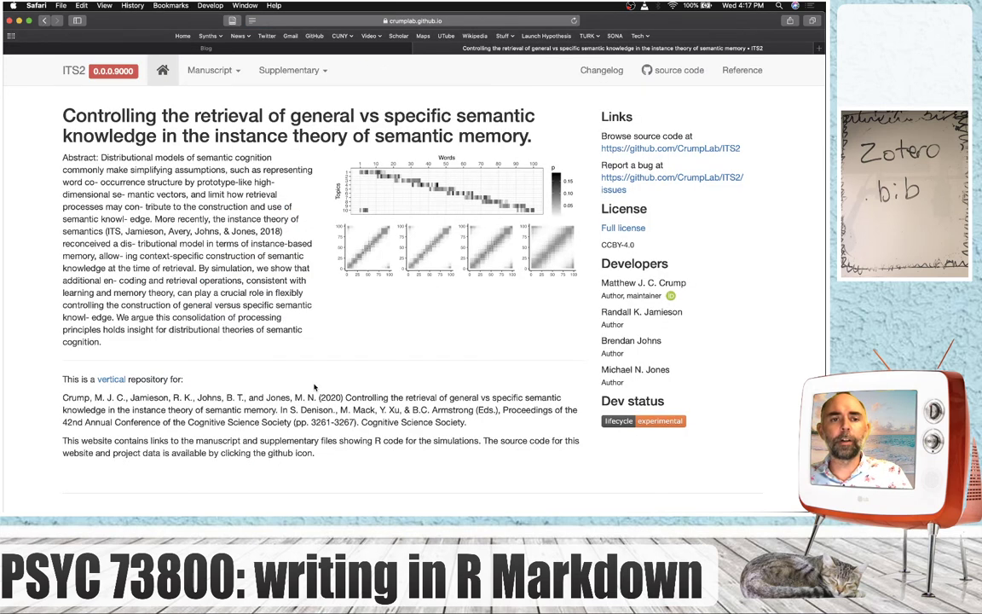
pyautogui.moveTo(269, 453)
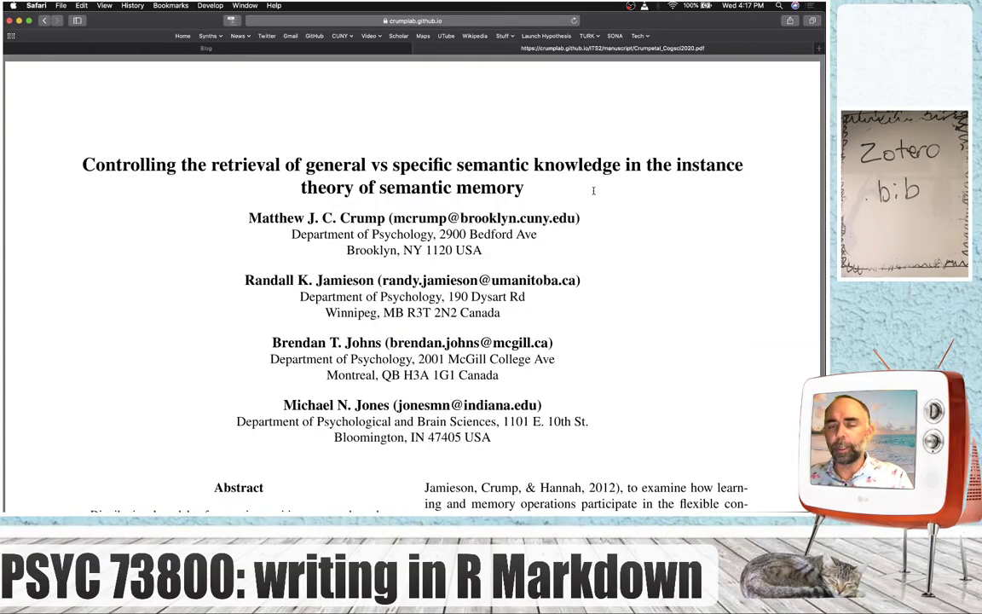
# Scroll down the semantic memory paper's manuscript PDF.
pyautogui.scroll(-3)
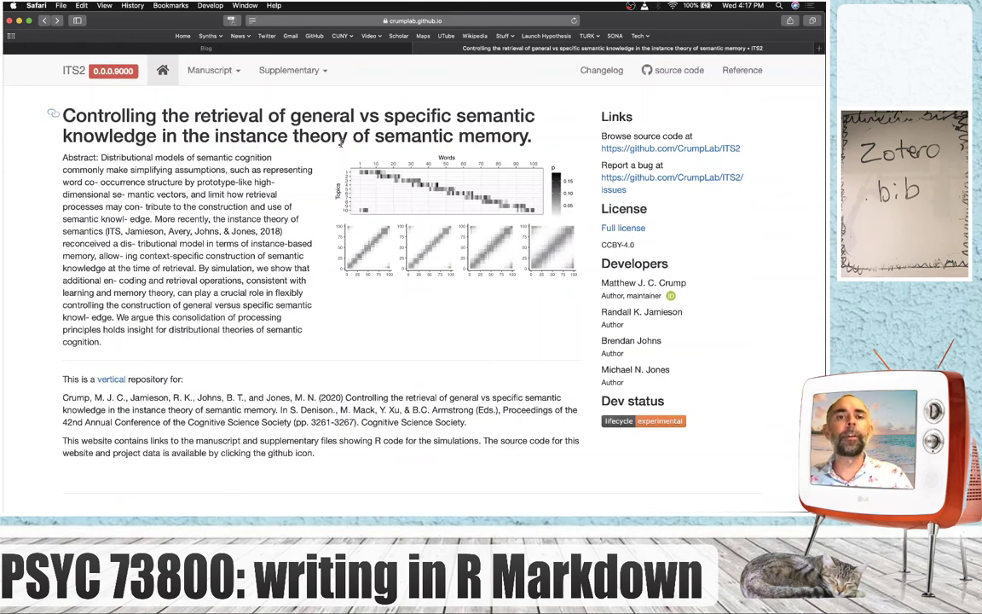
pyautogui.moveTo(416, 504)
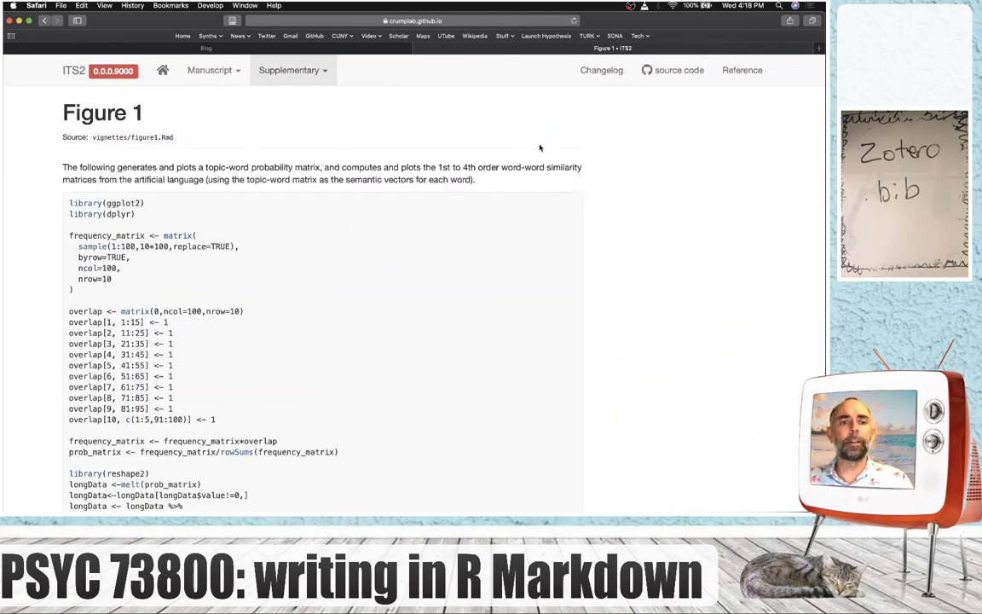
# Navigate from Figure 1 to the Supplementary Simulation 1: ITS page.
pyautogui.scroll(-3)
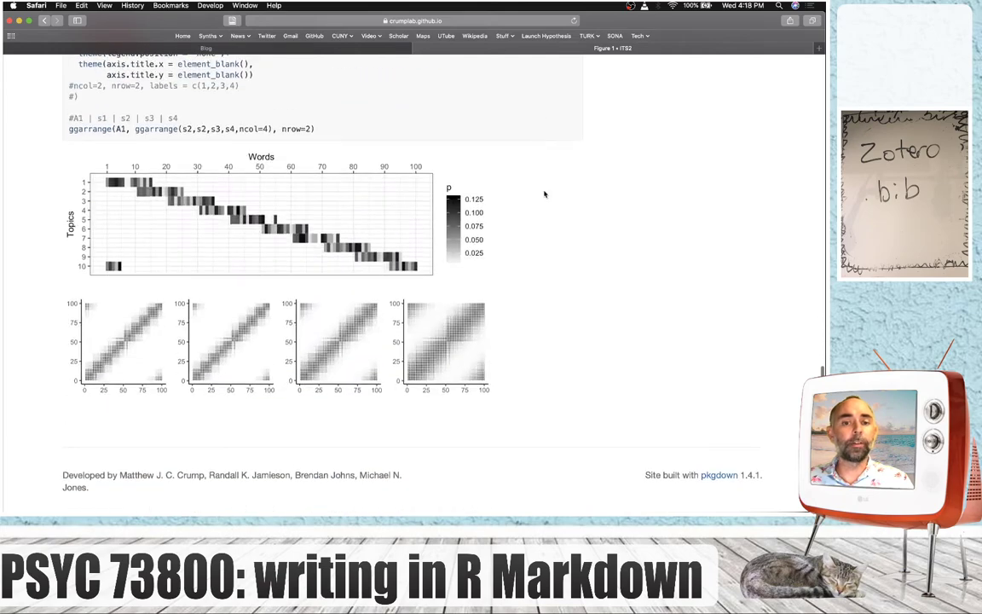
pyautogui.click(293, 70)
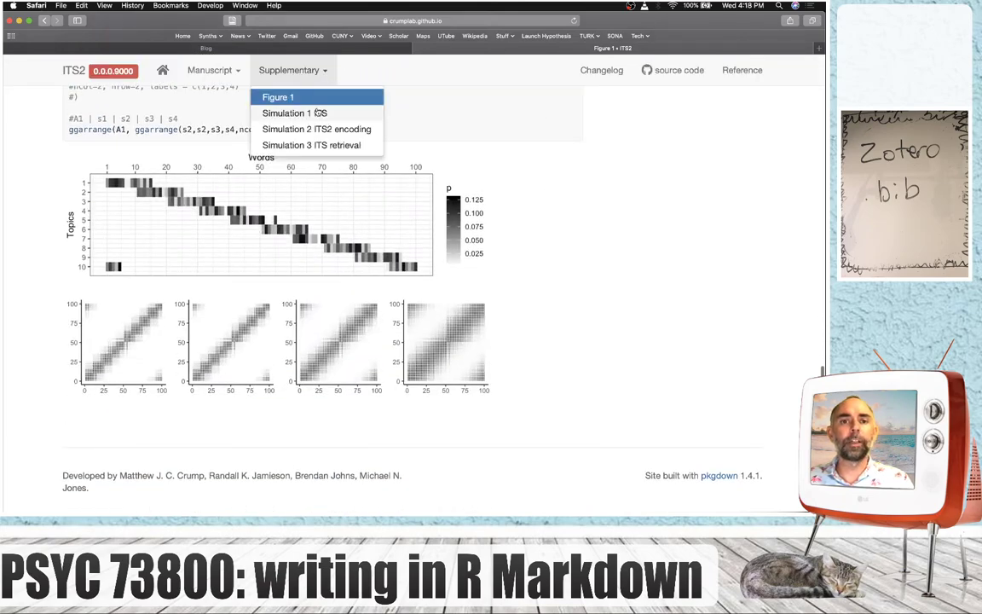
pyautogui.click(293, 112)
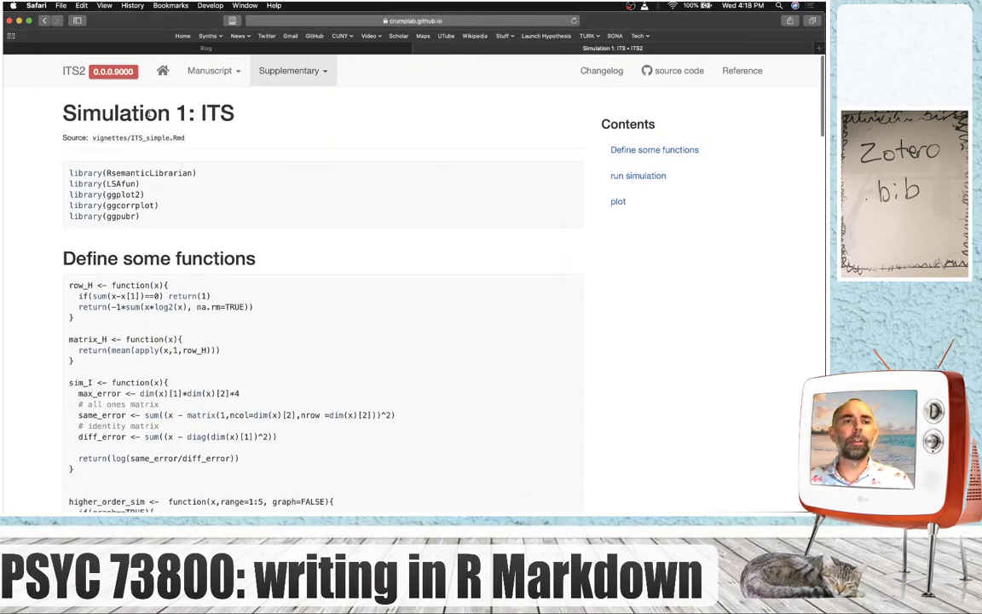
# Return to the ITS2 home page and follow its link to the CrumpLab/ITS2 GitHub repository.
pyautogui.click(164, 70)
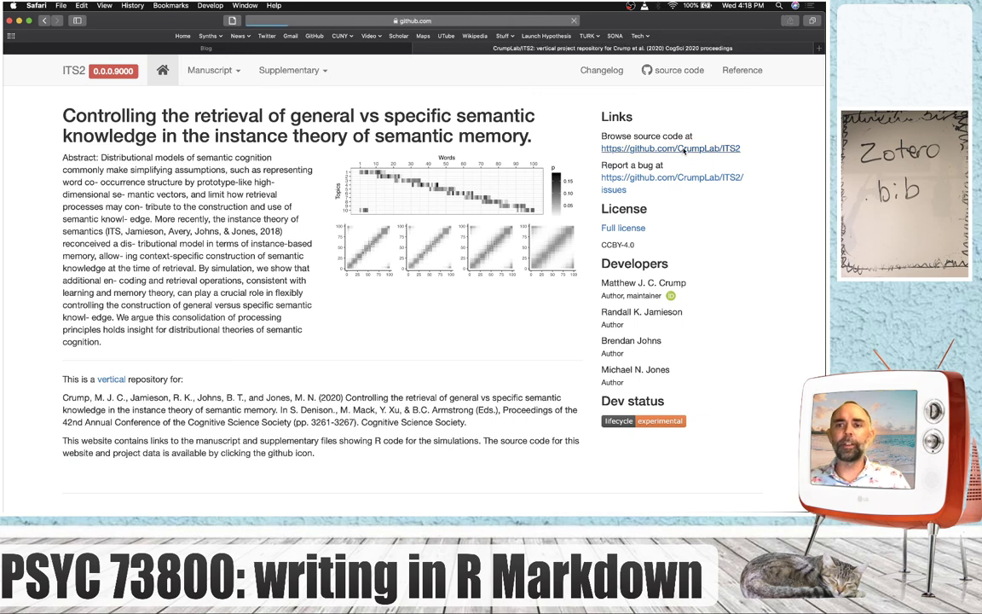
pyautogui.click(670, 147)
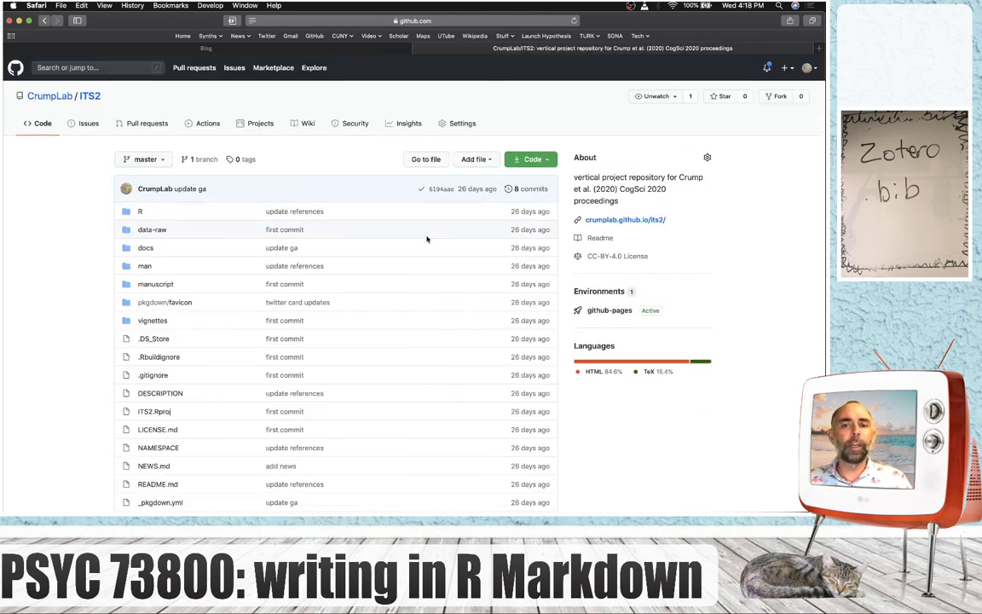